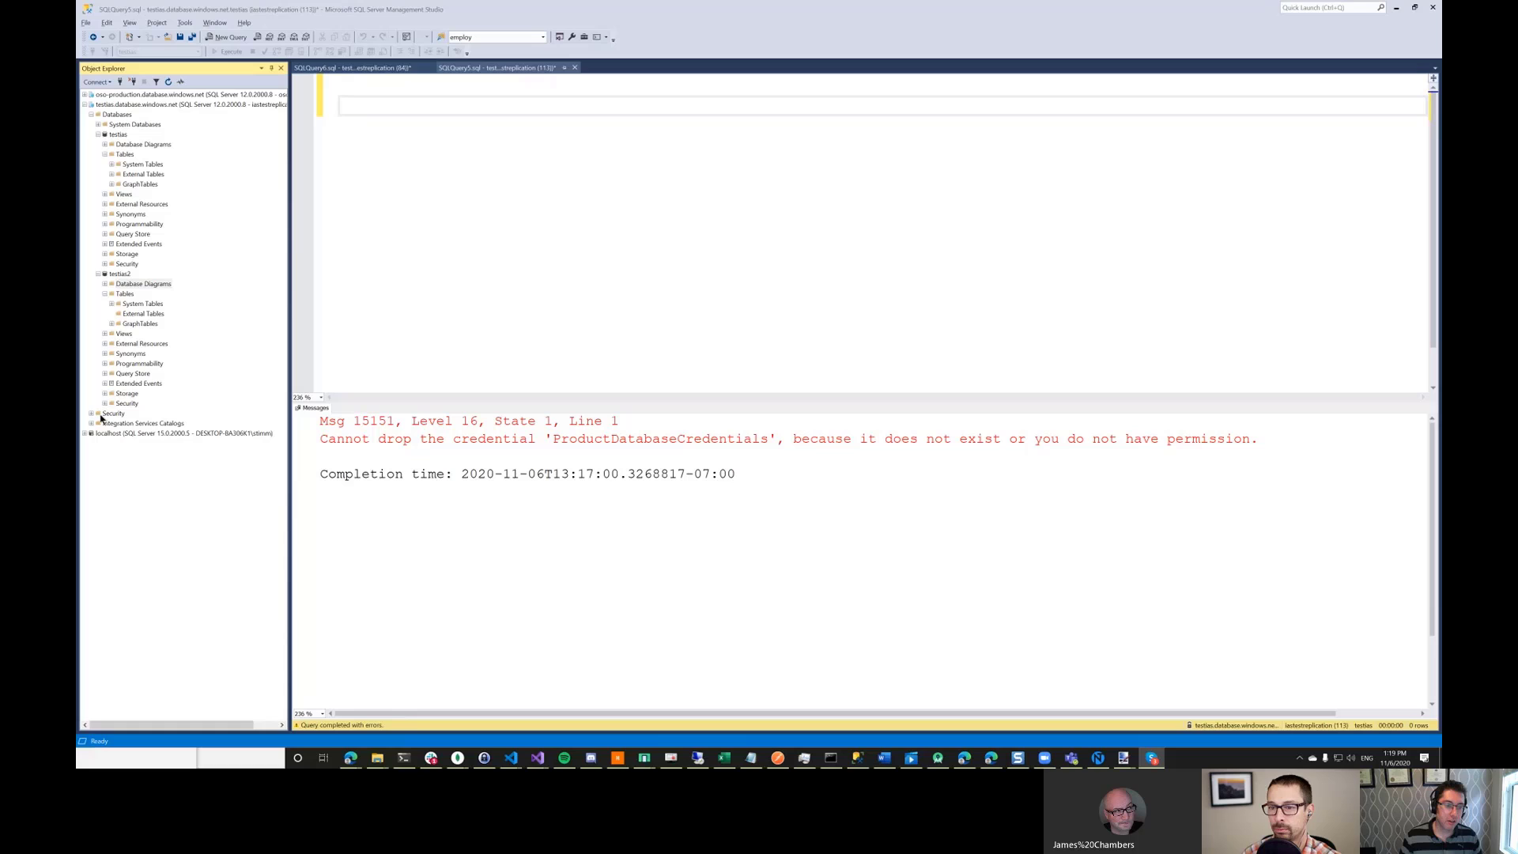
mouse_move(201, 181)
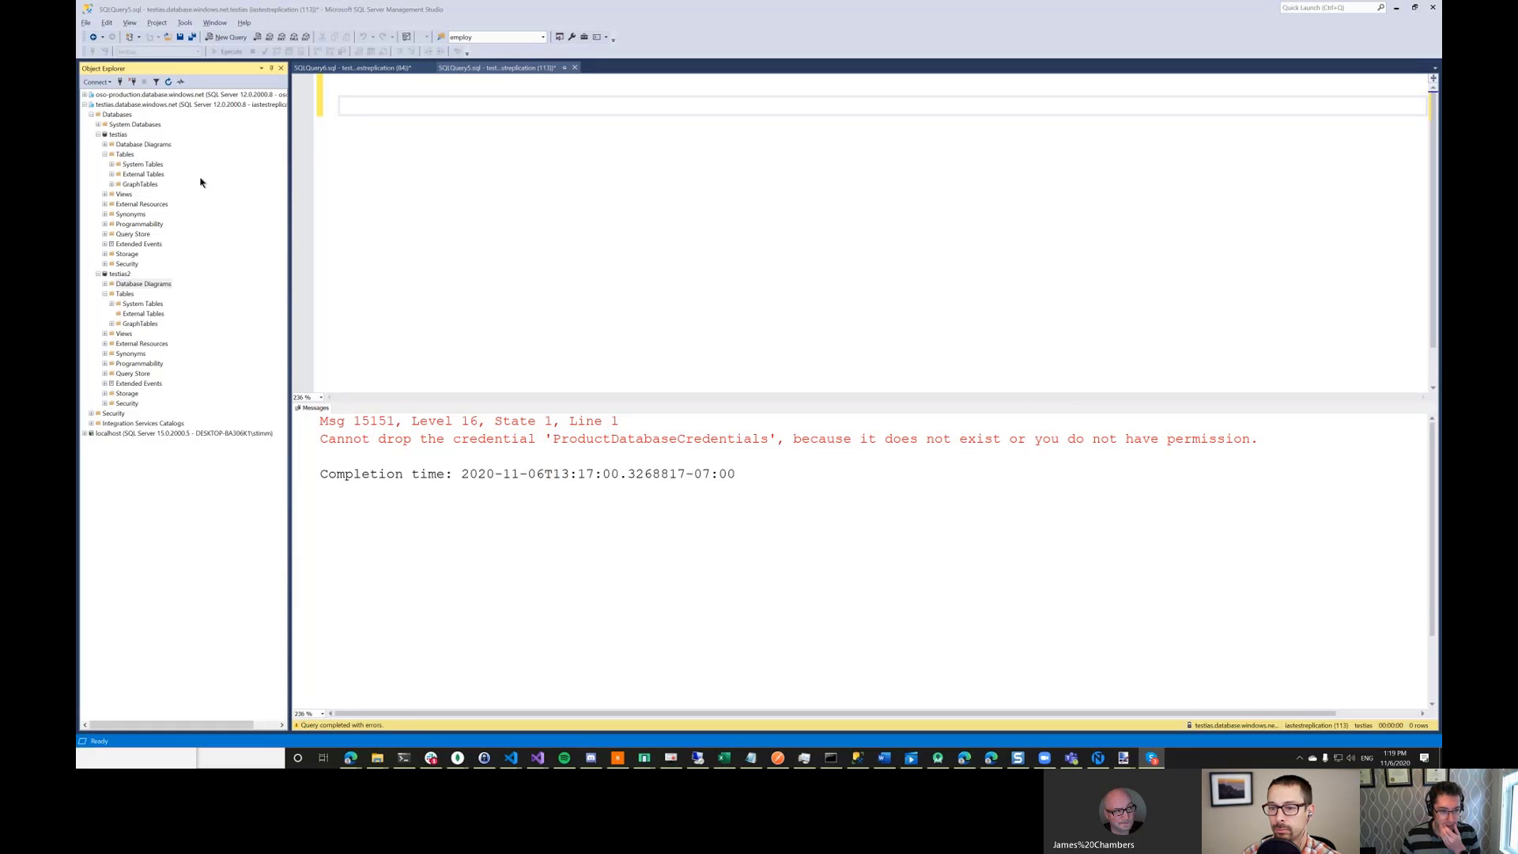
mouse_move(169, 184)
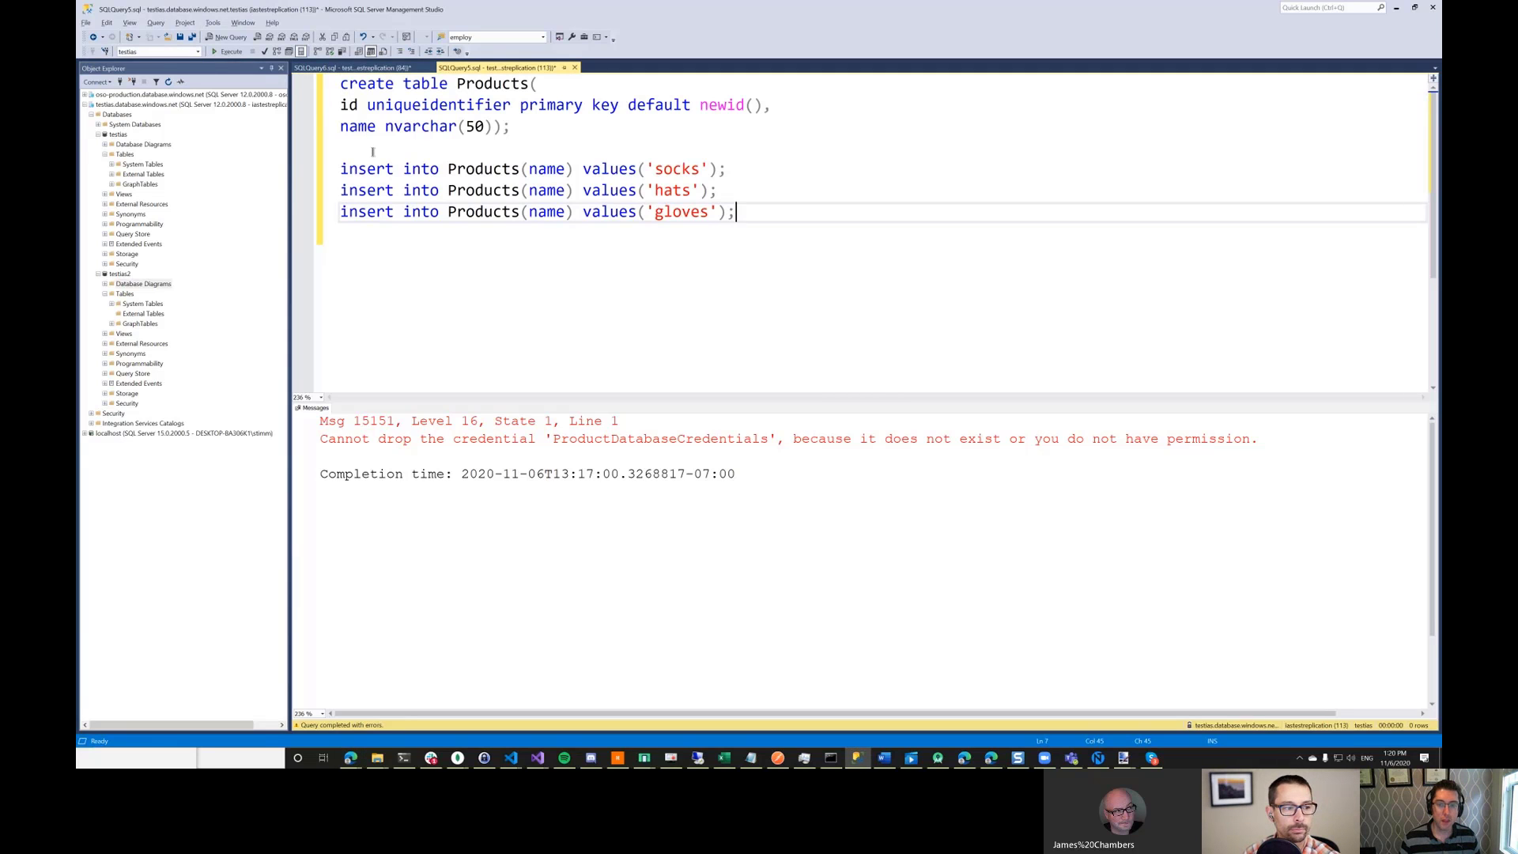
- Run the Products create-and-insert script, affecting one row per insert
click(230, 50)
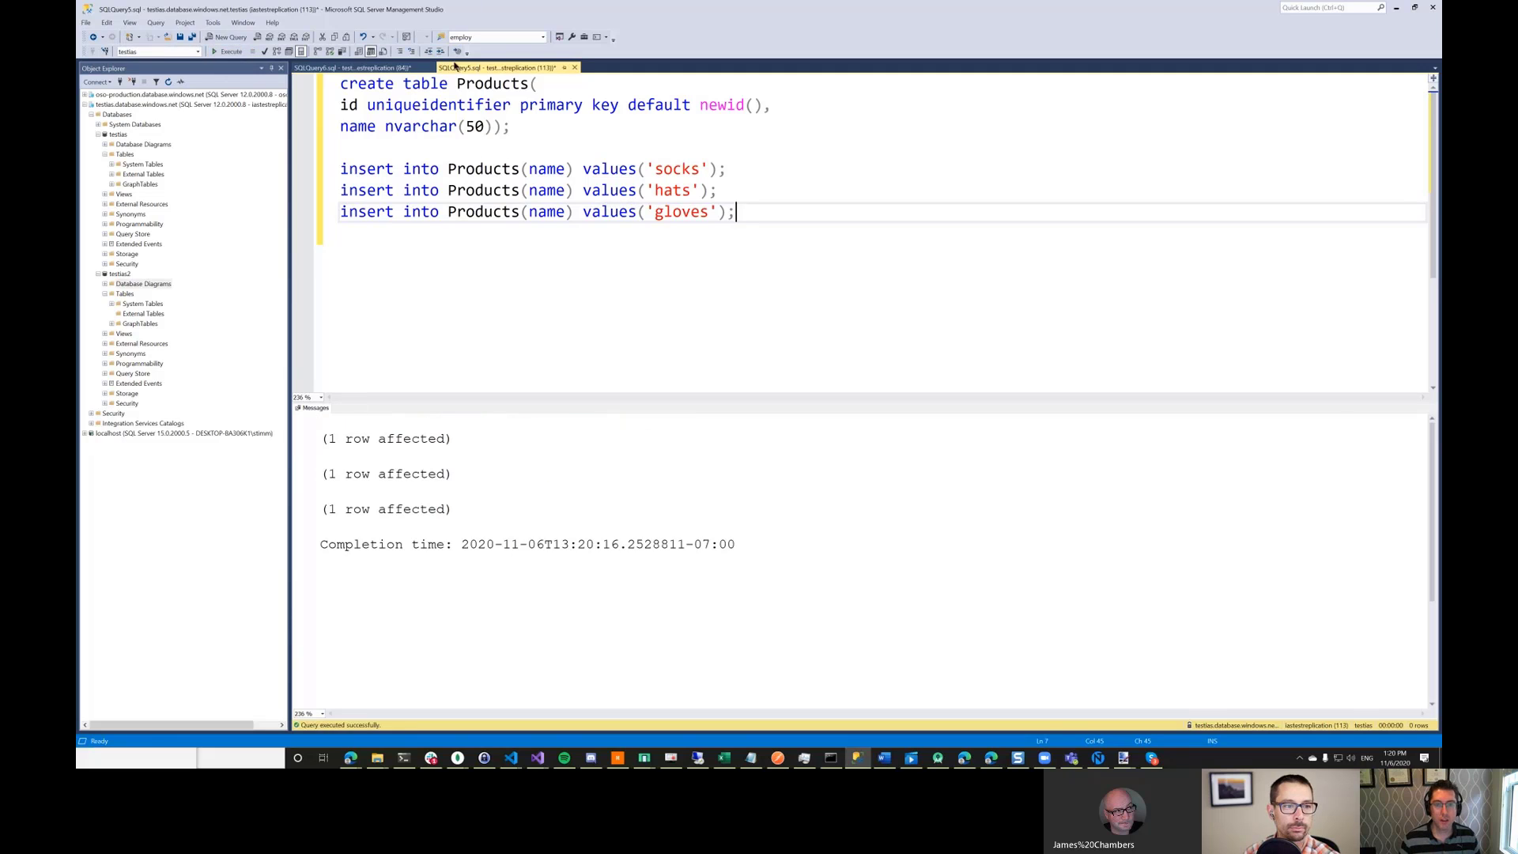
mouse_move(498, 67)
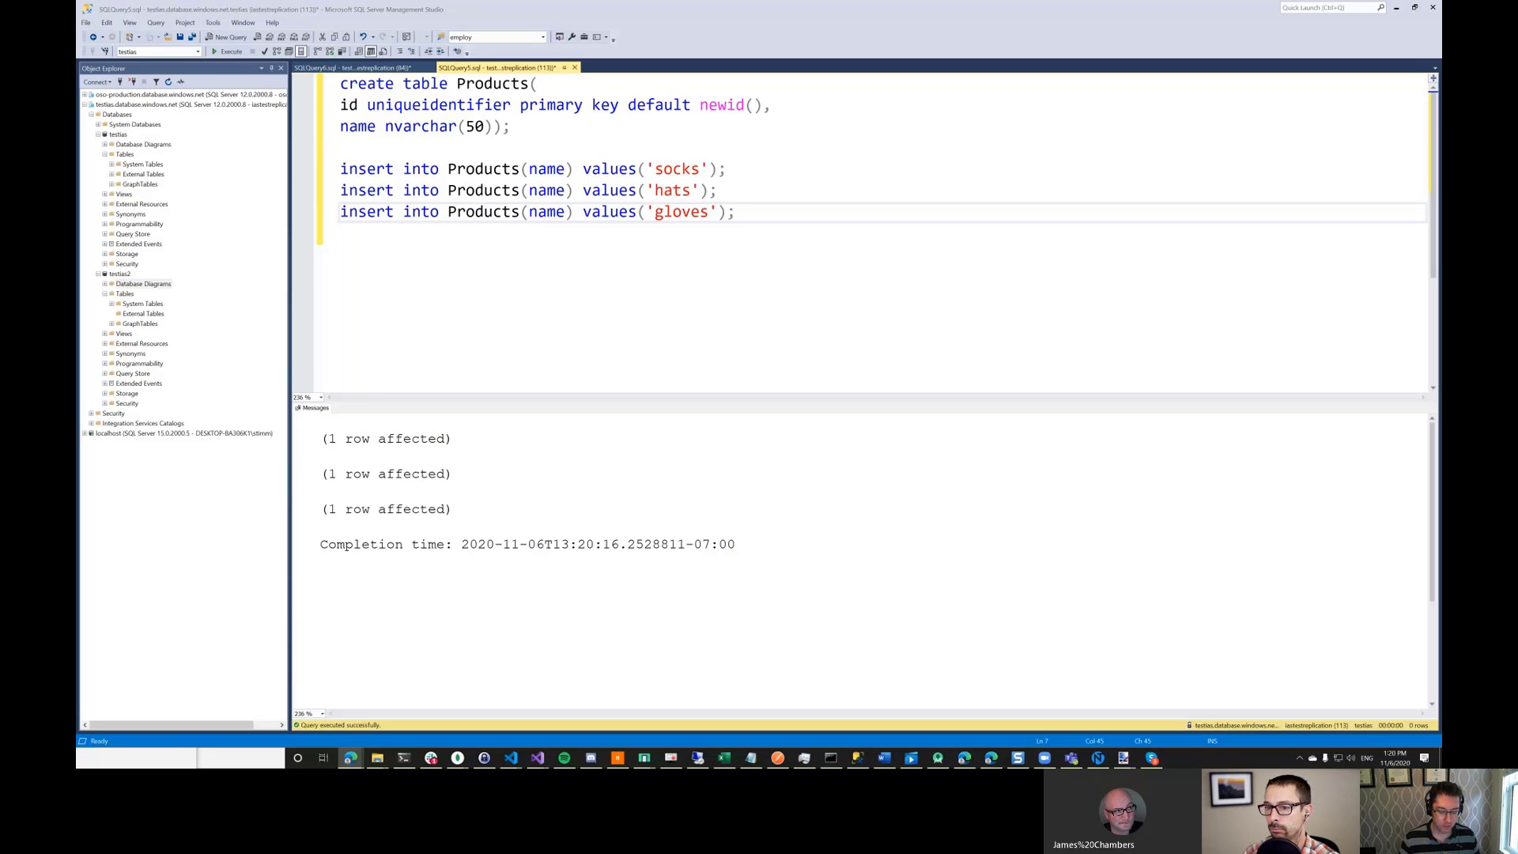
- Run the orders and orderLineItems insert script in the other database's query
click(359, 66)
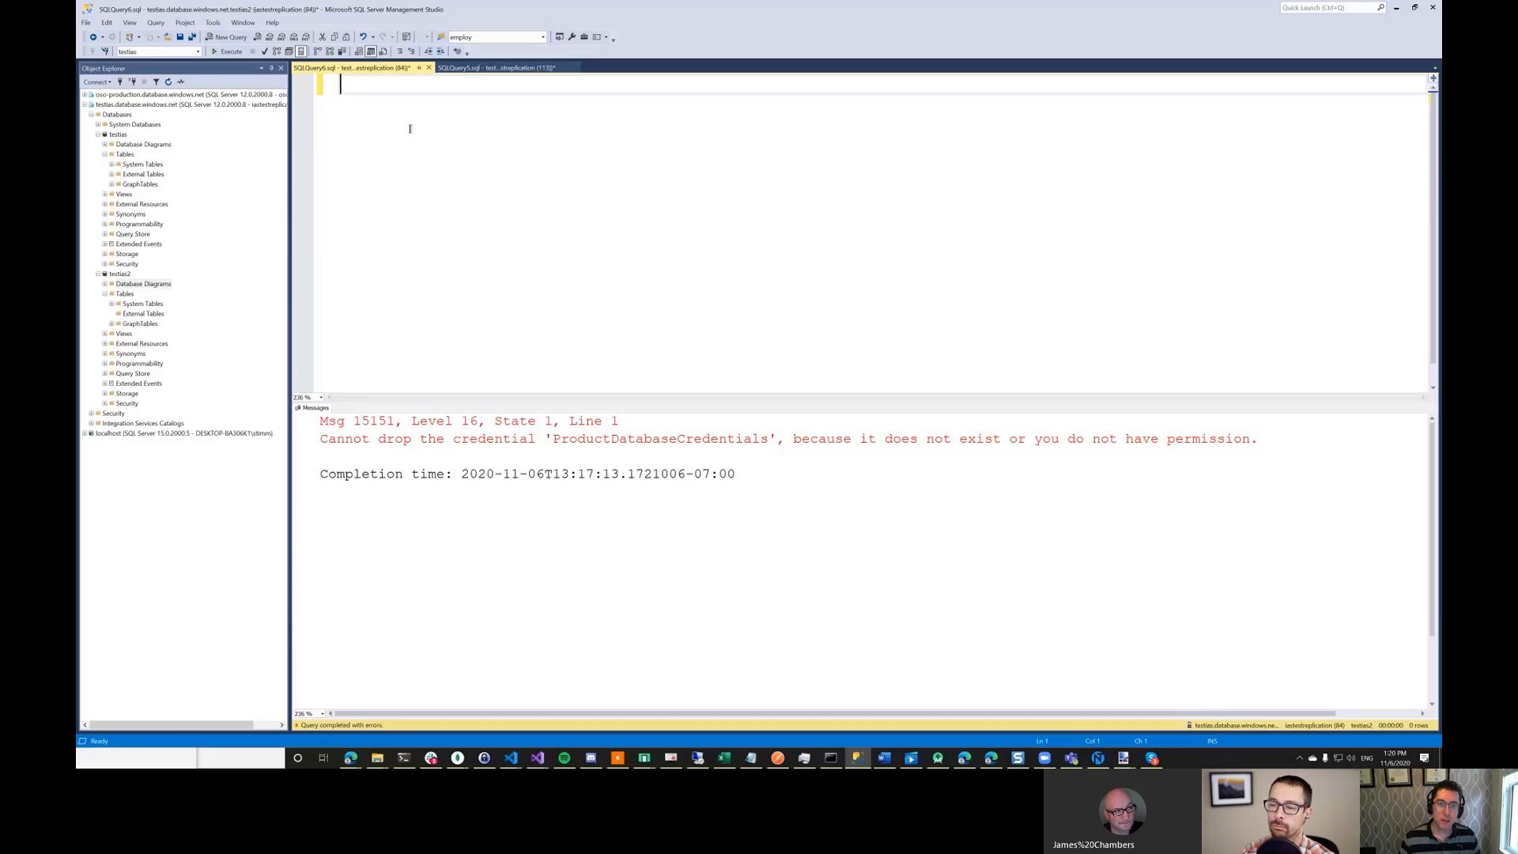
click(227, 51)
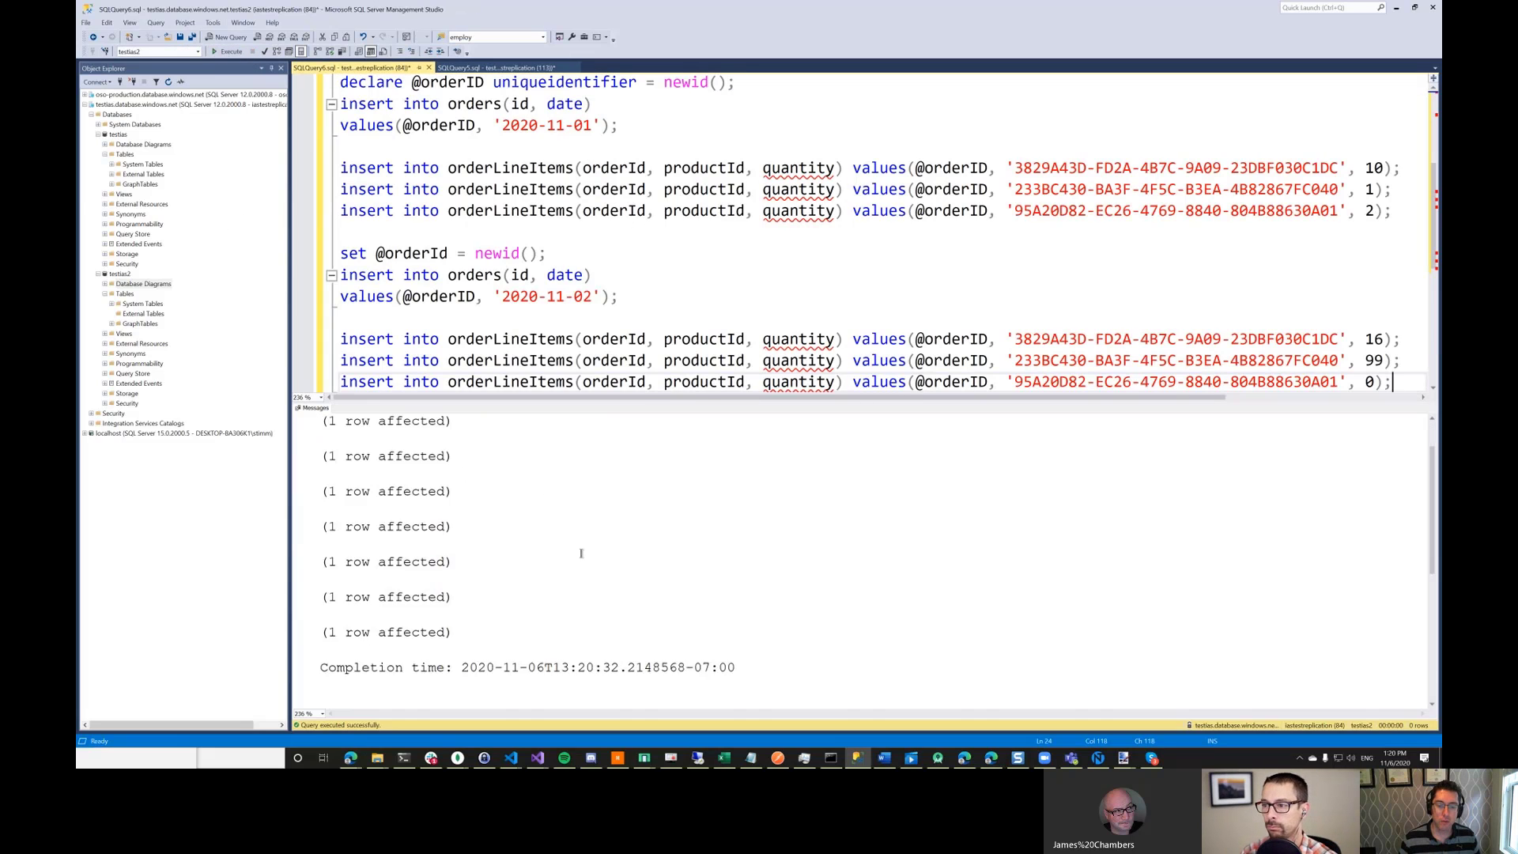
scroll(down, 3)
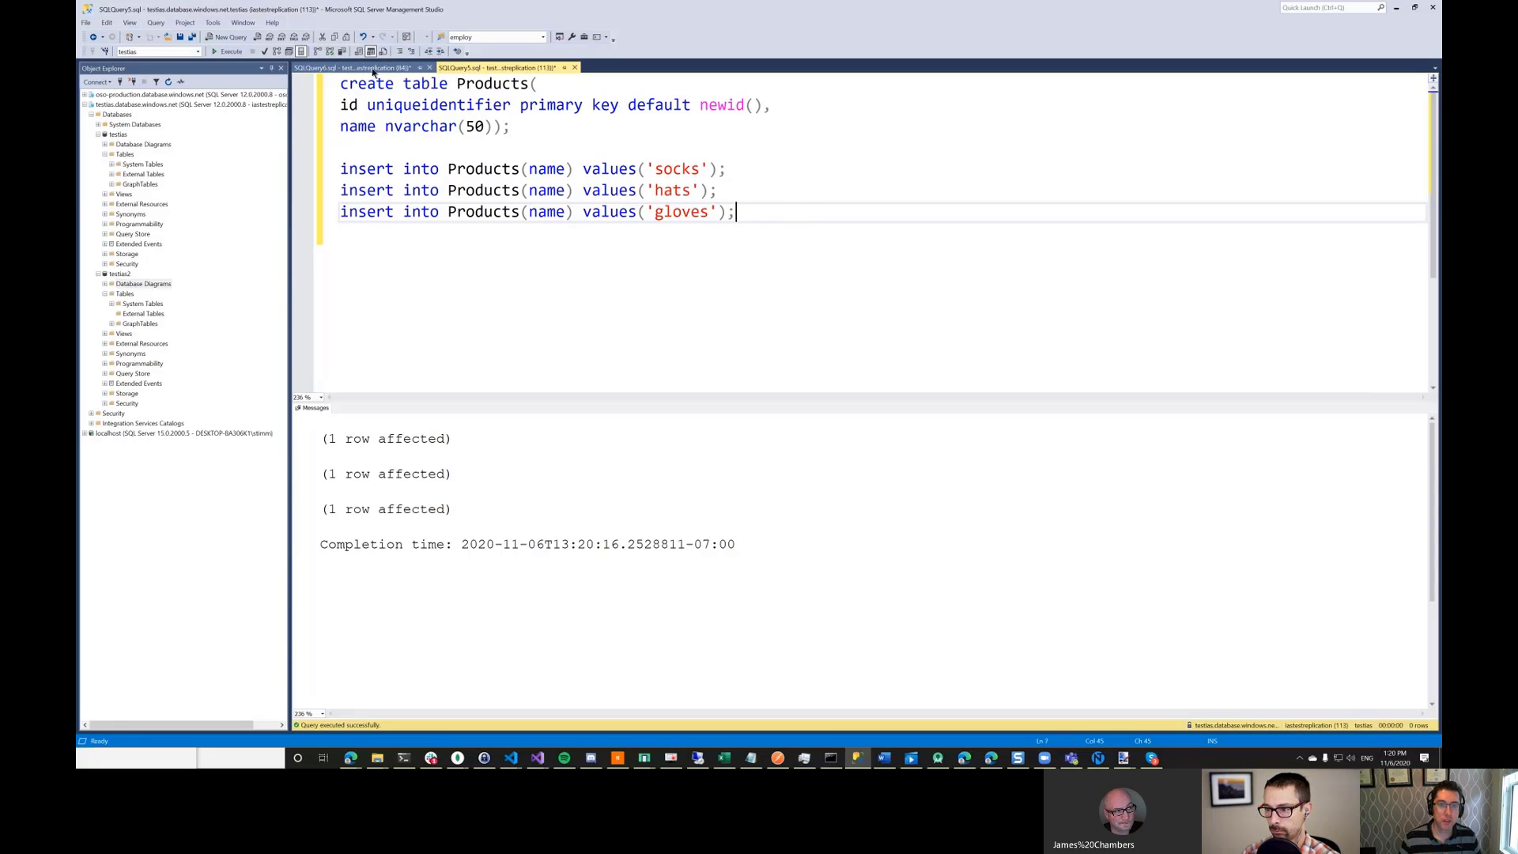
- Query SELECT * FROM Products, returning the three rows with generated ids
click(359, 67)
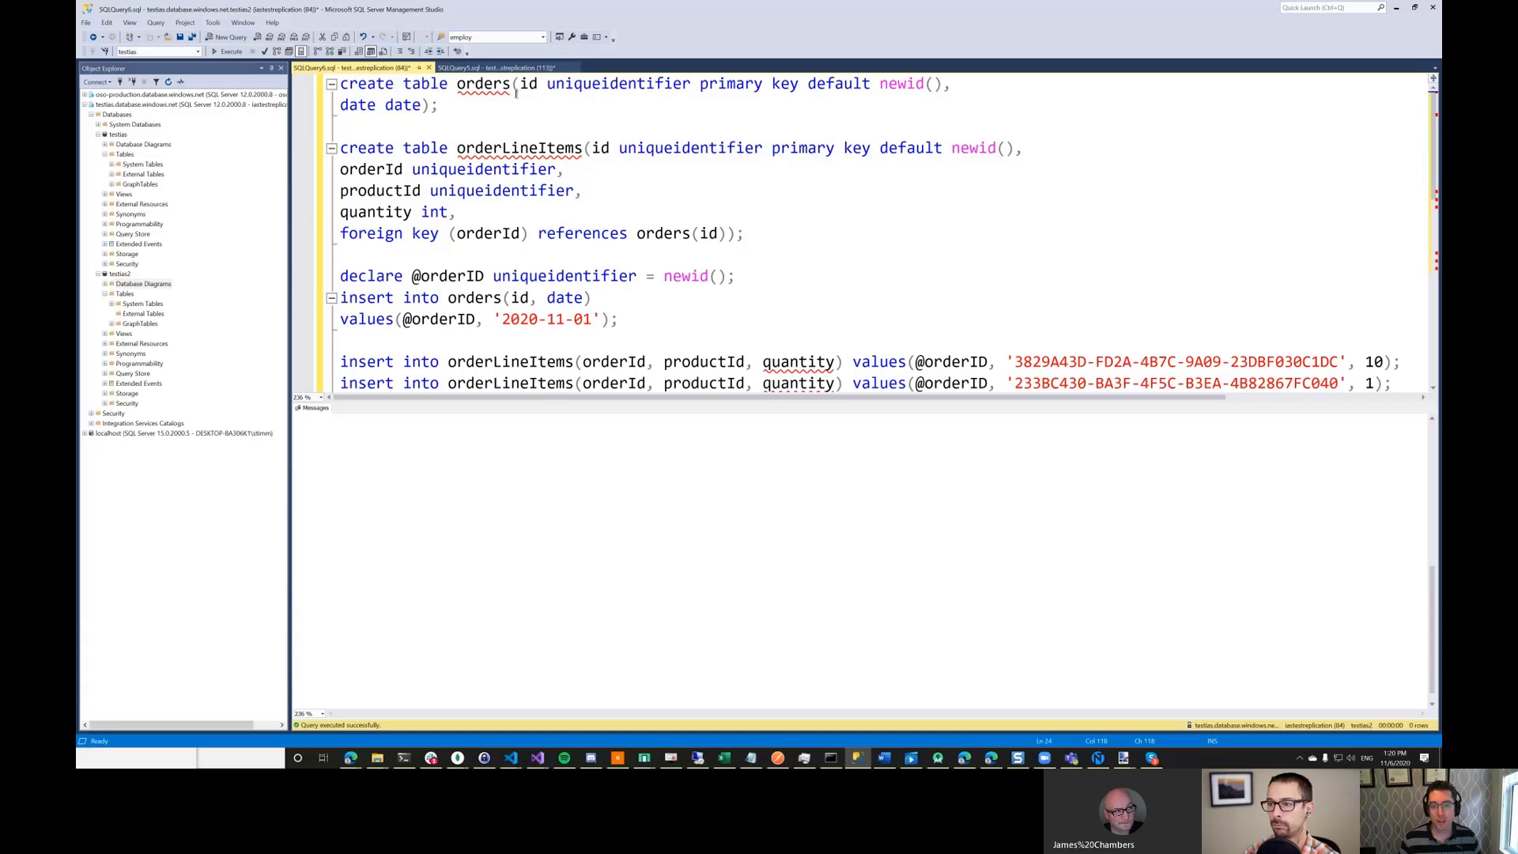
click(493, 68)
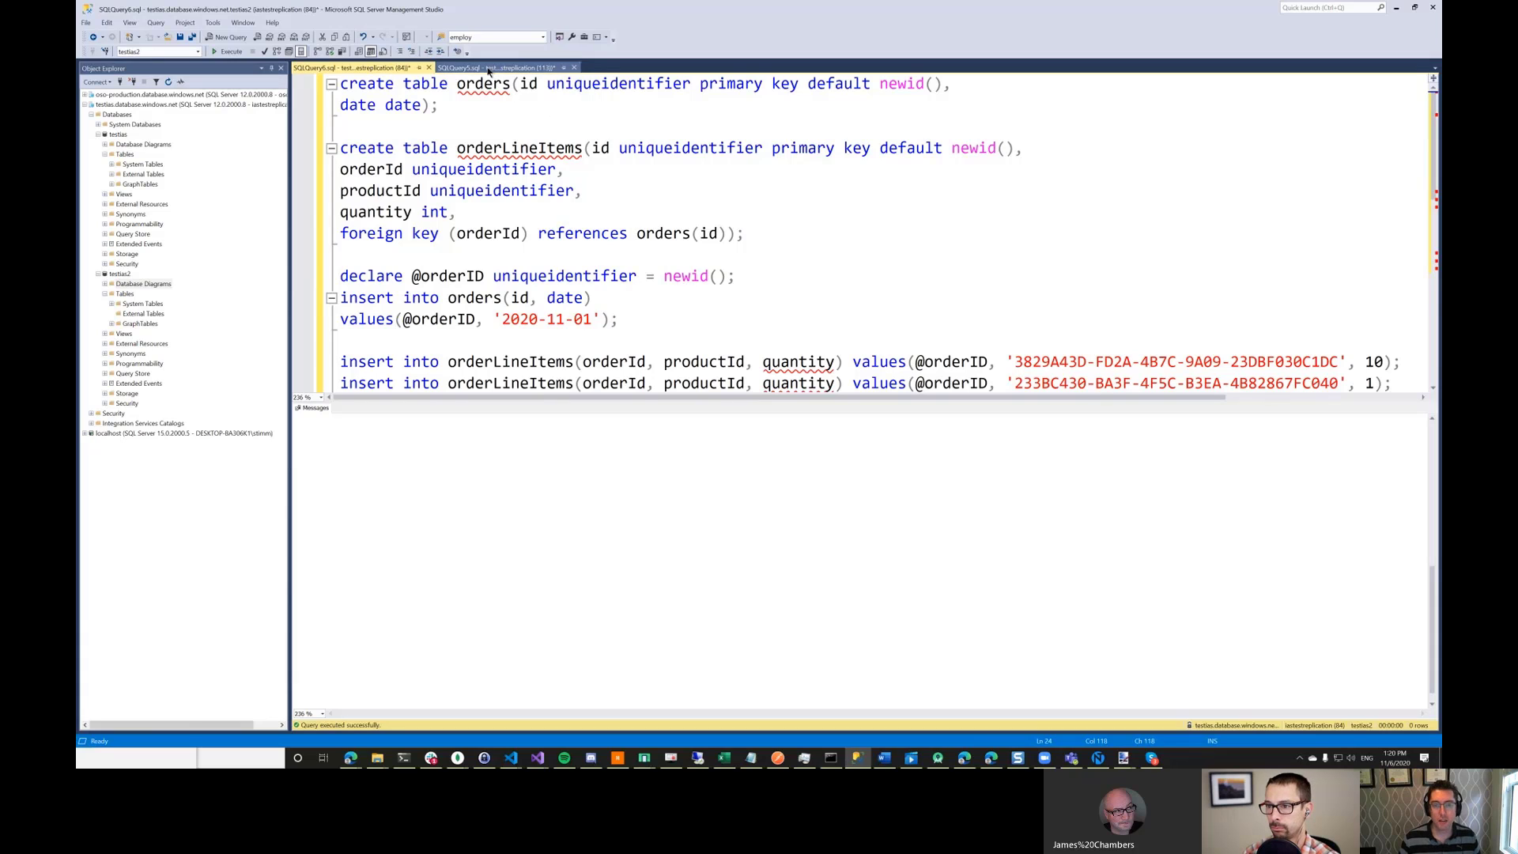
click(508, 66)
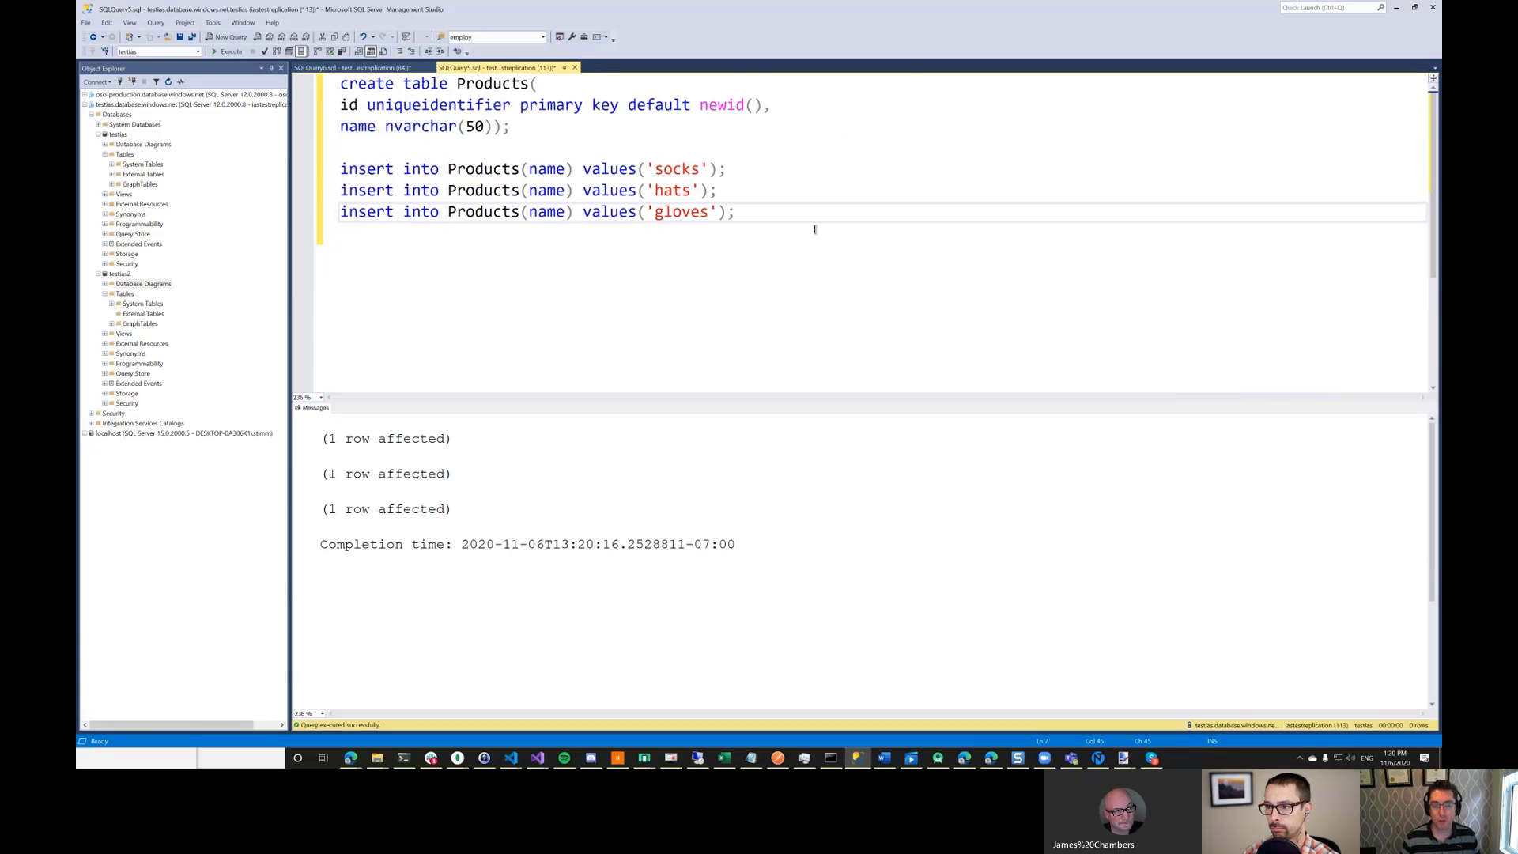
text(select * from prod)
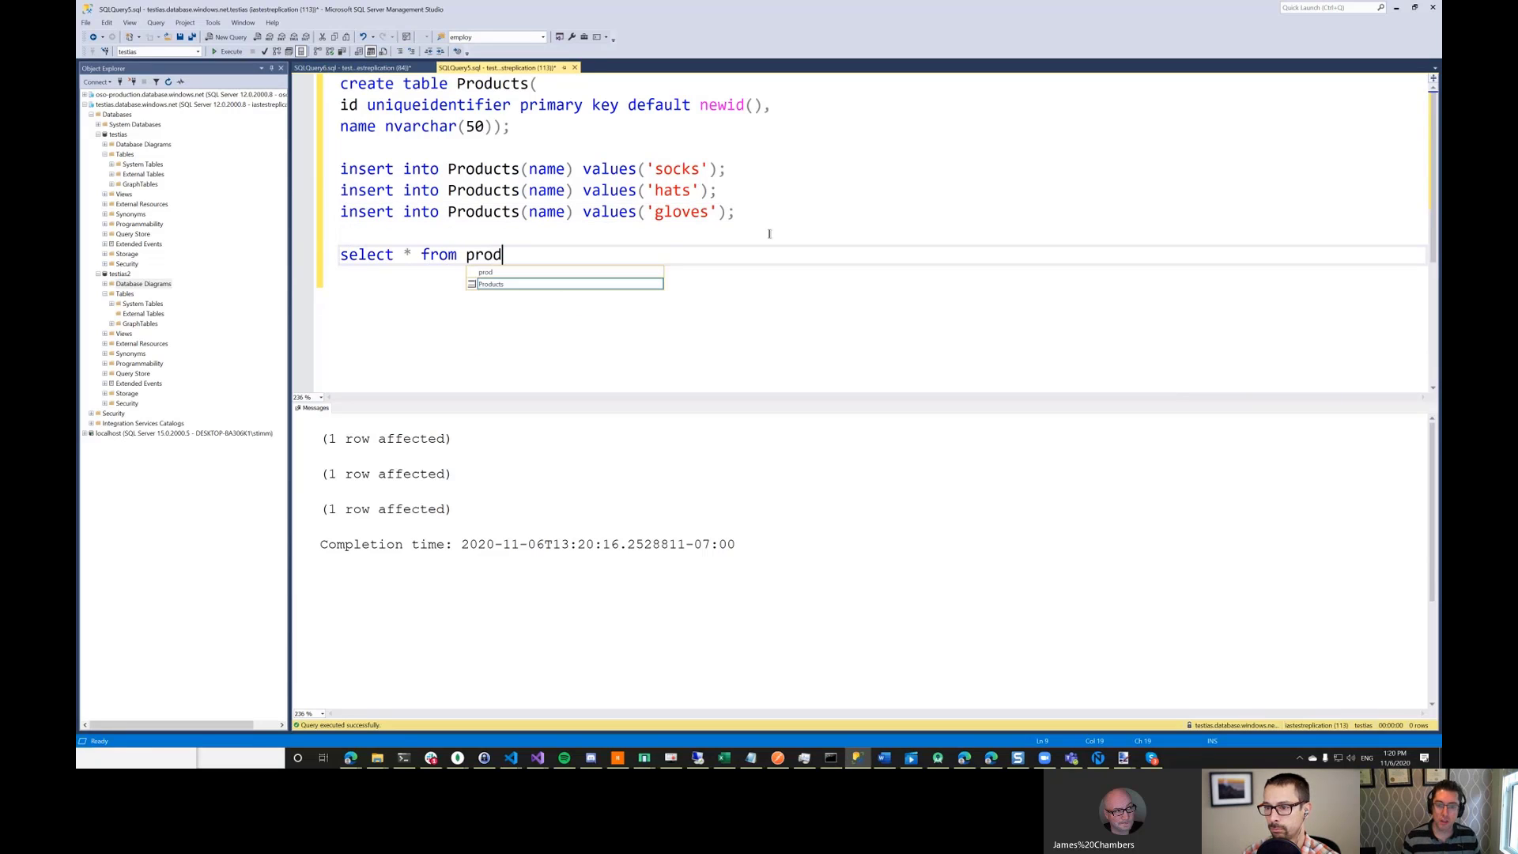
key(F5)
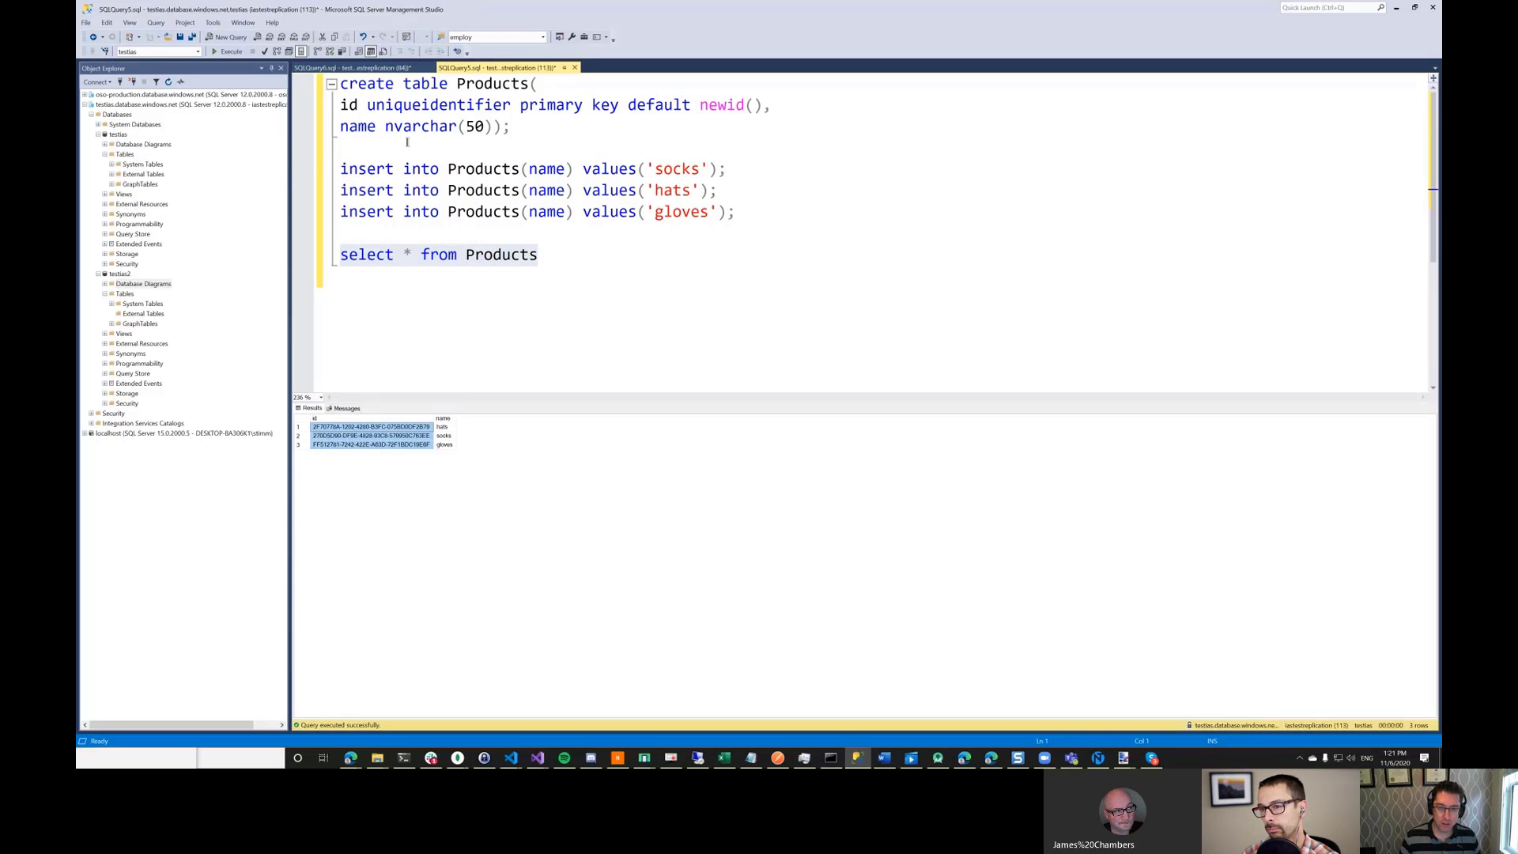
- Return to the orders script query and scroll through it
click(359, 67)
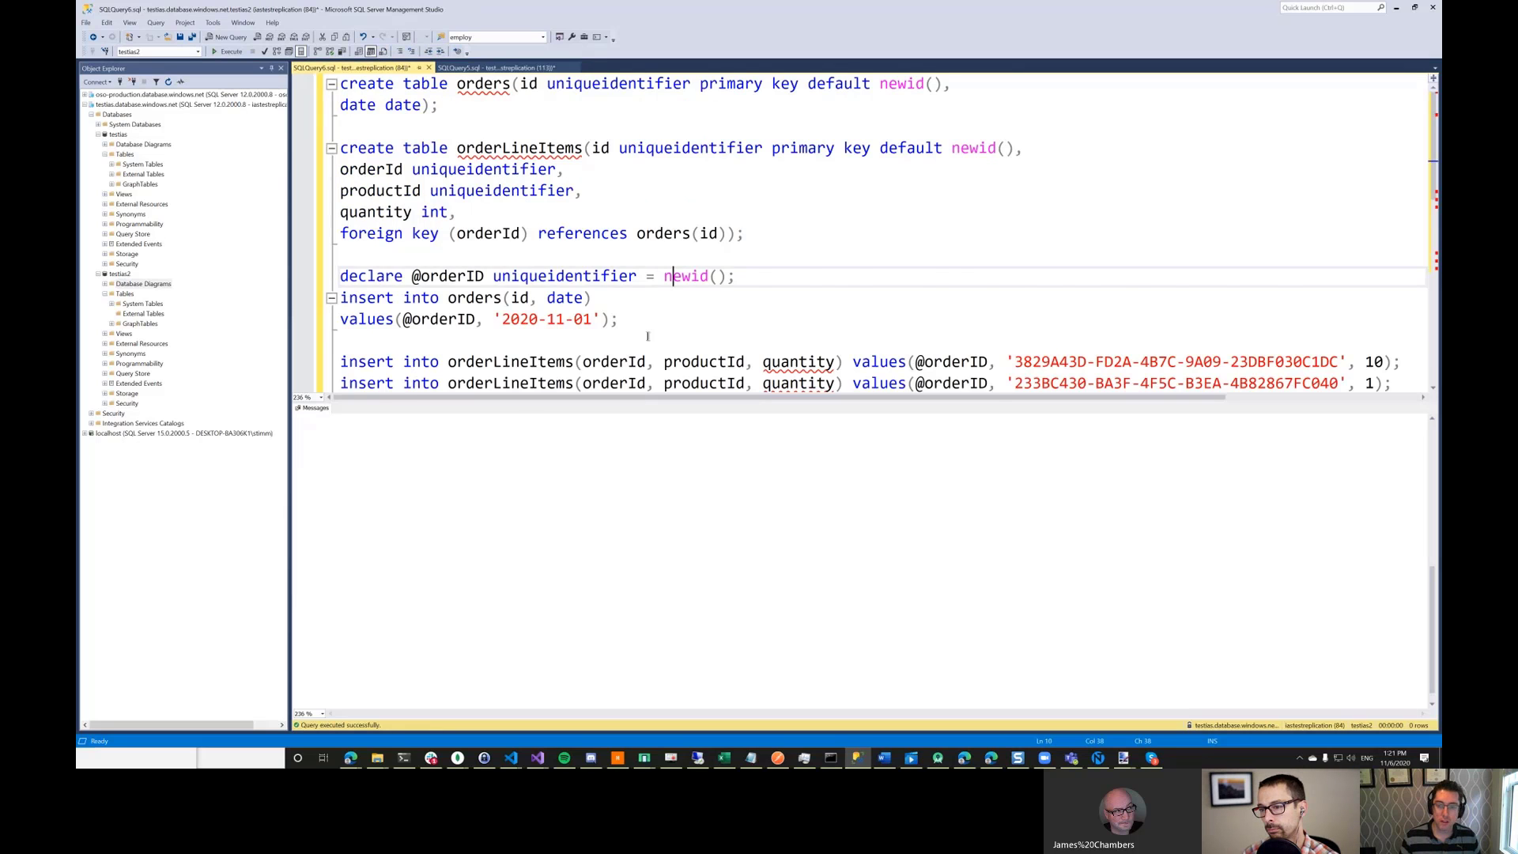
scroll(down, 3)
text(d)
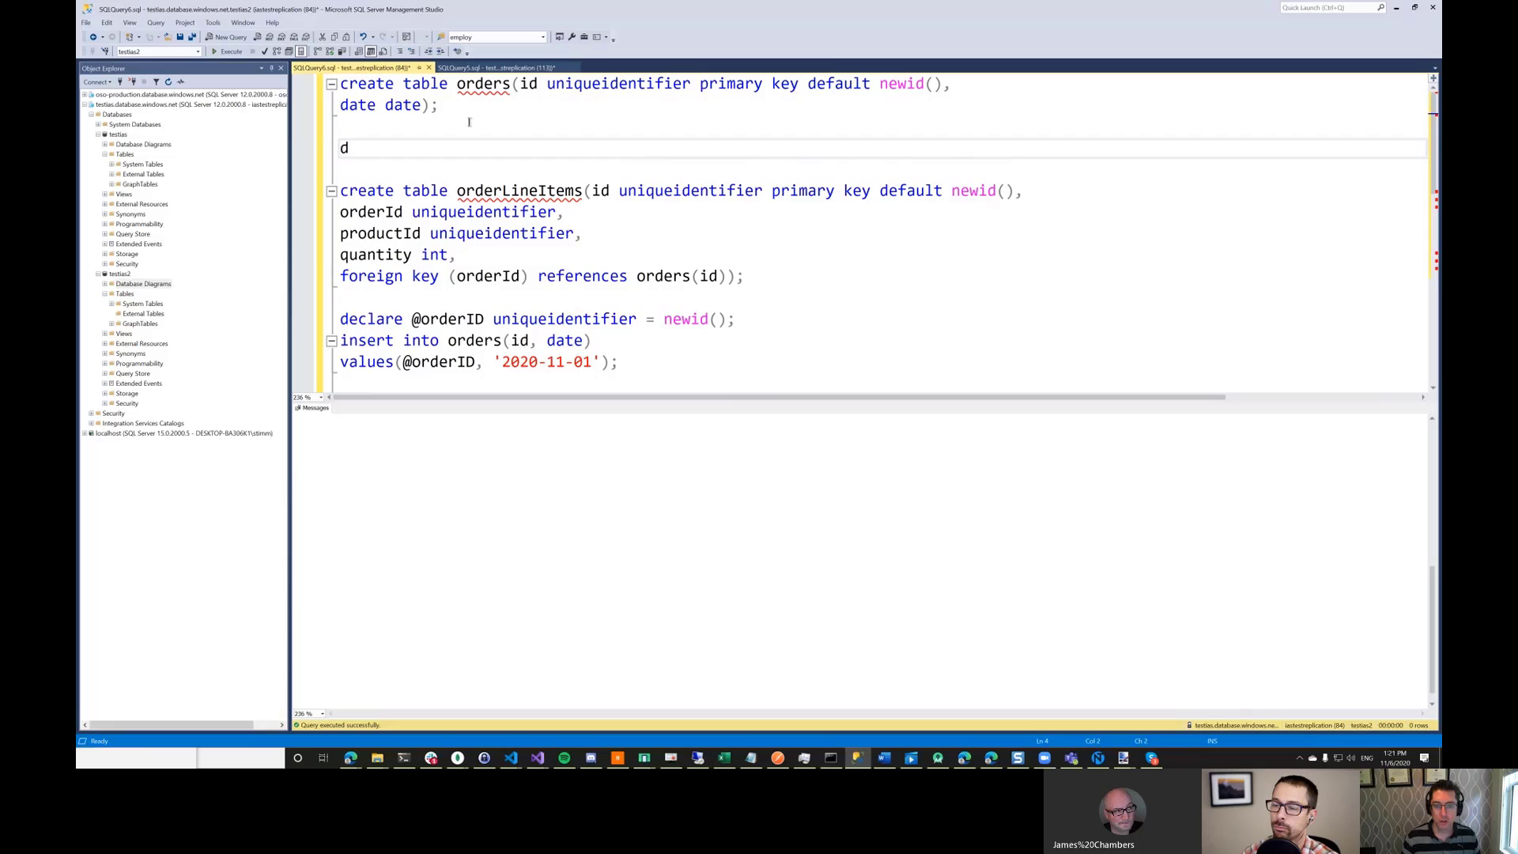
- Drop the orderLineItems table and rerun its create statement
text(rop table)
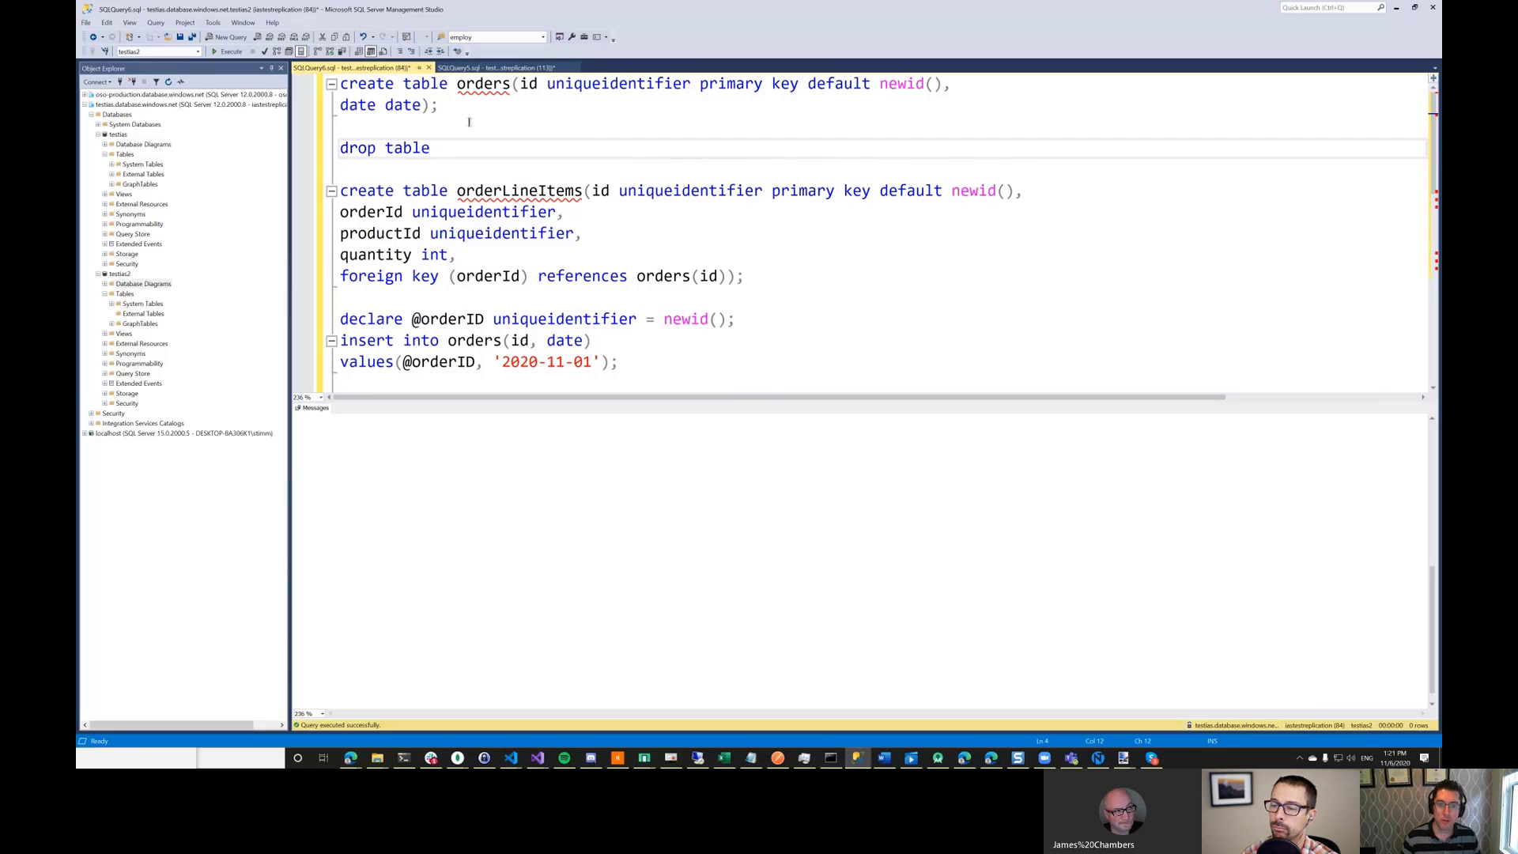
text(orderLineItems)
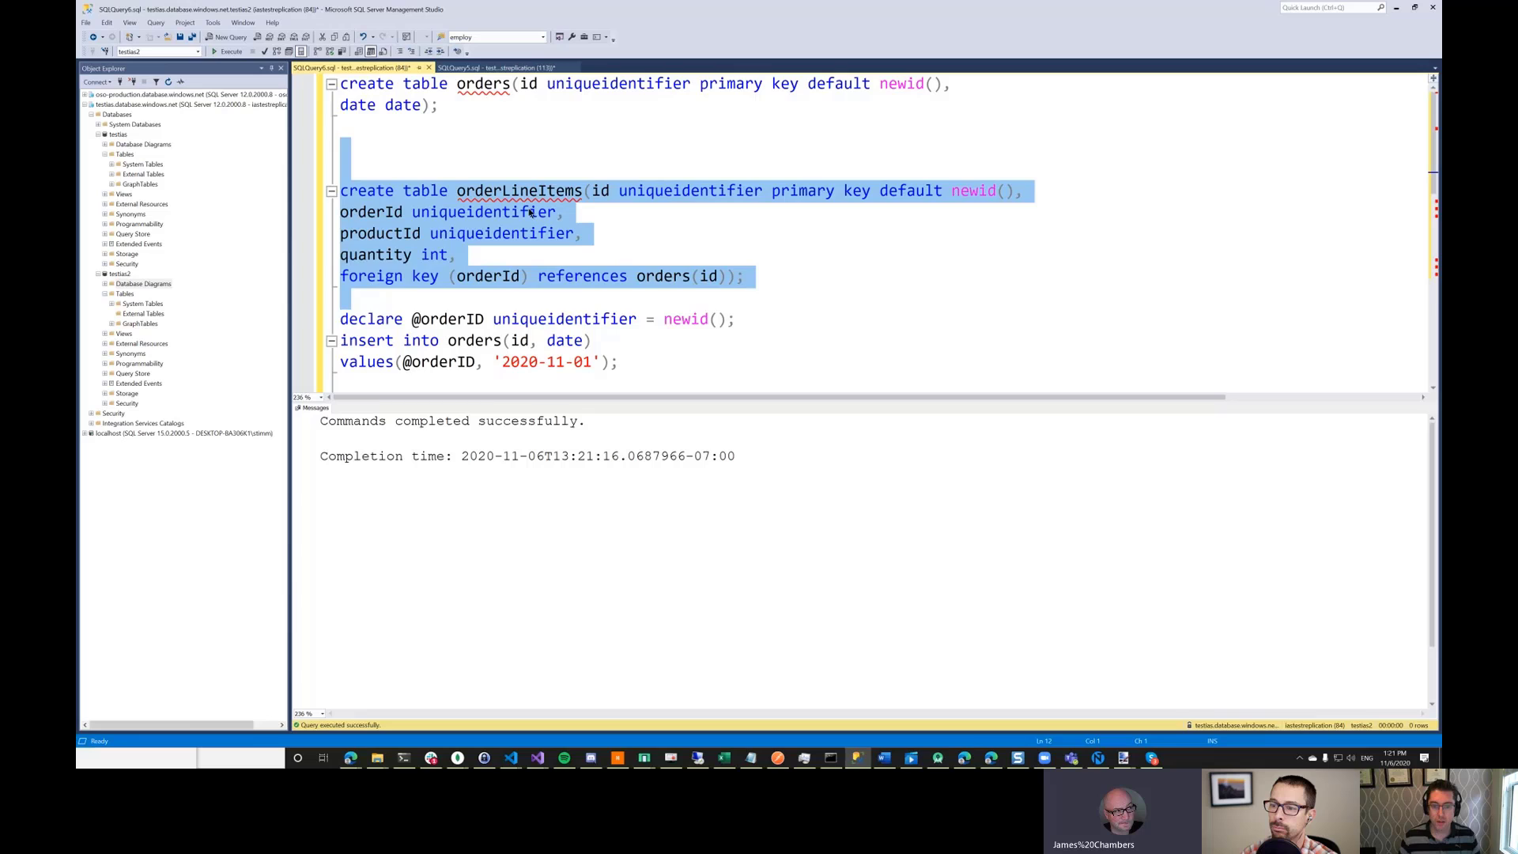
scroll(down, 3)
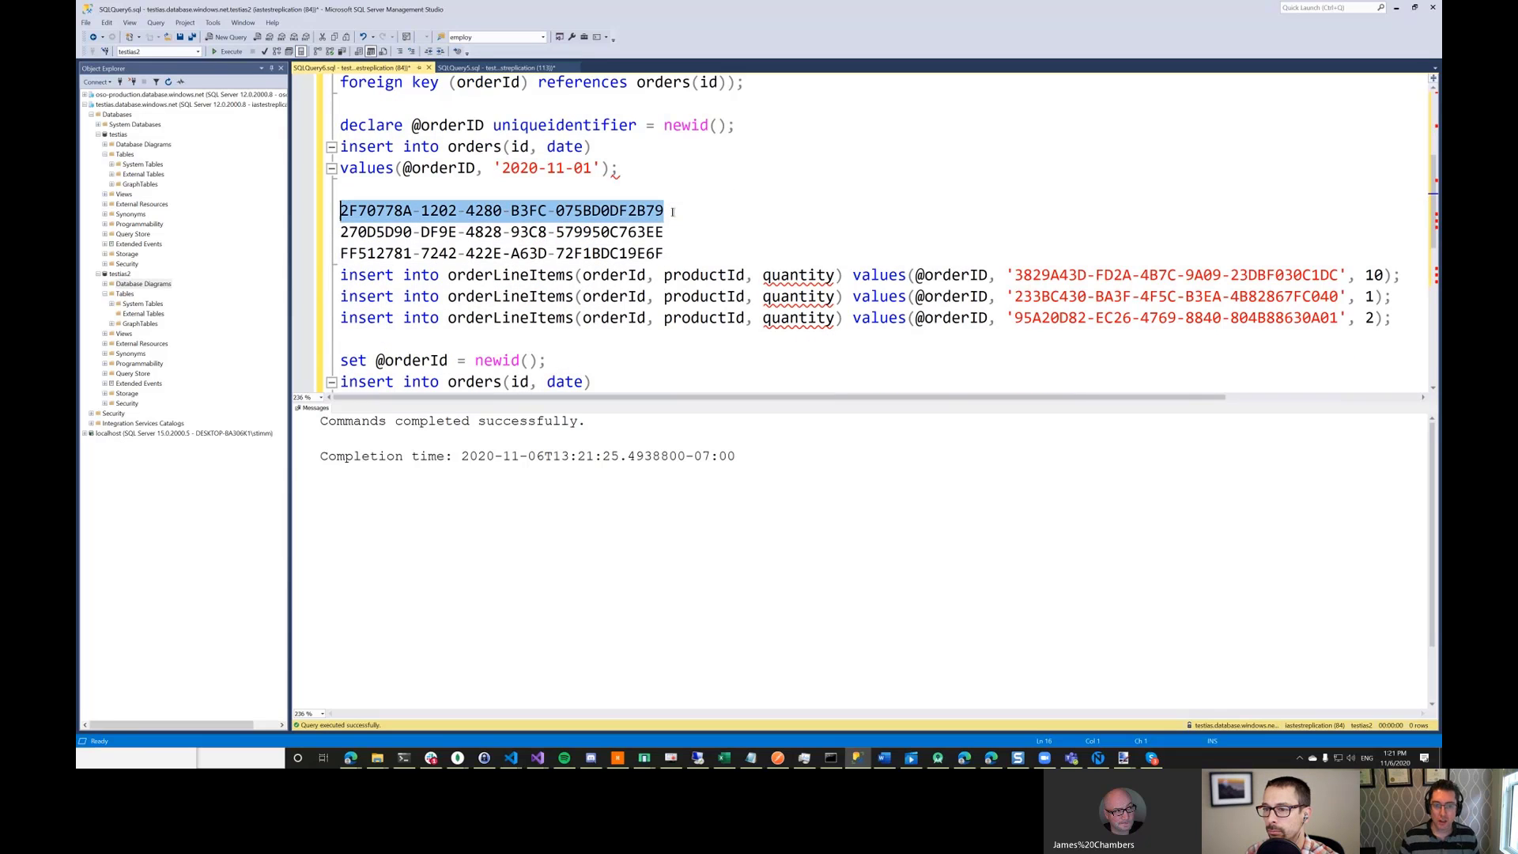
- Replace the old product ids in the line item inserts with the new generated GUIDs
key(Delete)
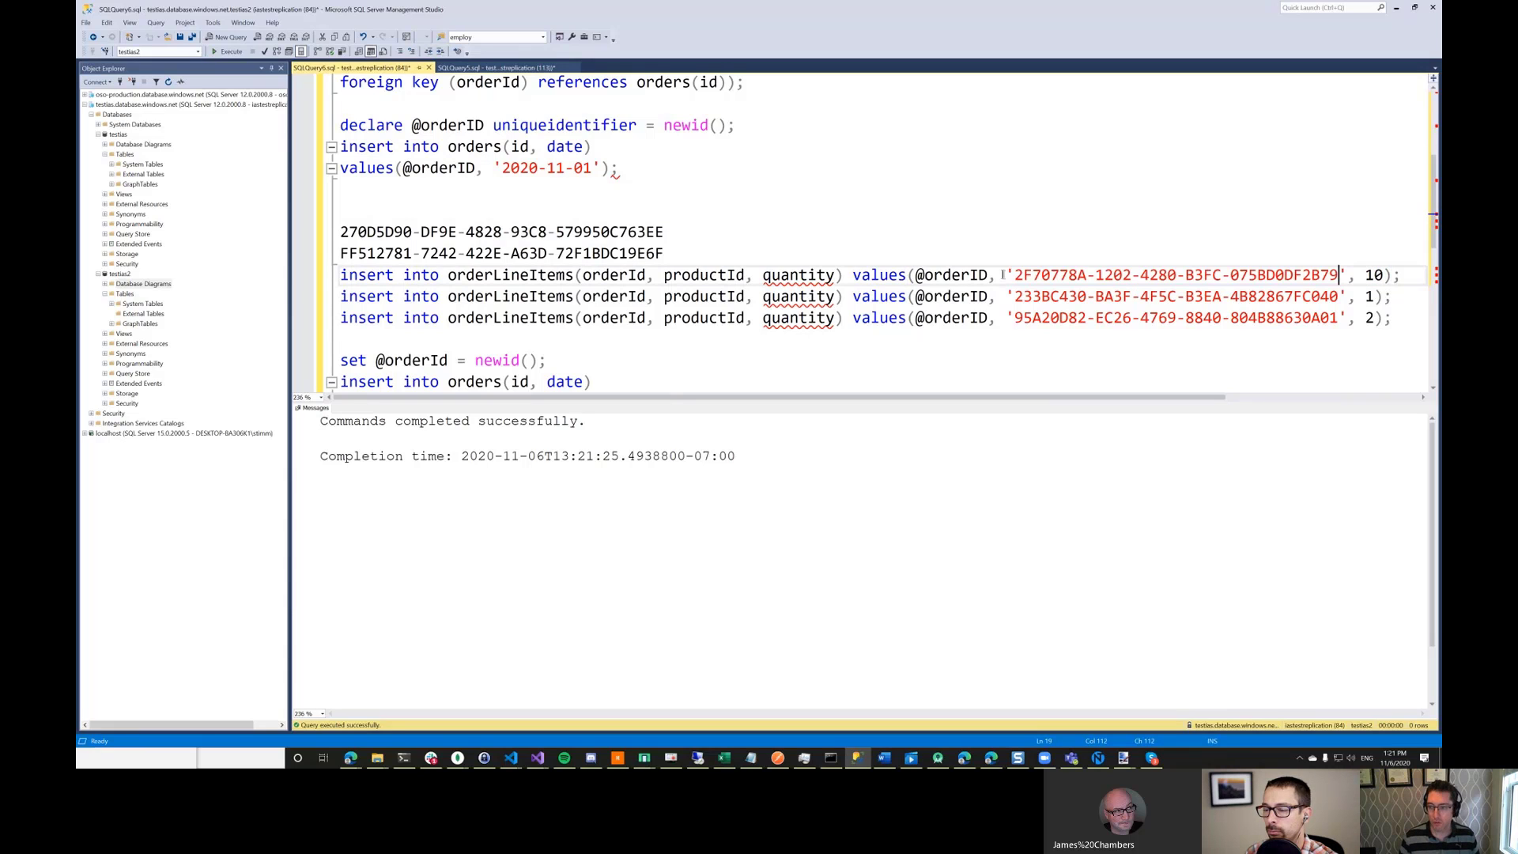
scroll(down, 3)
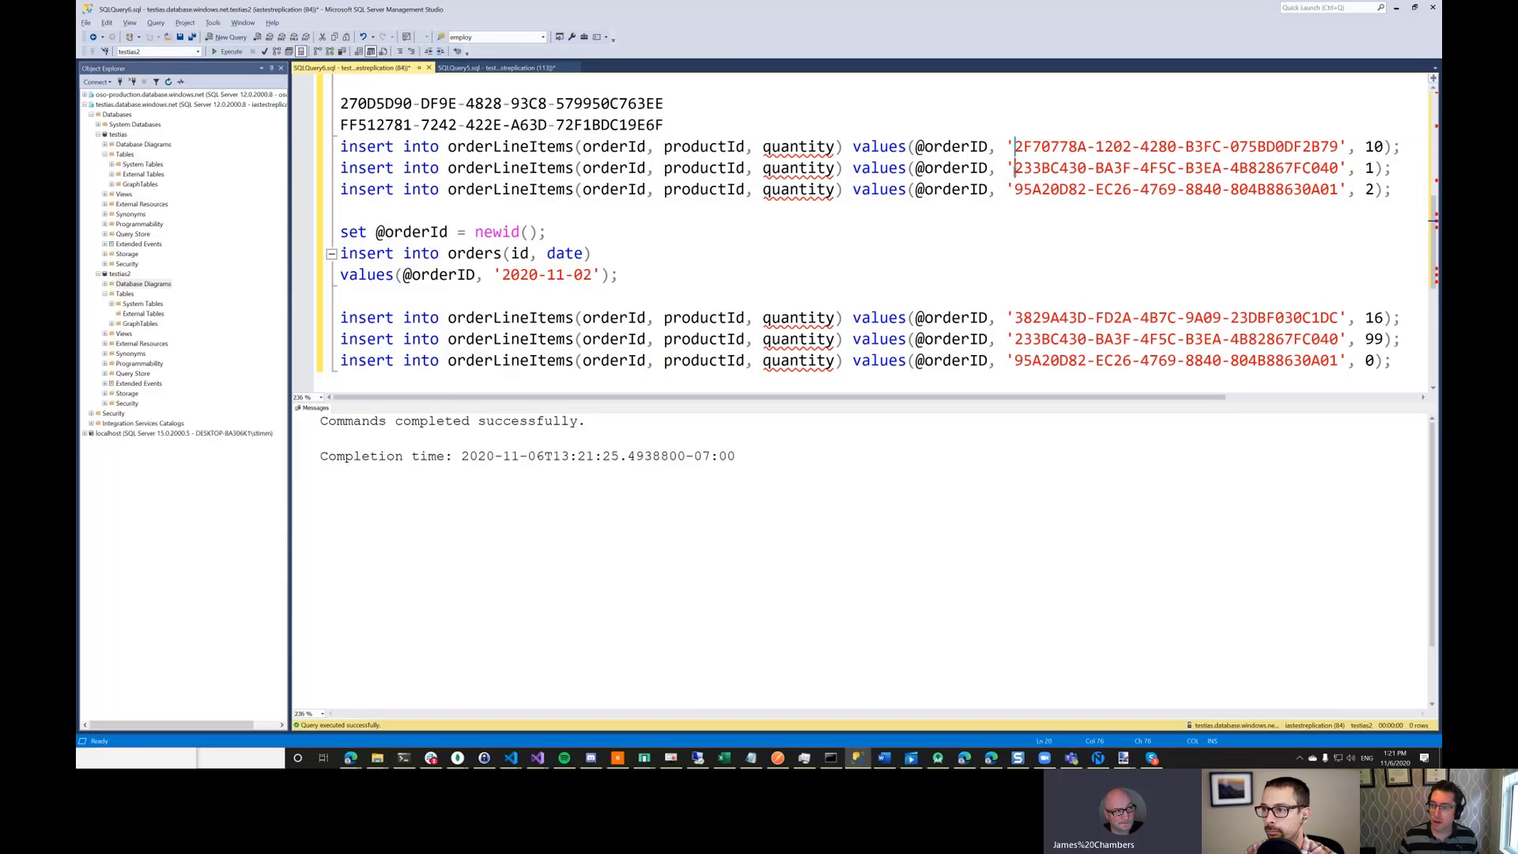
drag(1016, 145, 1335, 189)
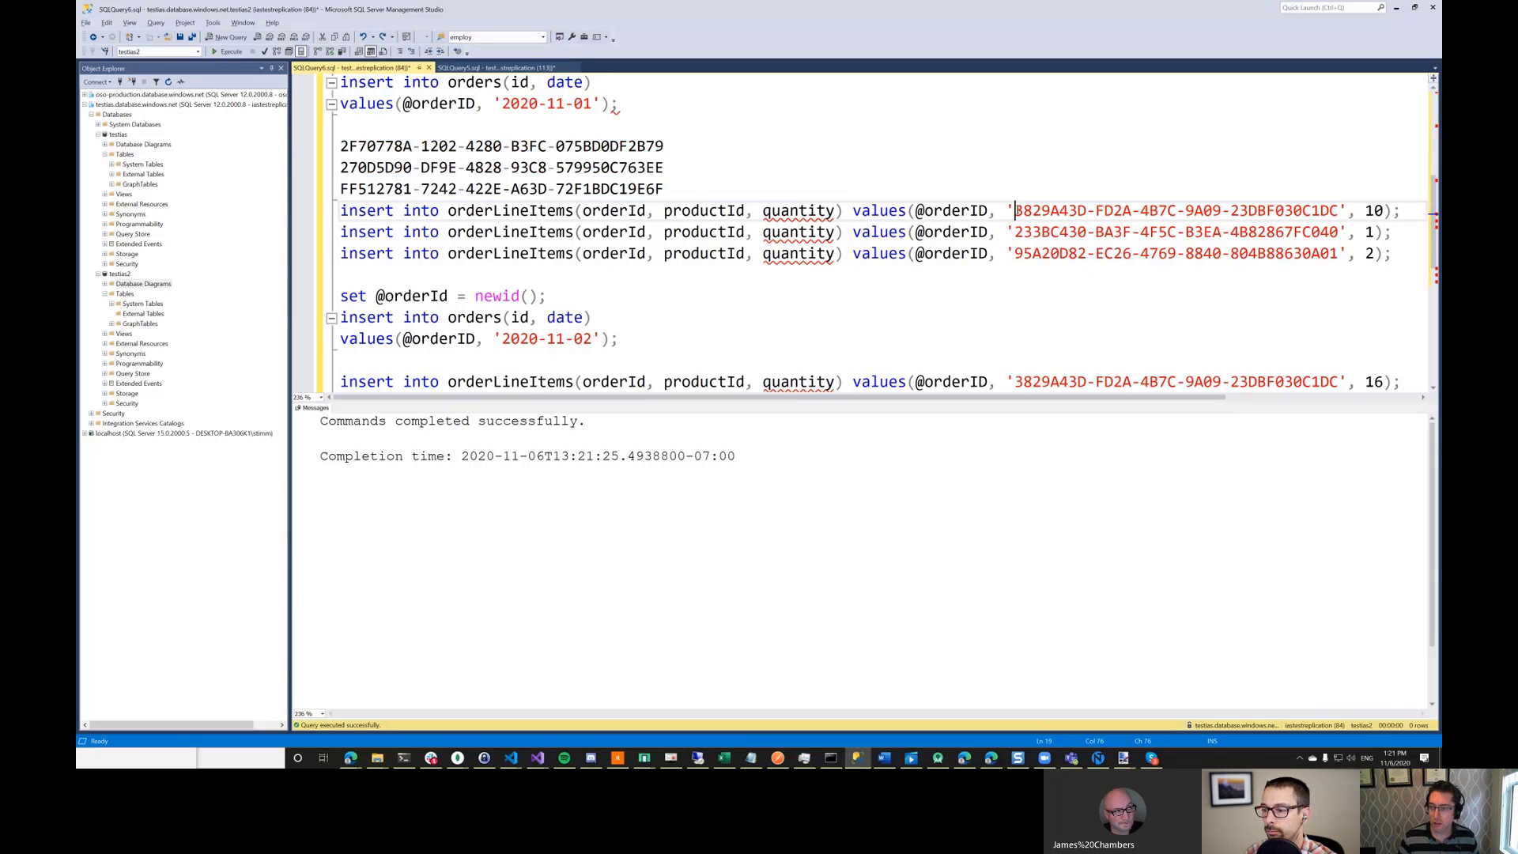
drag(1017, 211, 1339, 253)
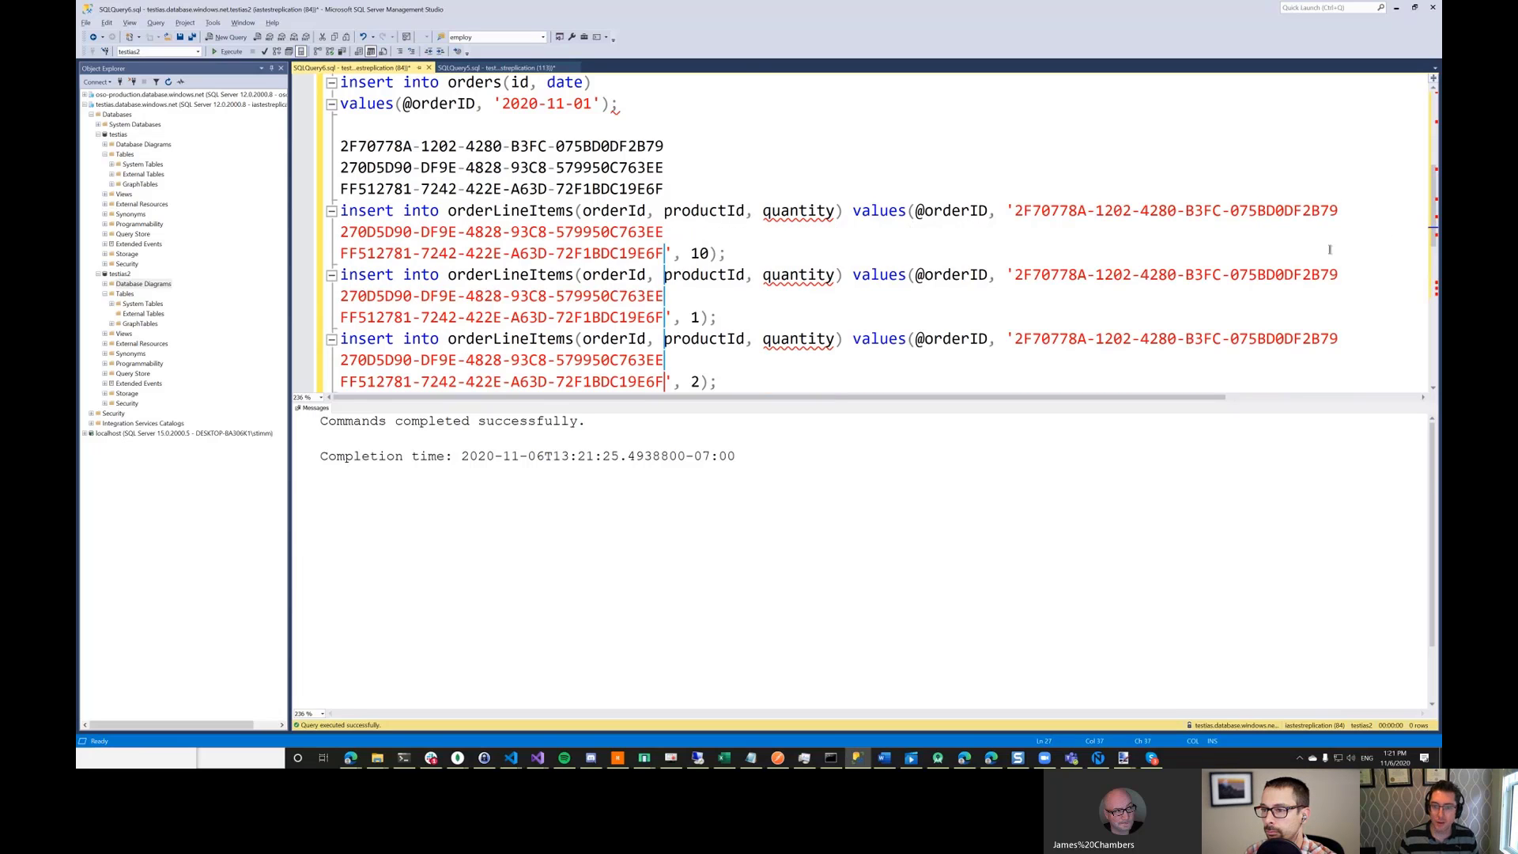
mouse_move(829, 242)
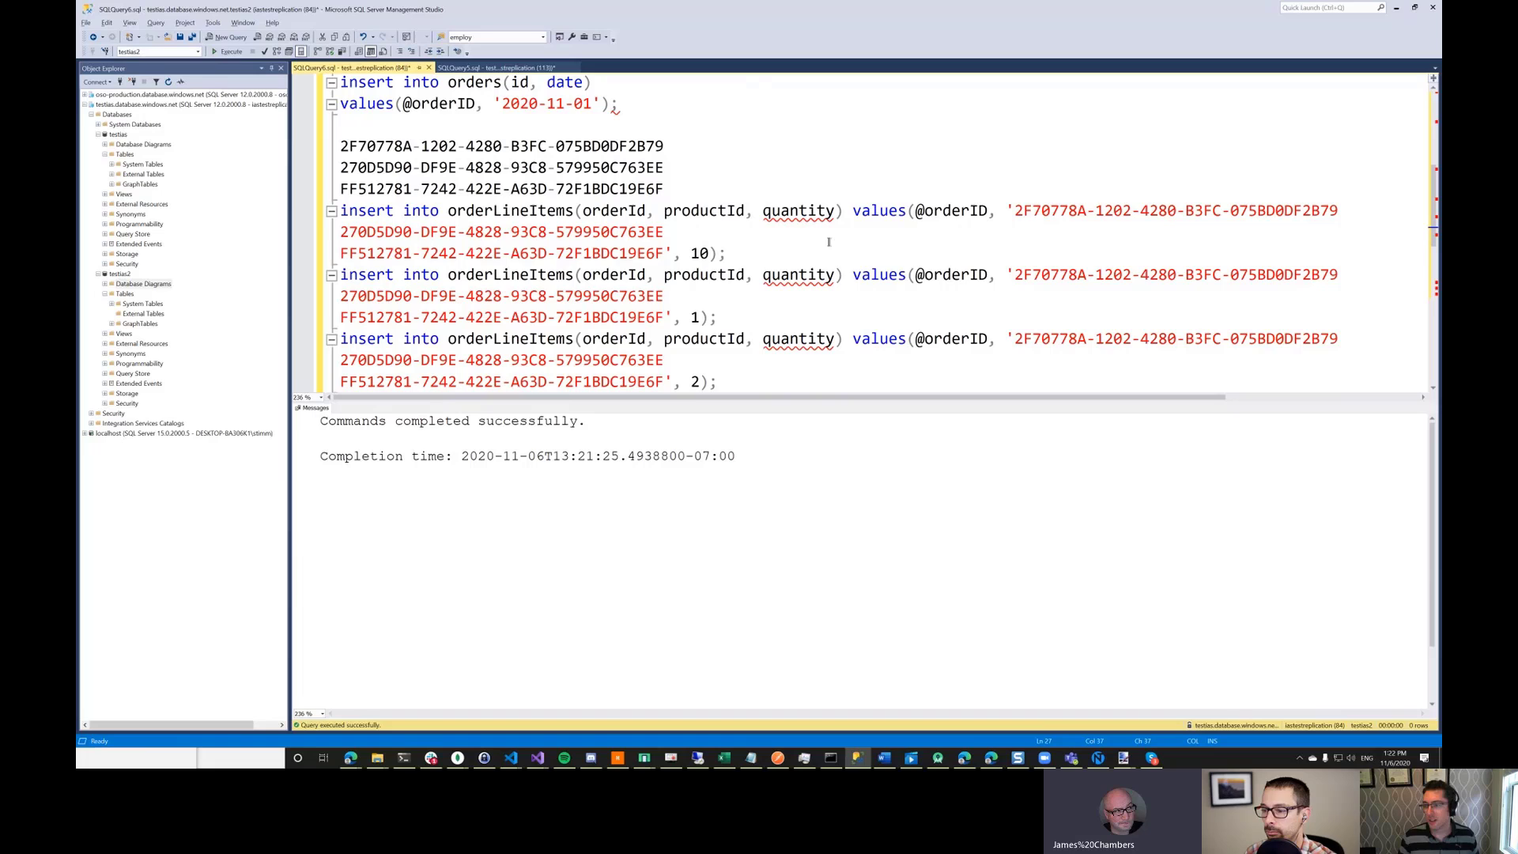
click(666, 231)
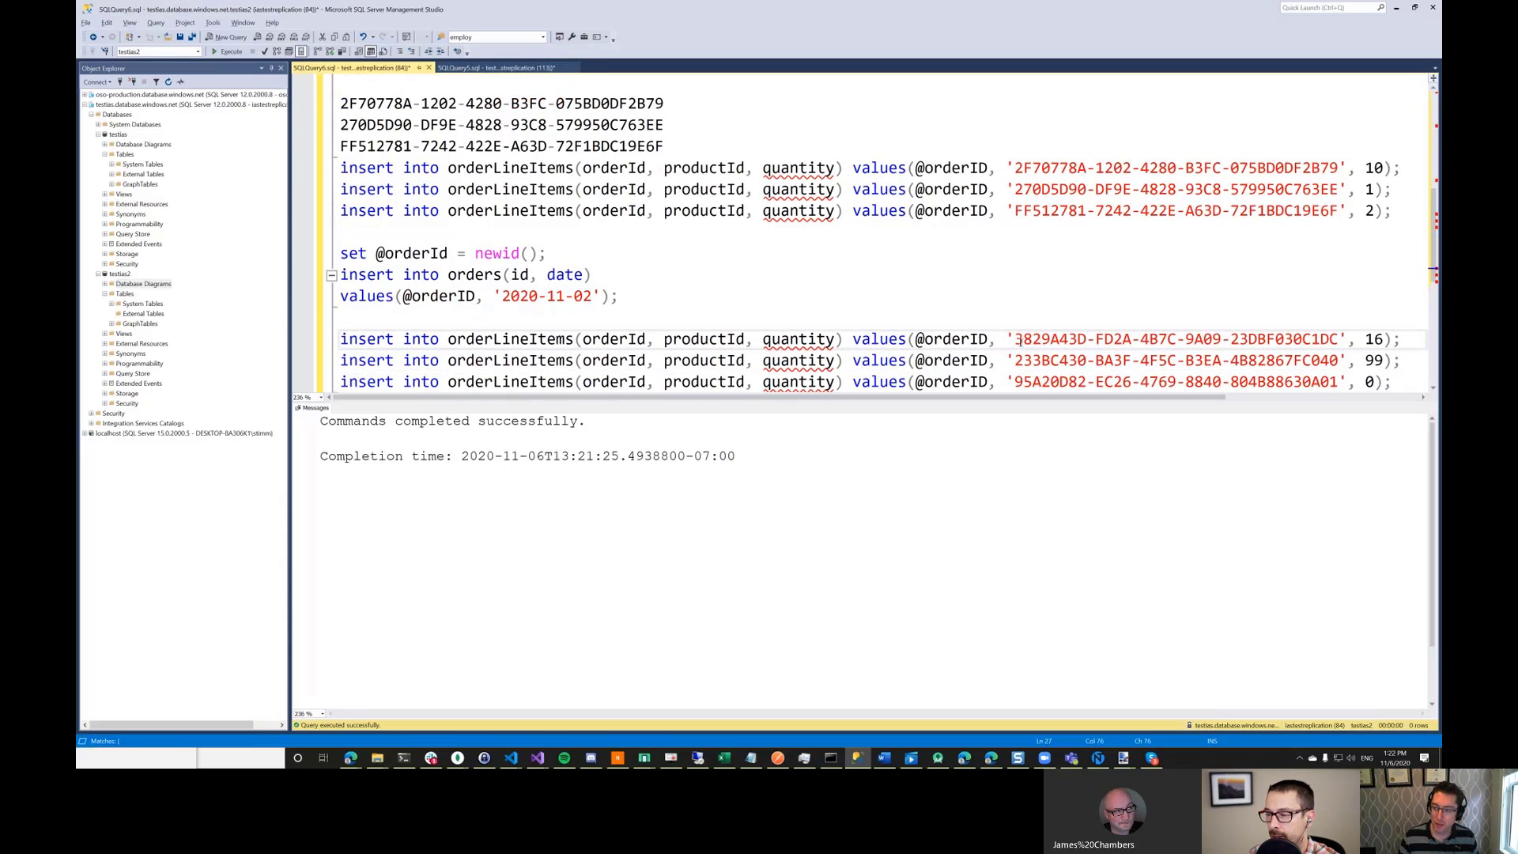
- Fill the second order's line items with the product ids and run the script, hitting a syntax error near '2'
drag(1017, 339, 1338, 381)
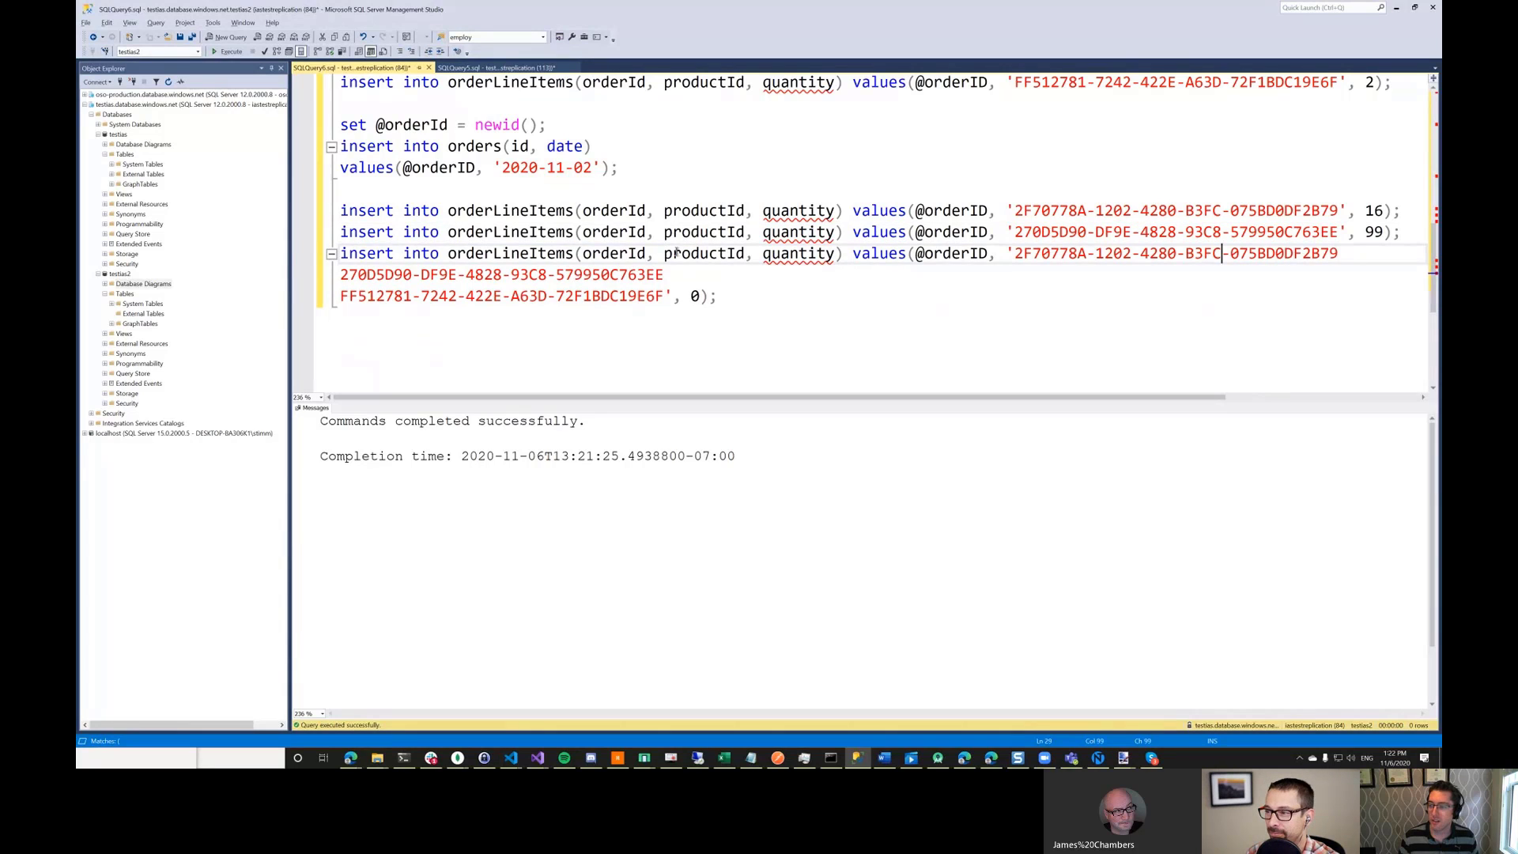
drag(1230, 253, 662, 274)
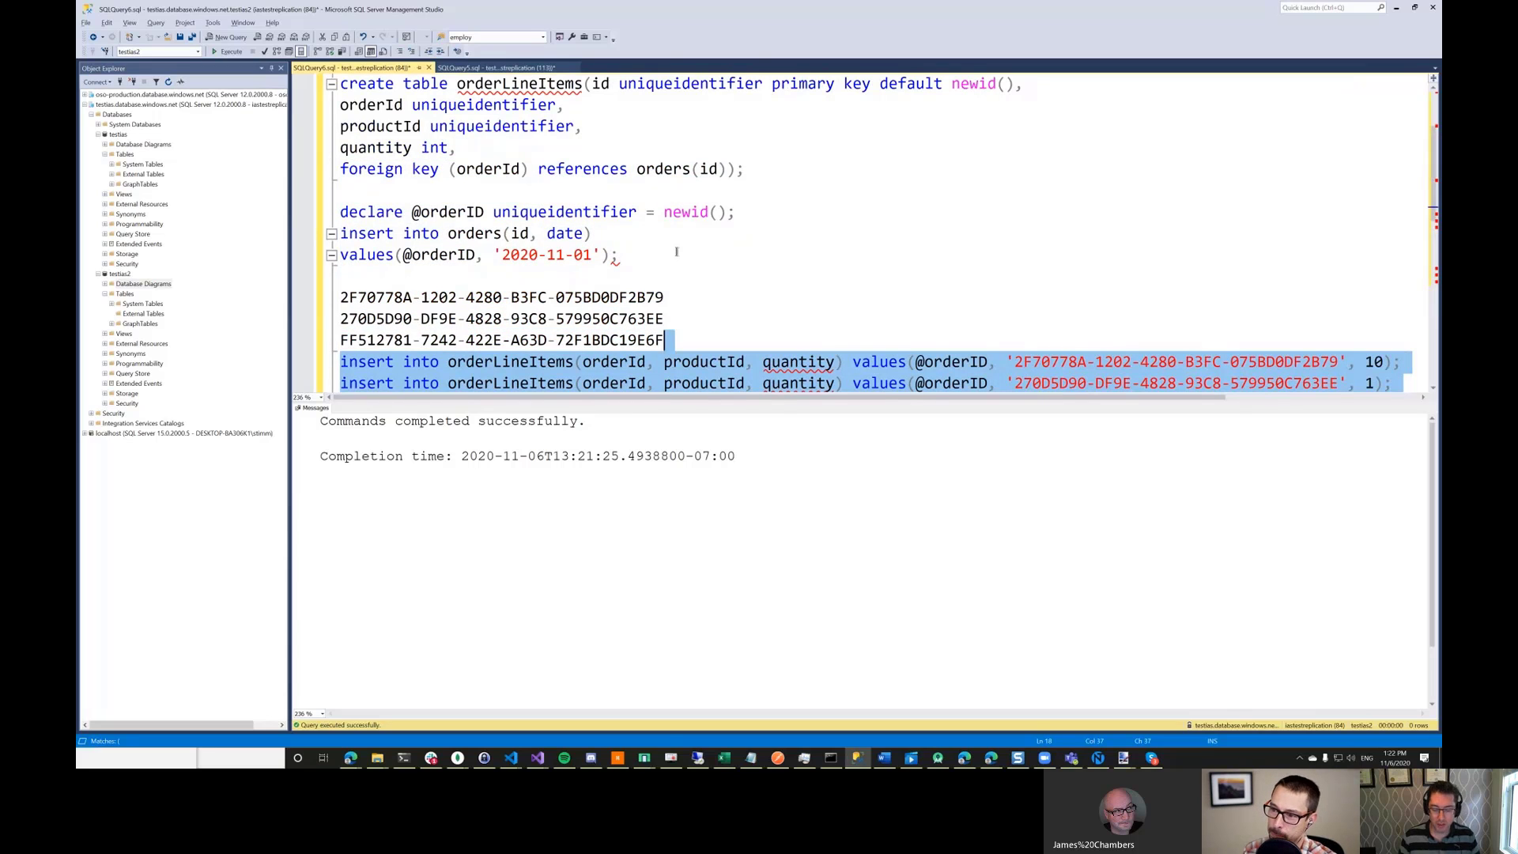
click(231, 51)
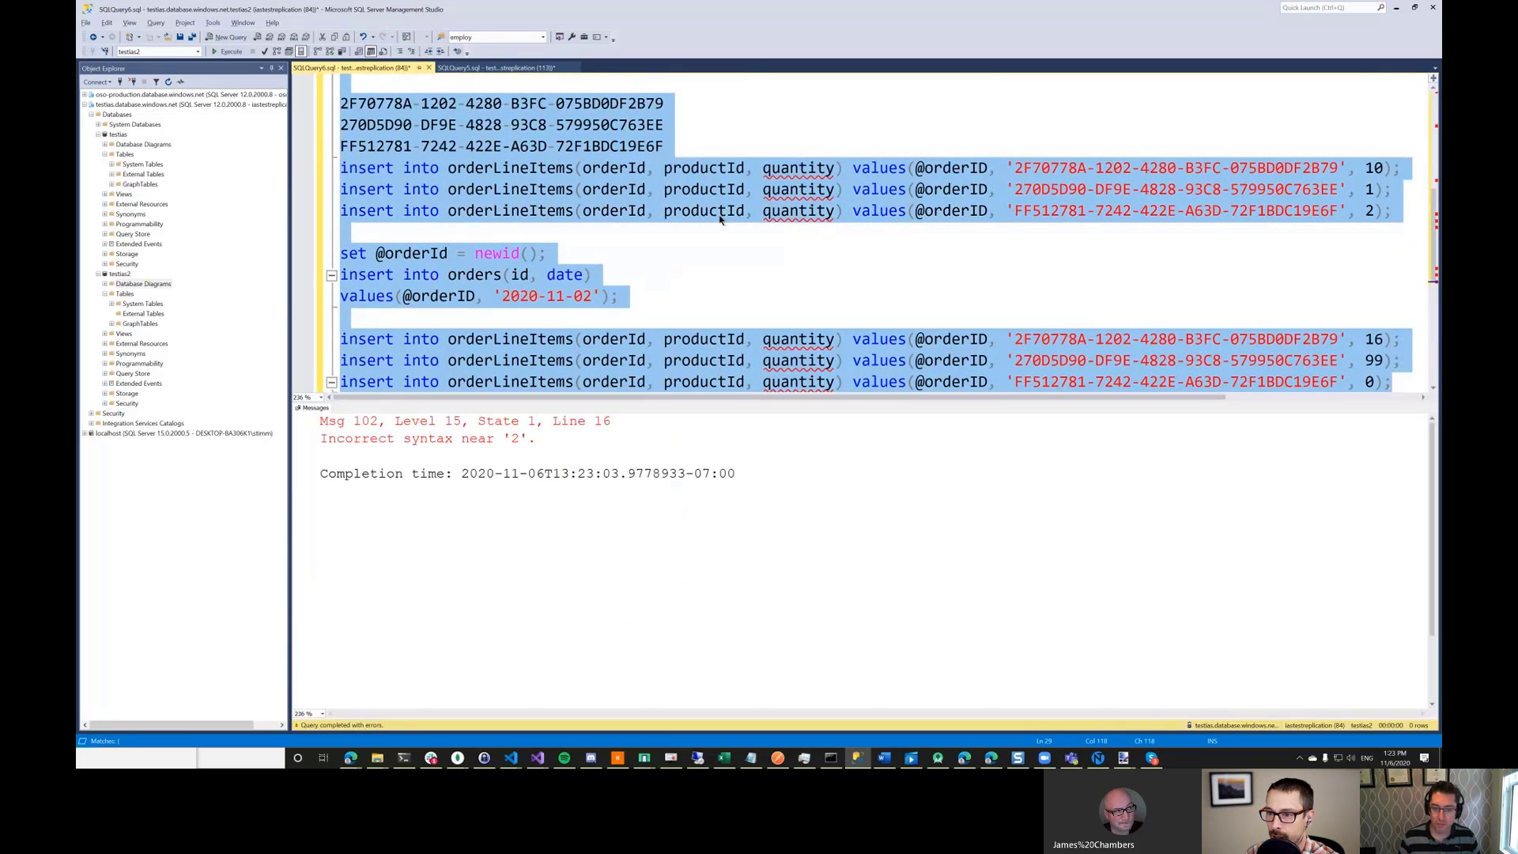
- Fix the stray ids so the script affects eight rows, then expand testias2's table list
click(494, 438)
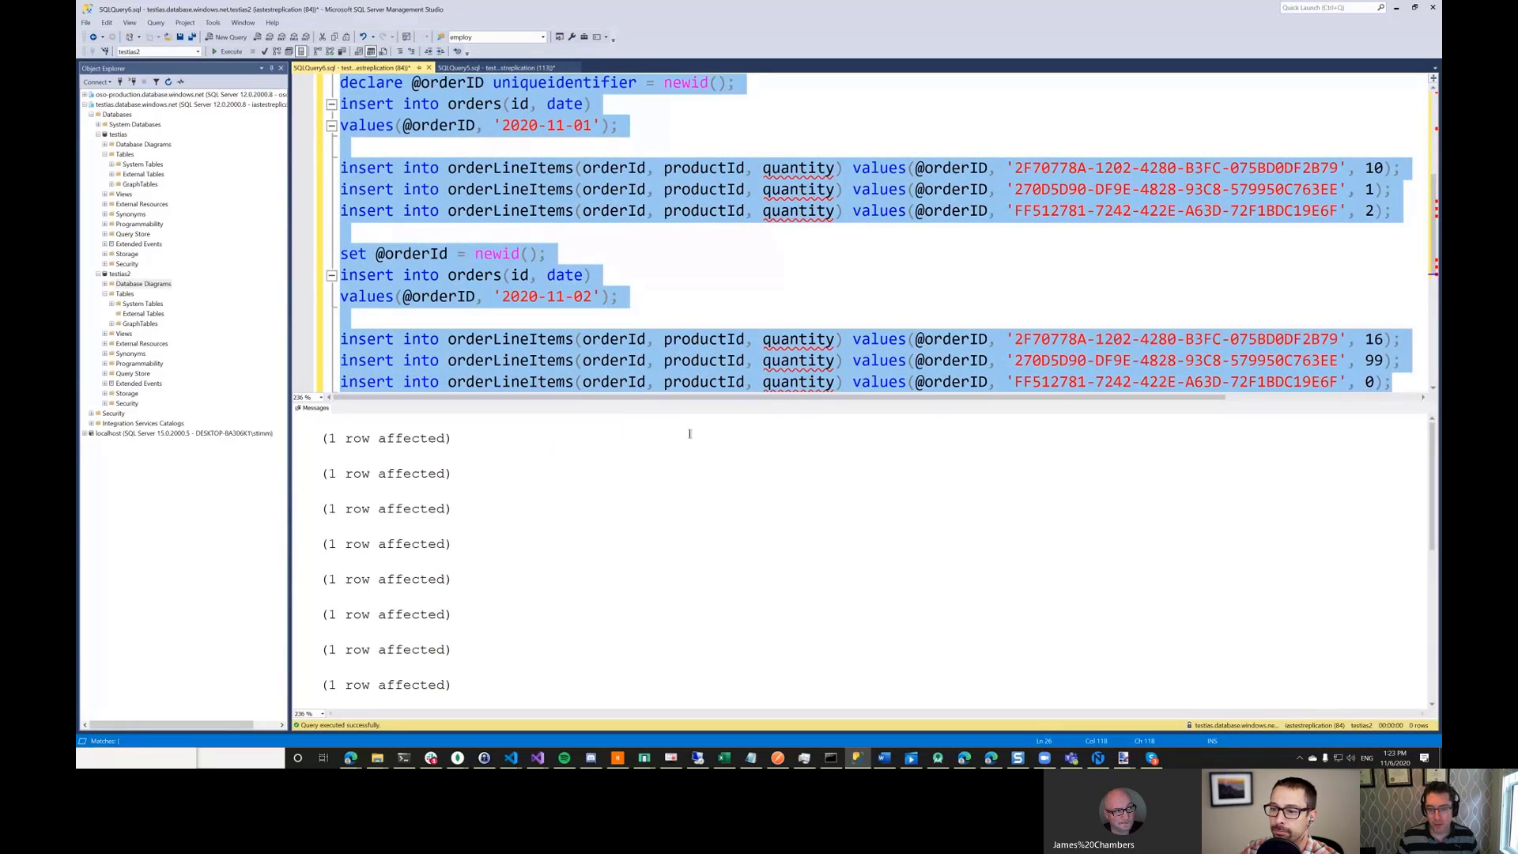
click(619, 296)
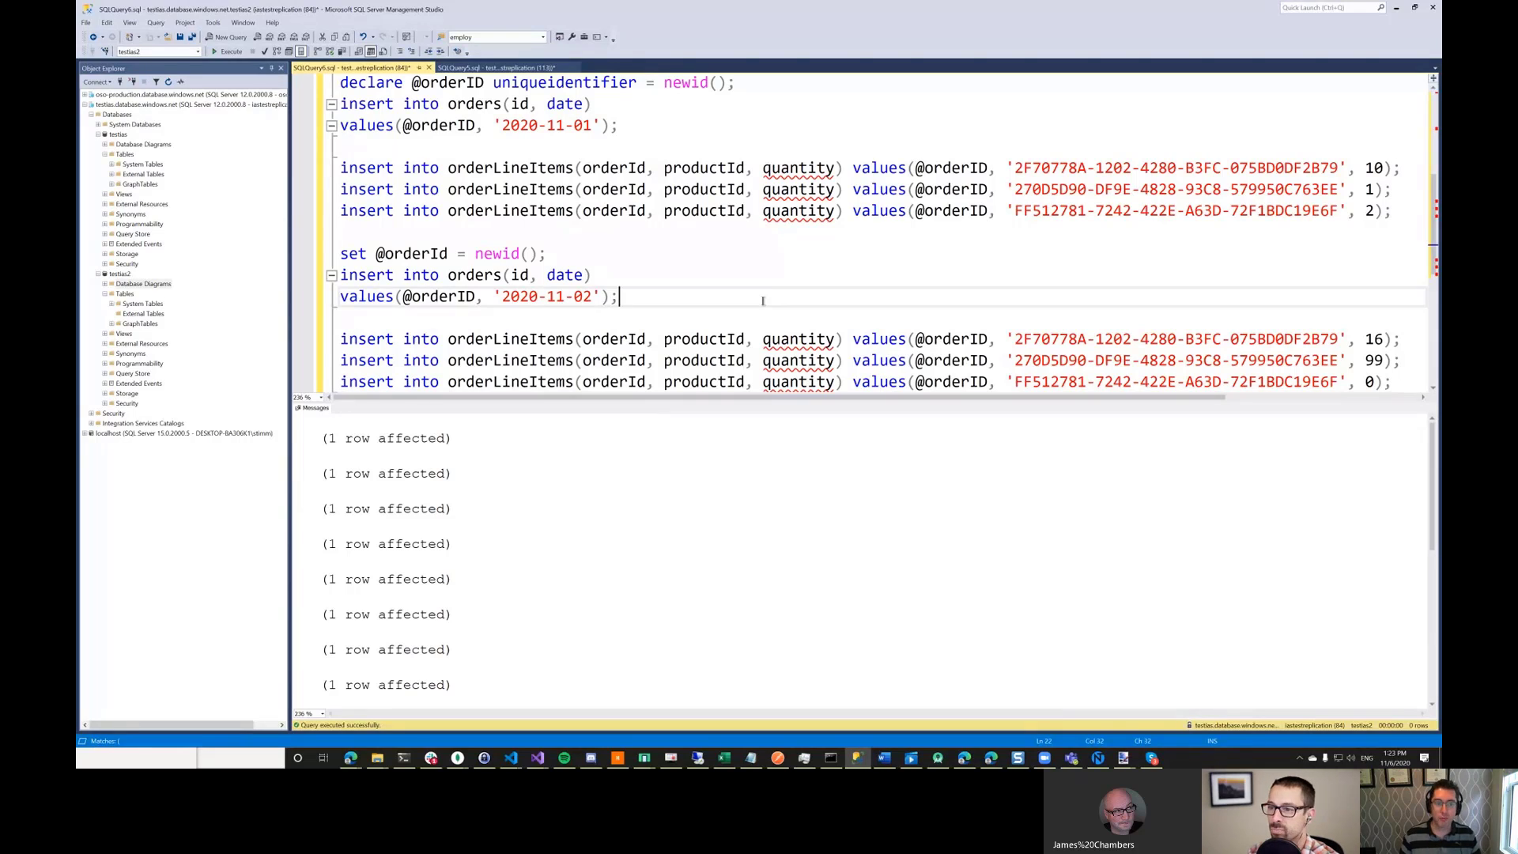
click(123, 294)
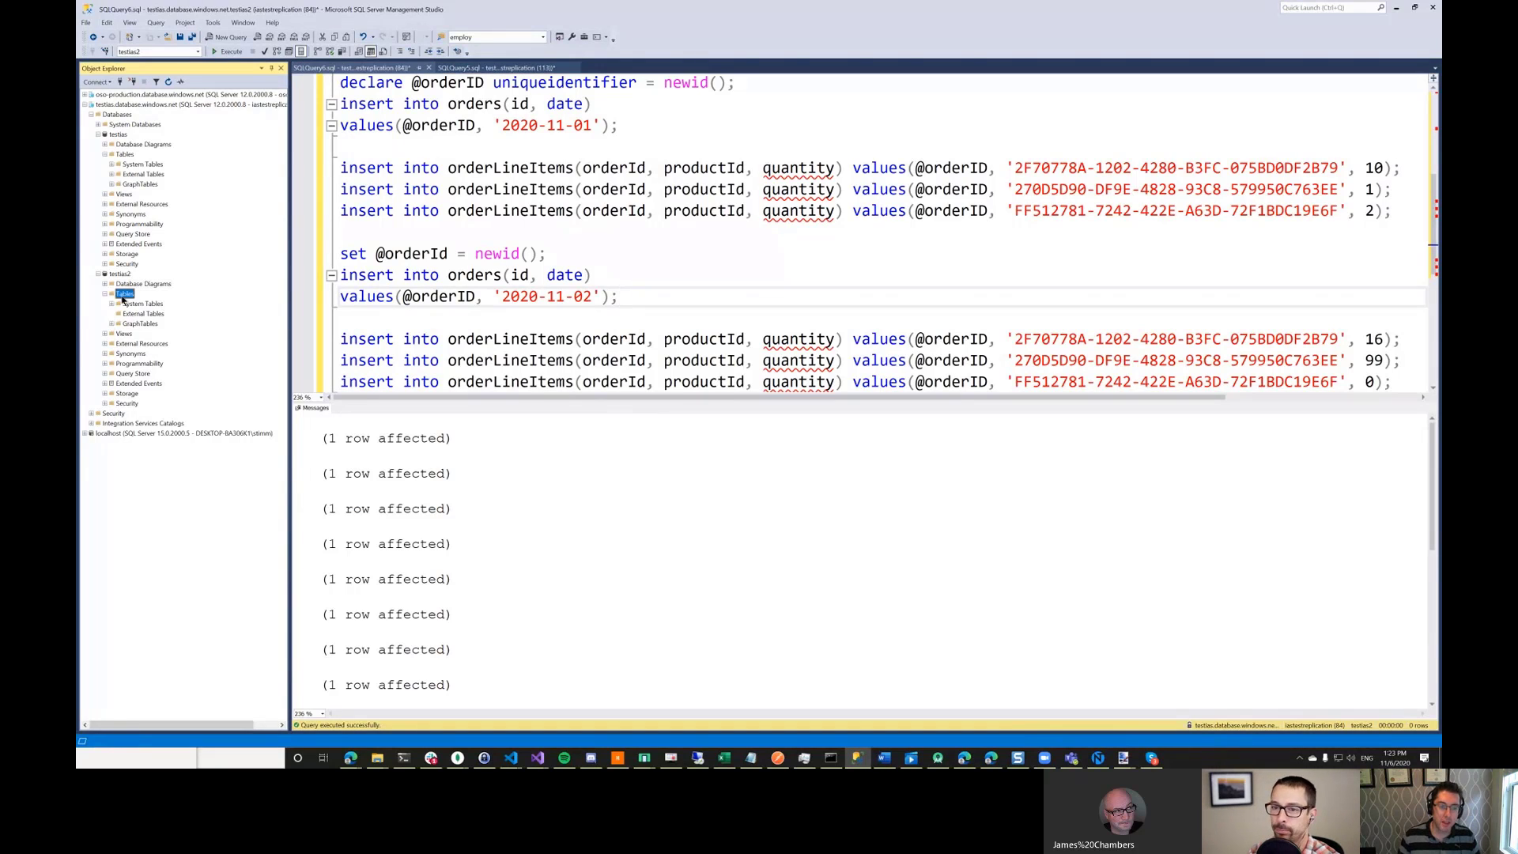
double_click(126, 294)
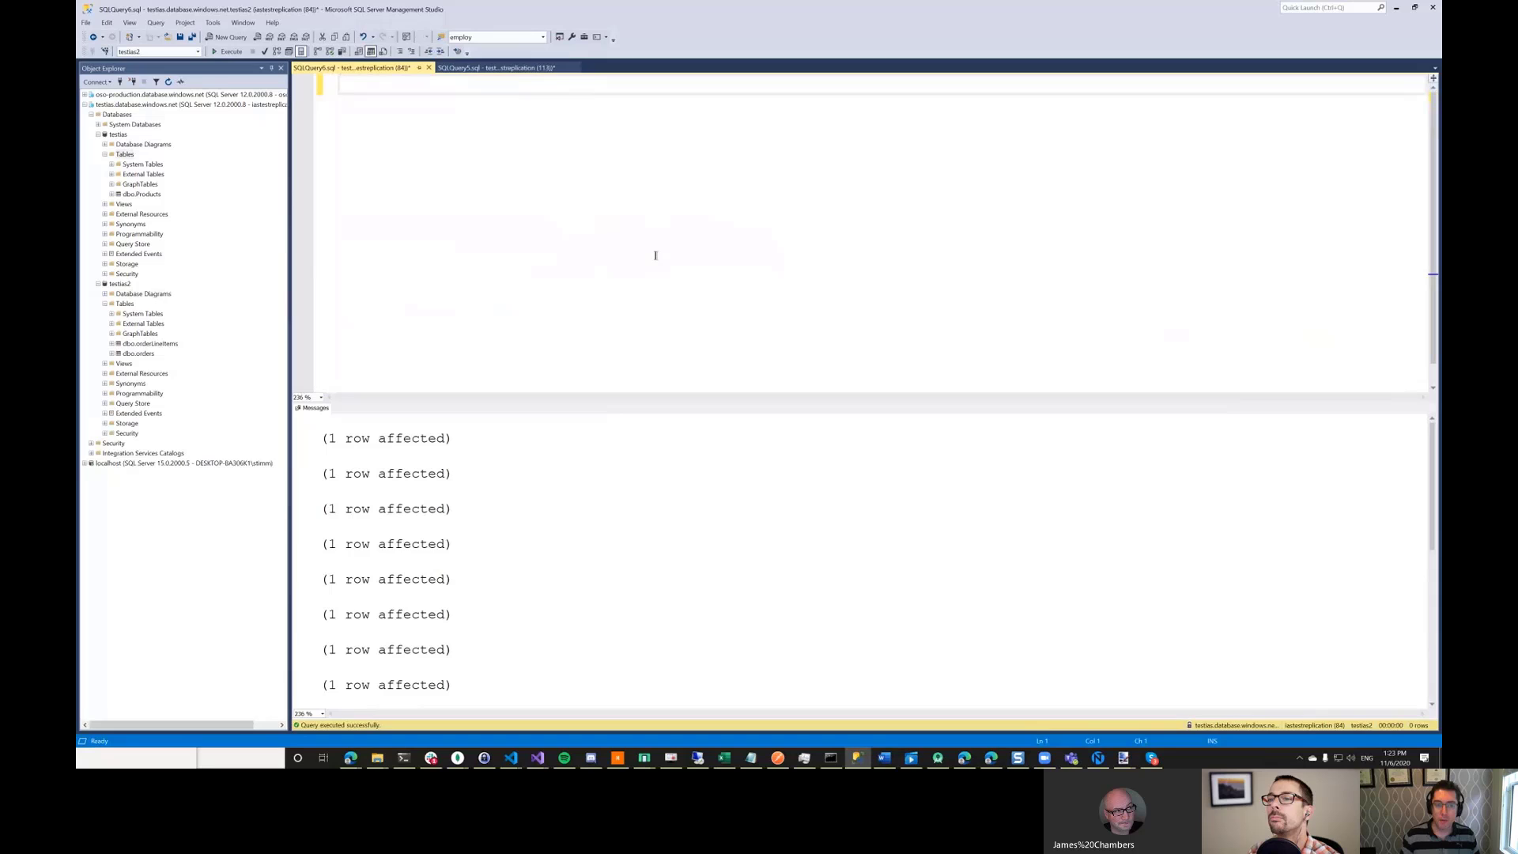
- Select all rows from Products, then from testias.Products, getting an invalid object name error
text(select * from Products)
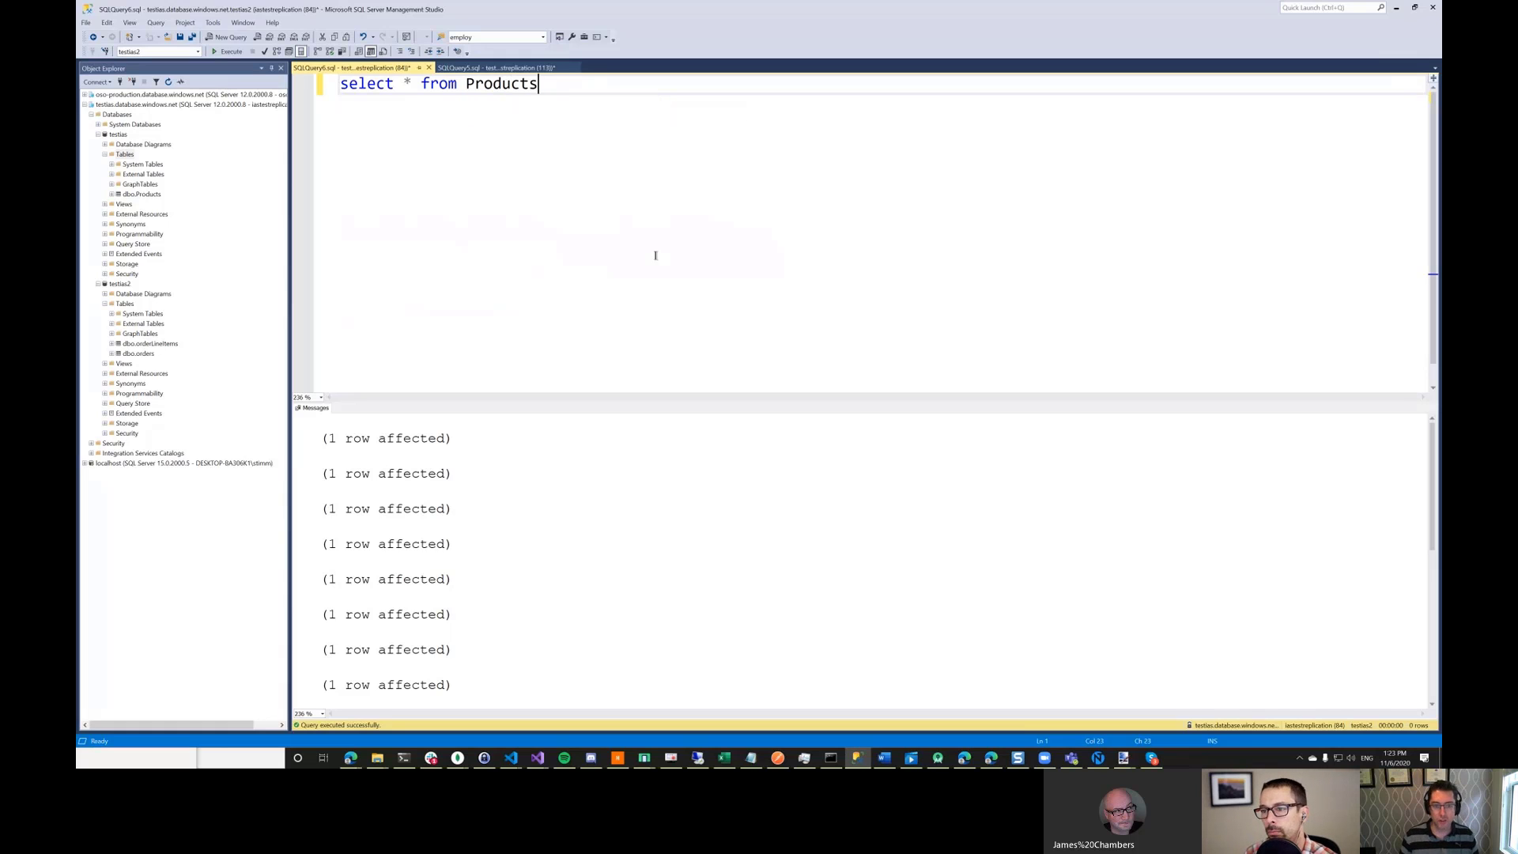
click(231, 51)
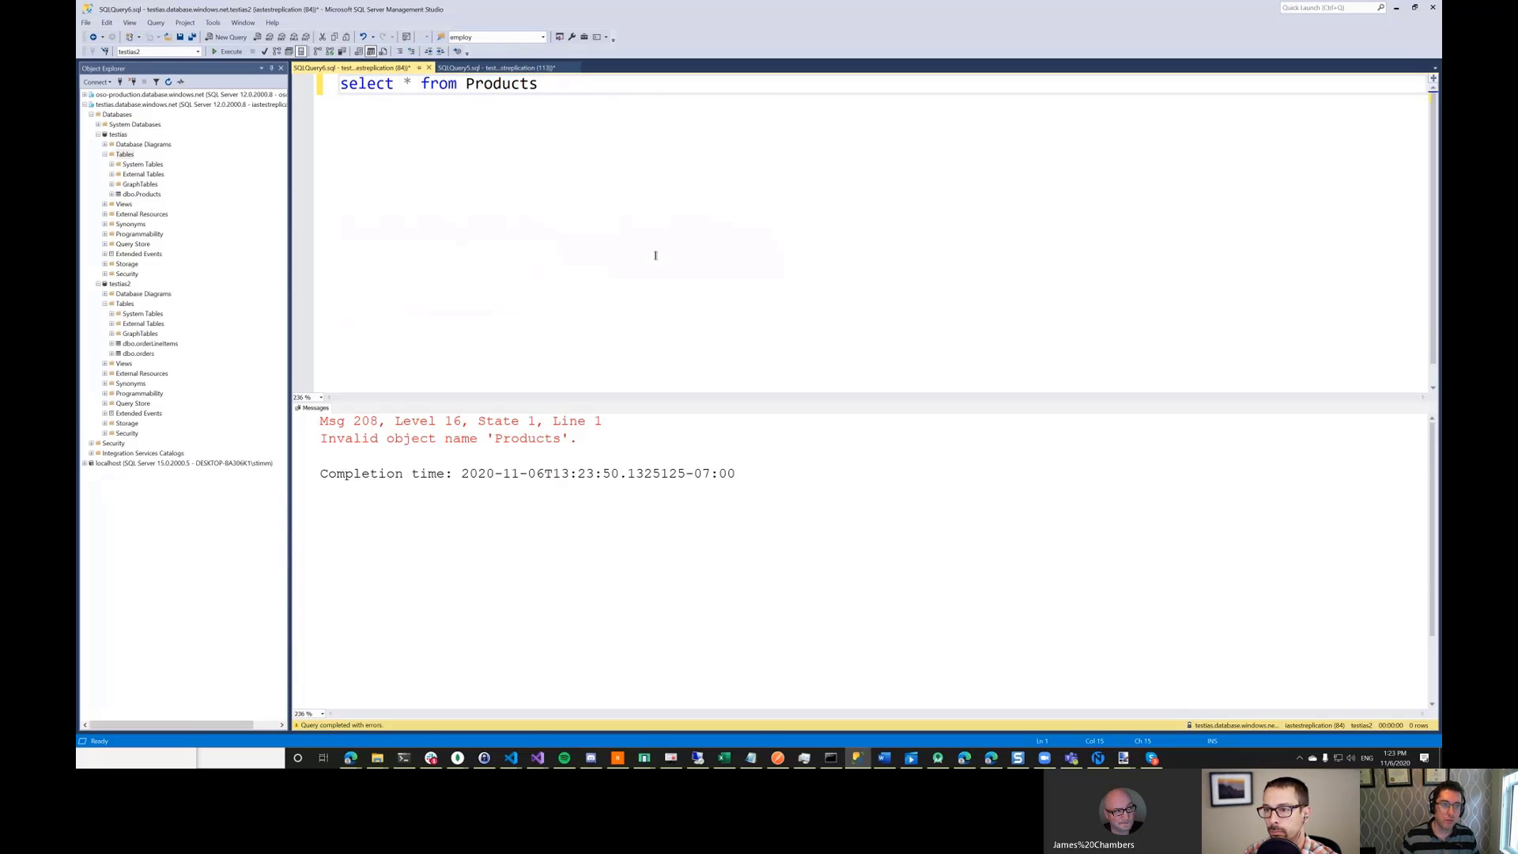
text(testias.)
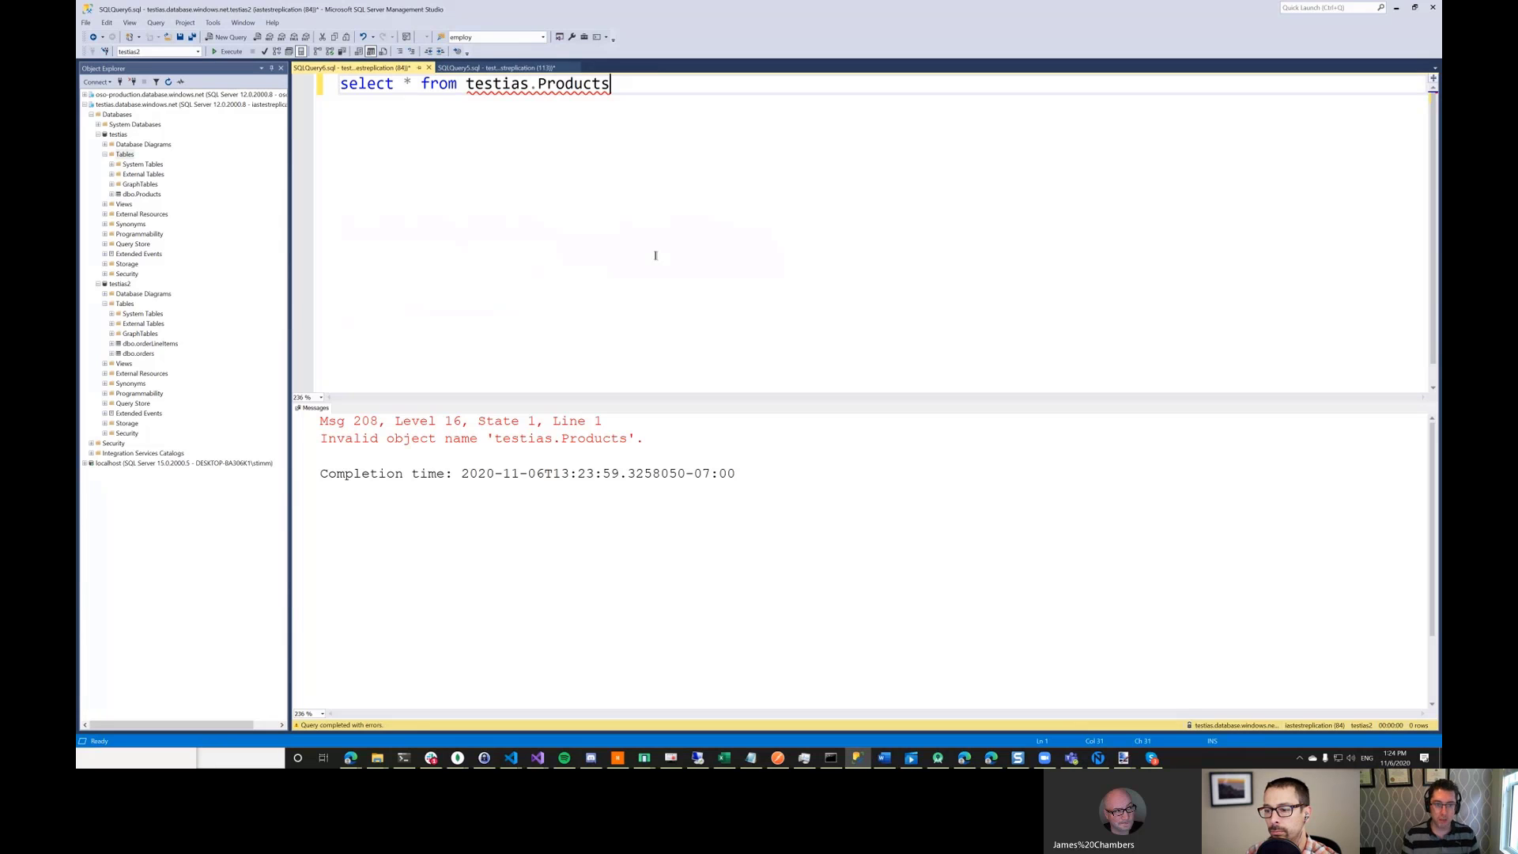
mouse_move(180, 388)
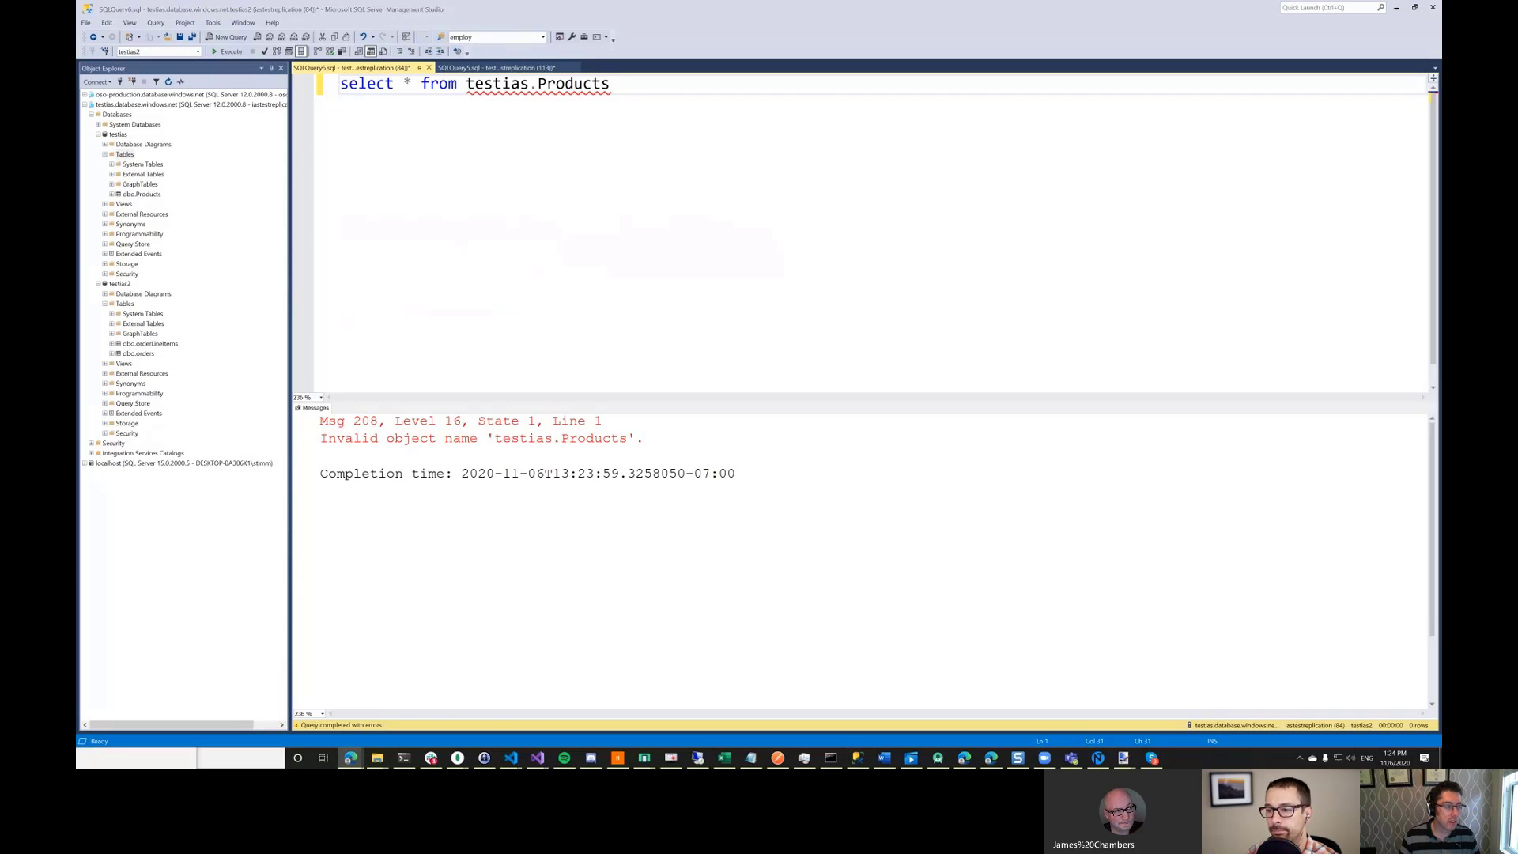
mouse_move(498, 246)
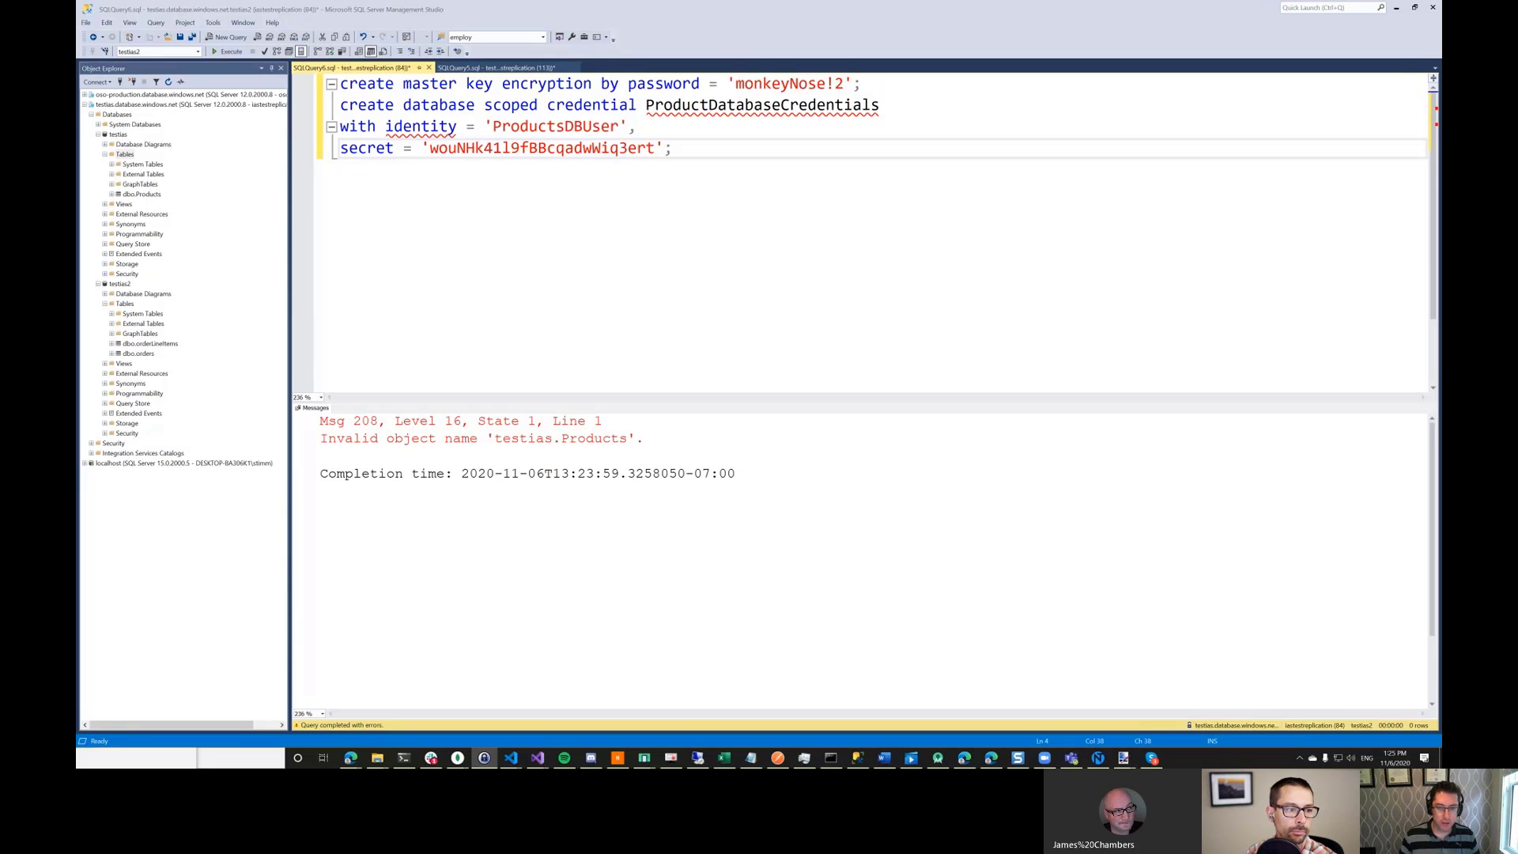
- Set the credential identity to the iastestreplica value and run the master key and credential script
click(626, 149)
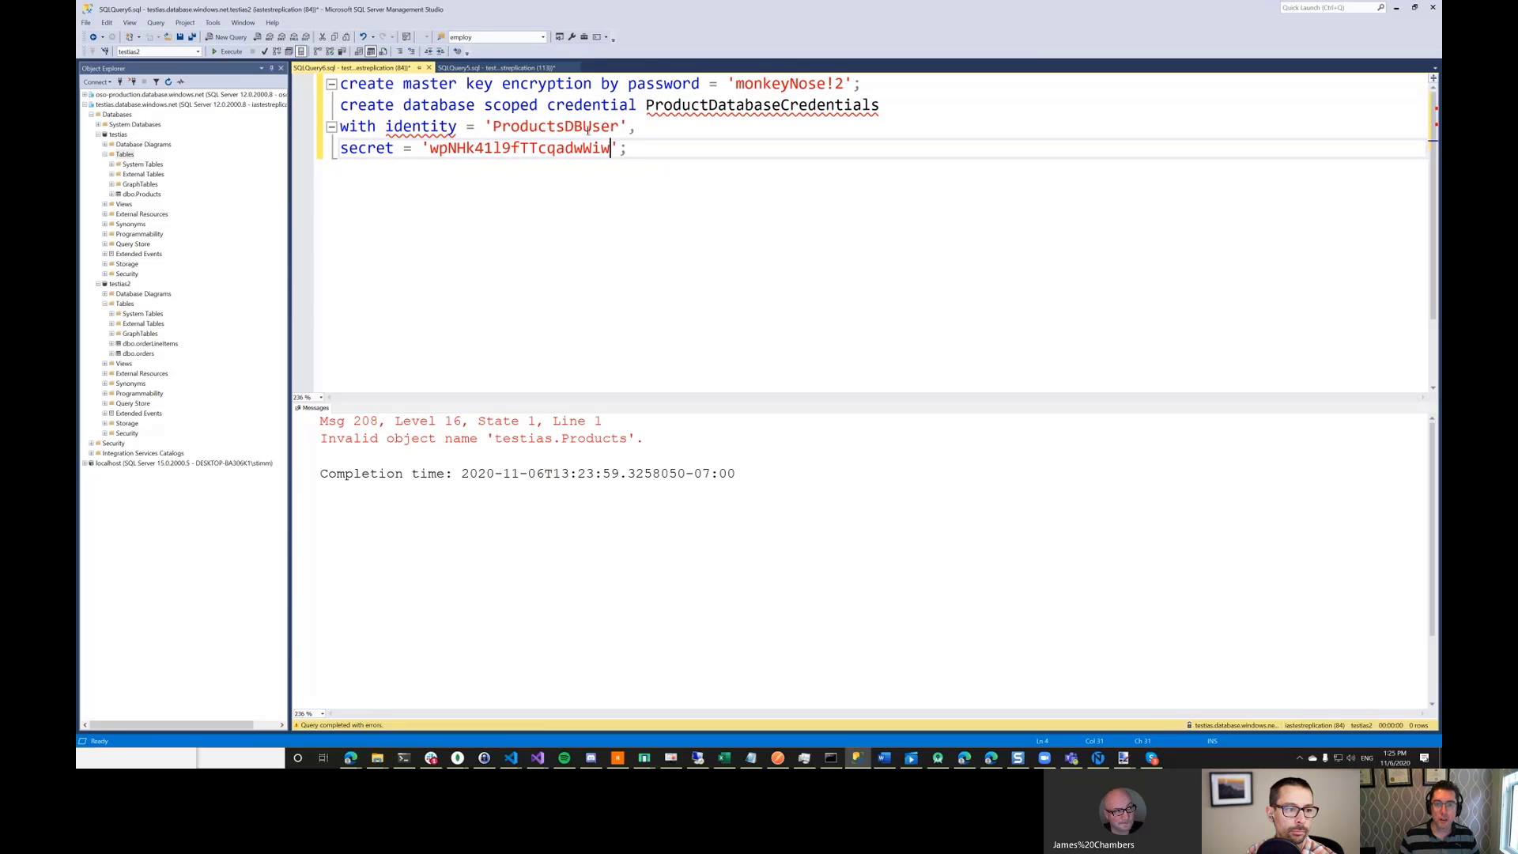
text(i)
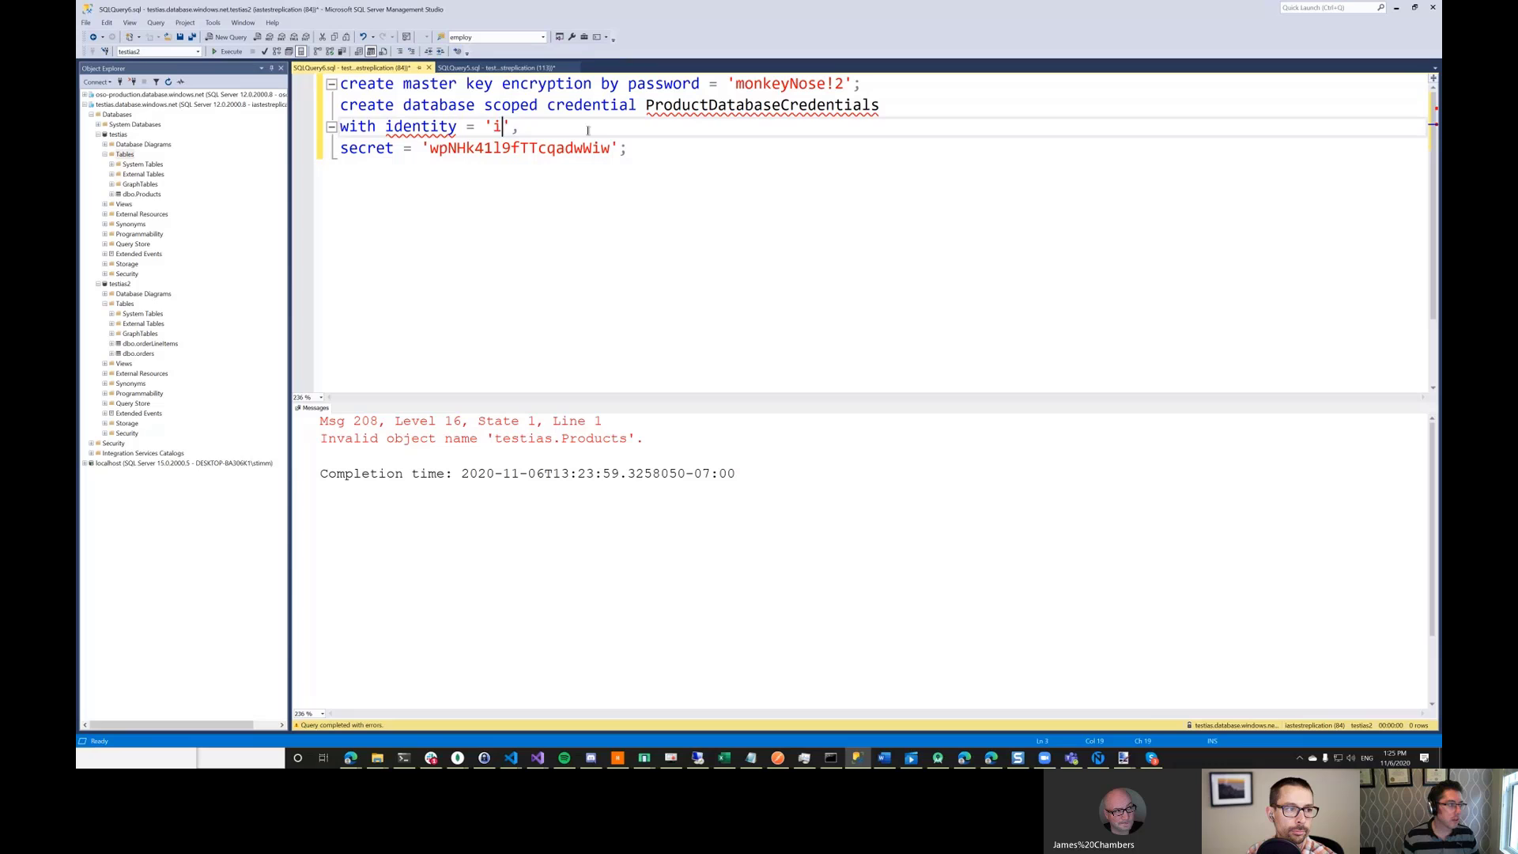
text(astestreplica)
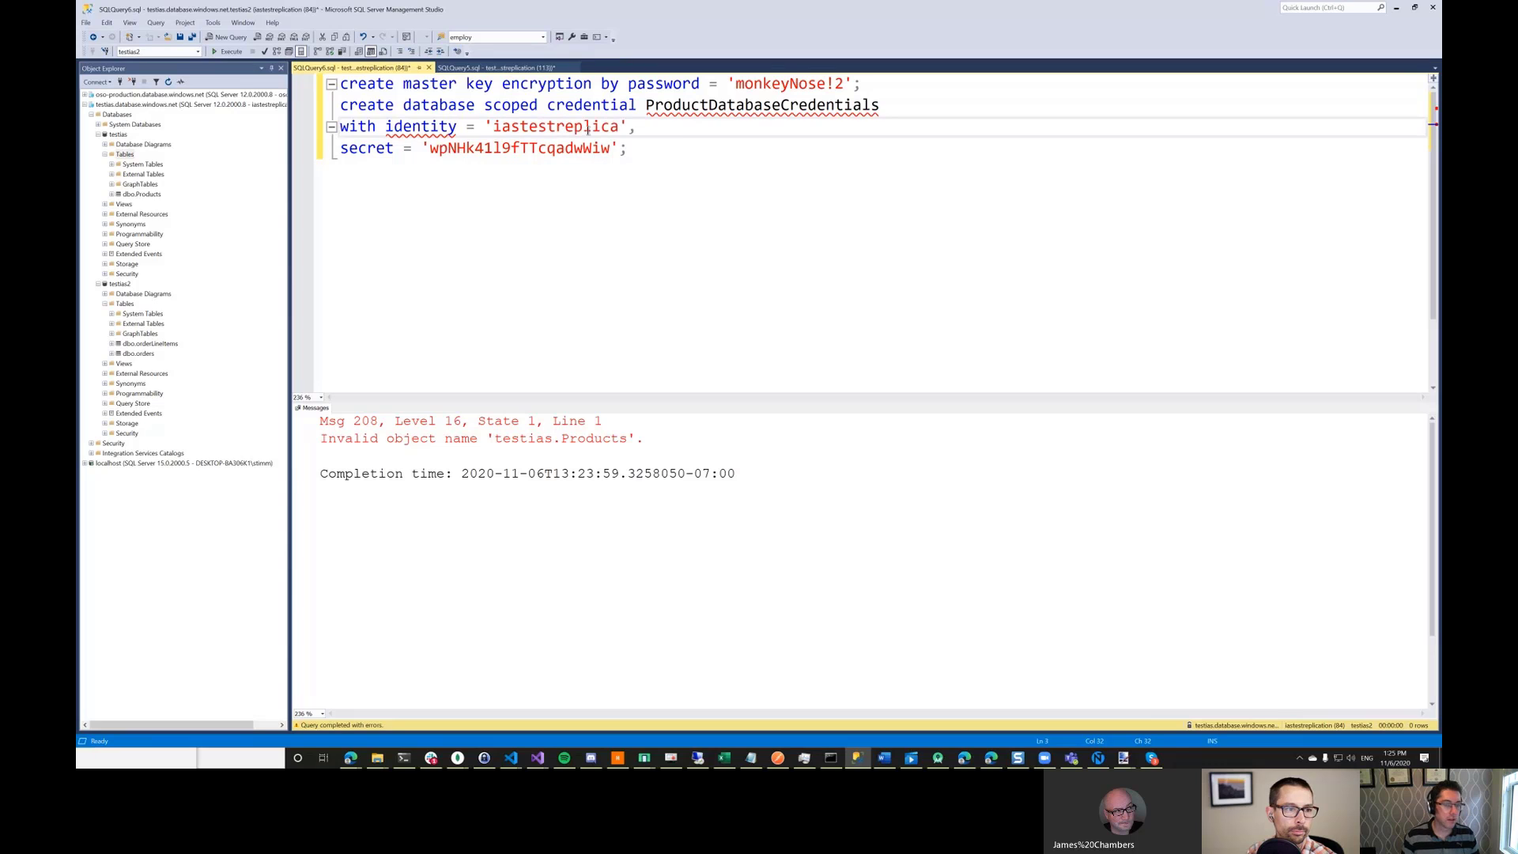
text(ation)
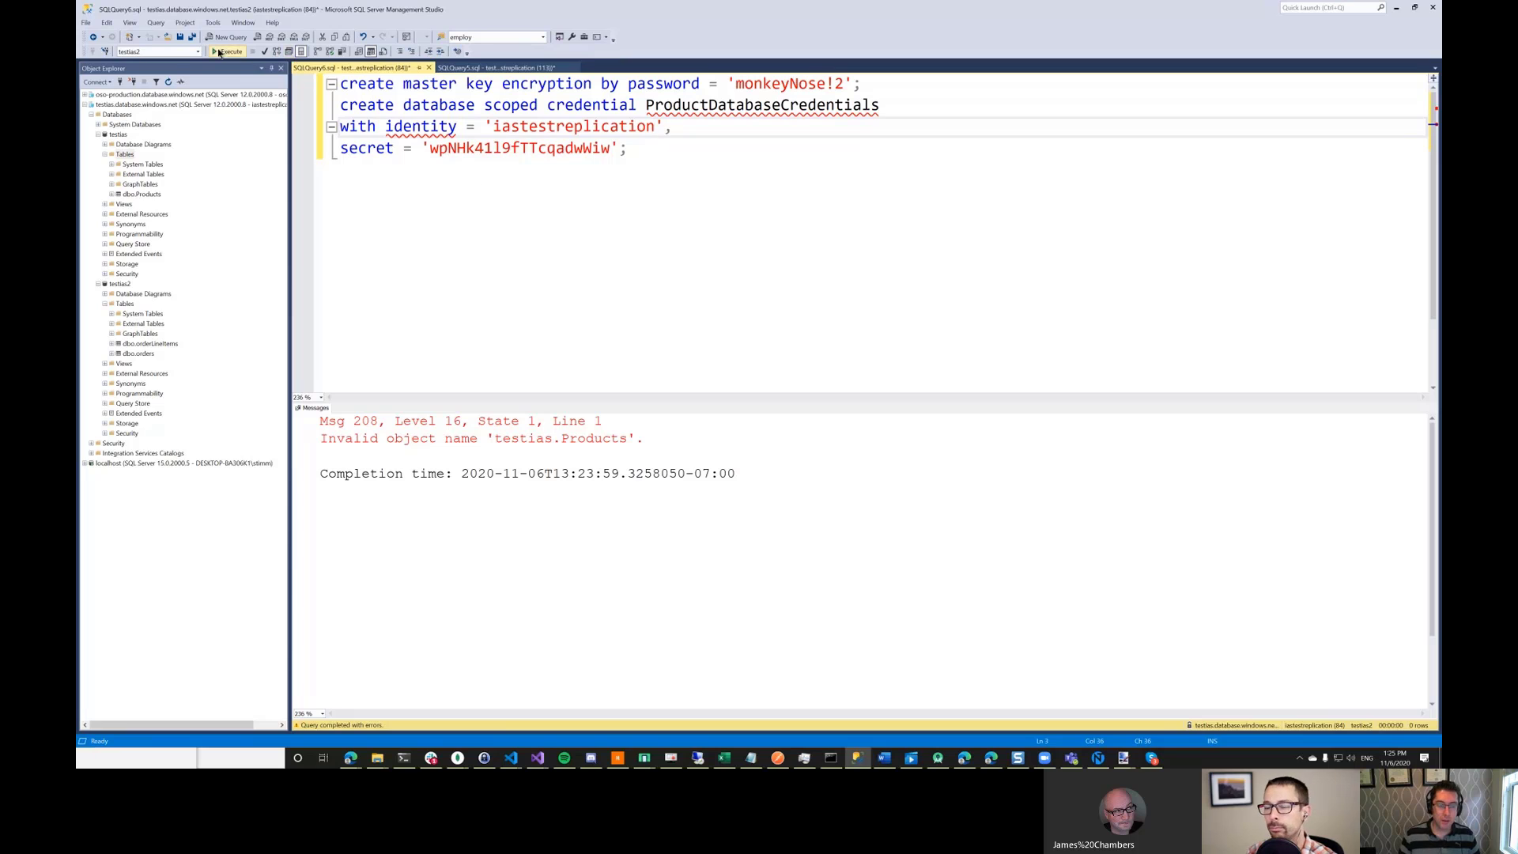
click(226, 50)
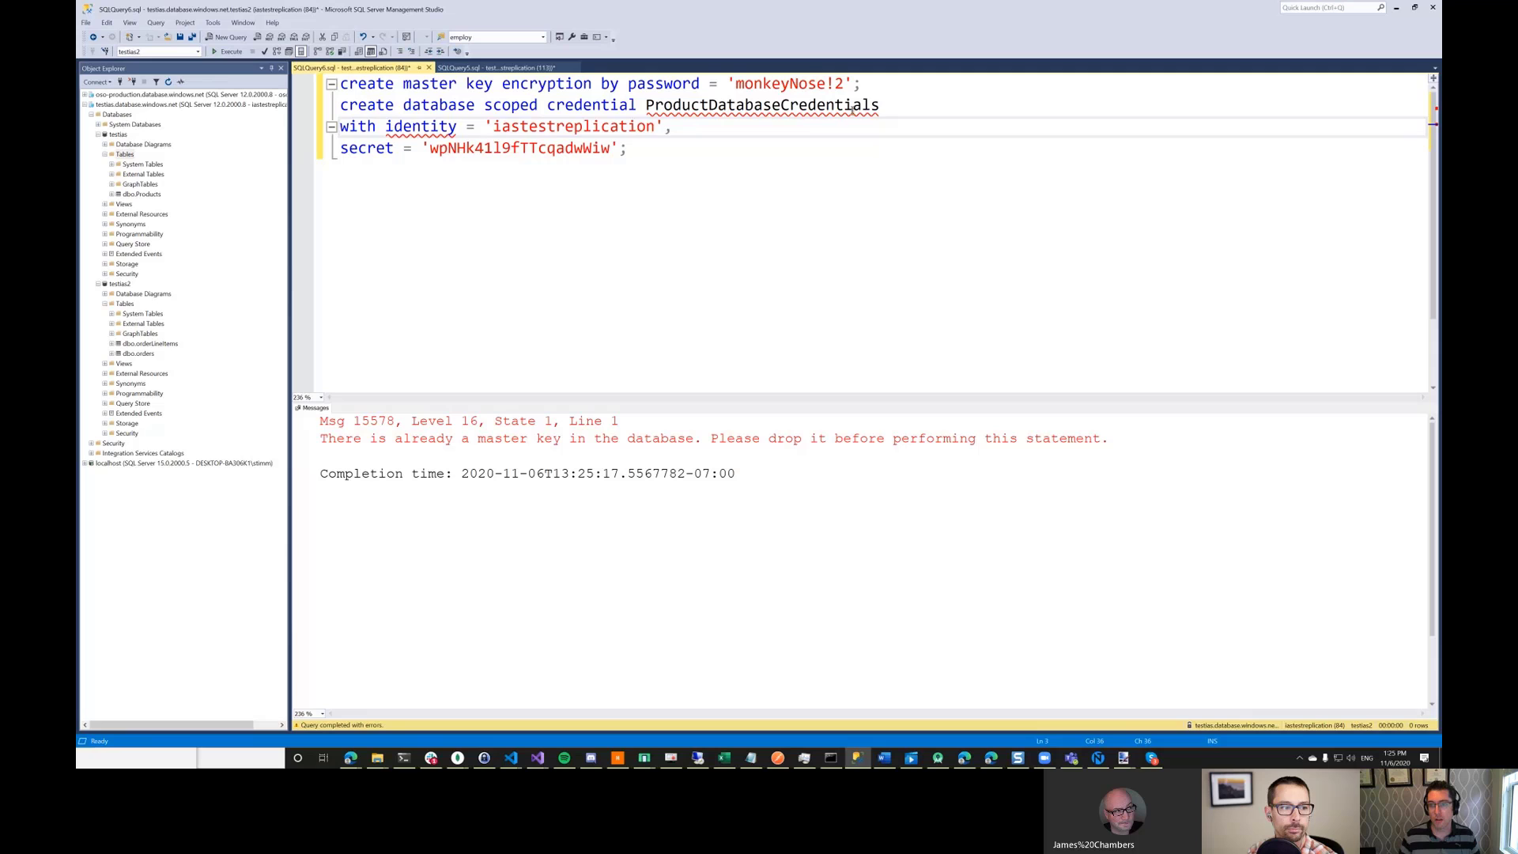
- Run only the ProductDatabaseCredentials statement, which reports it already exists
drag(521, 149, 626, 148)
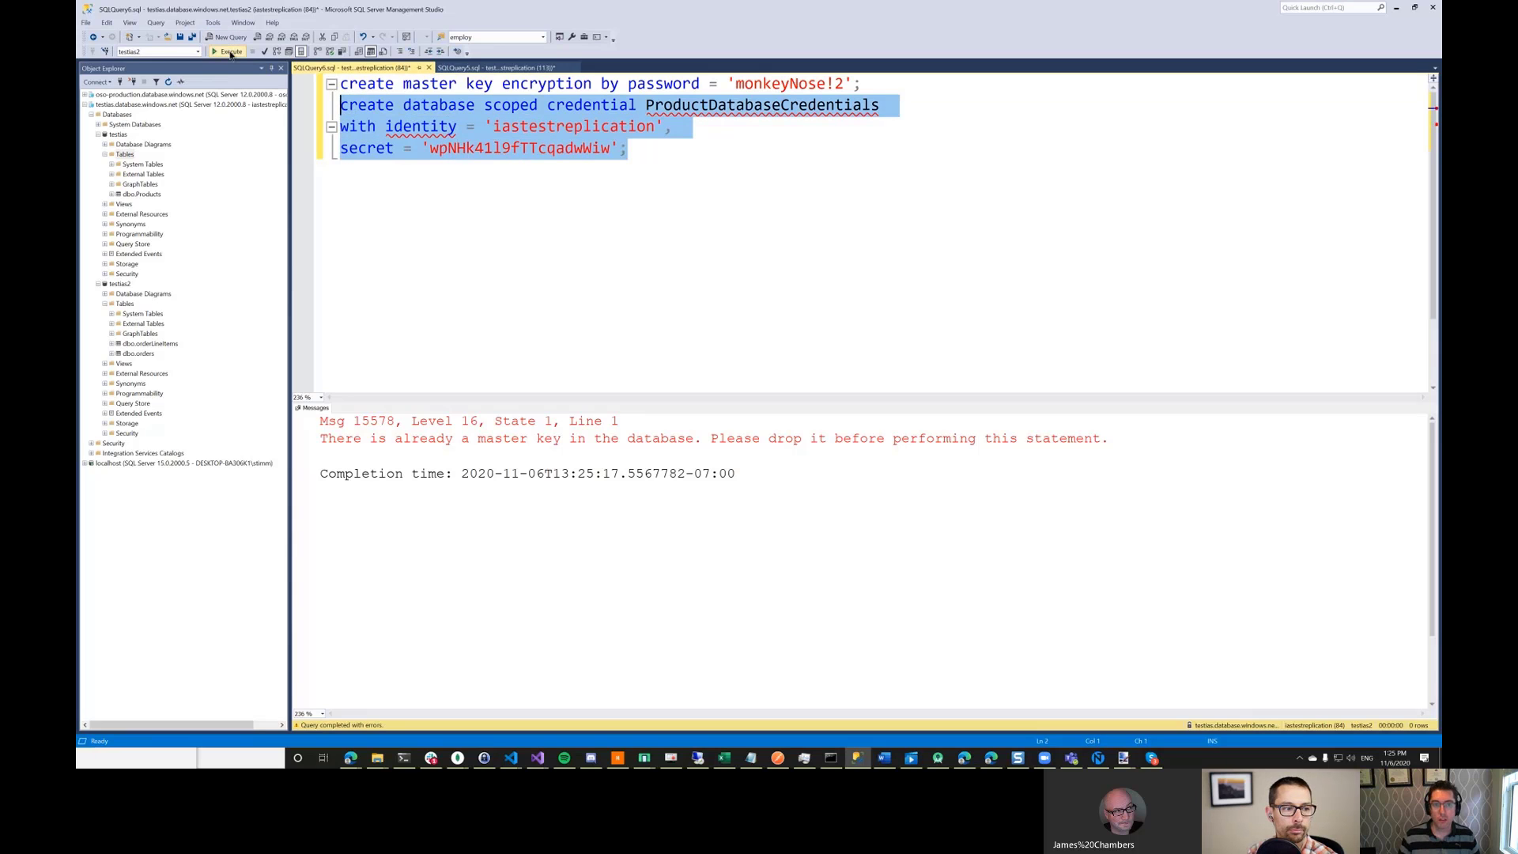
click(224, 51)
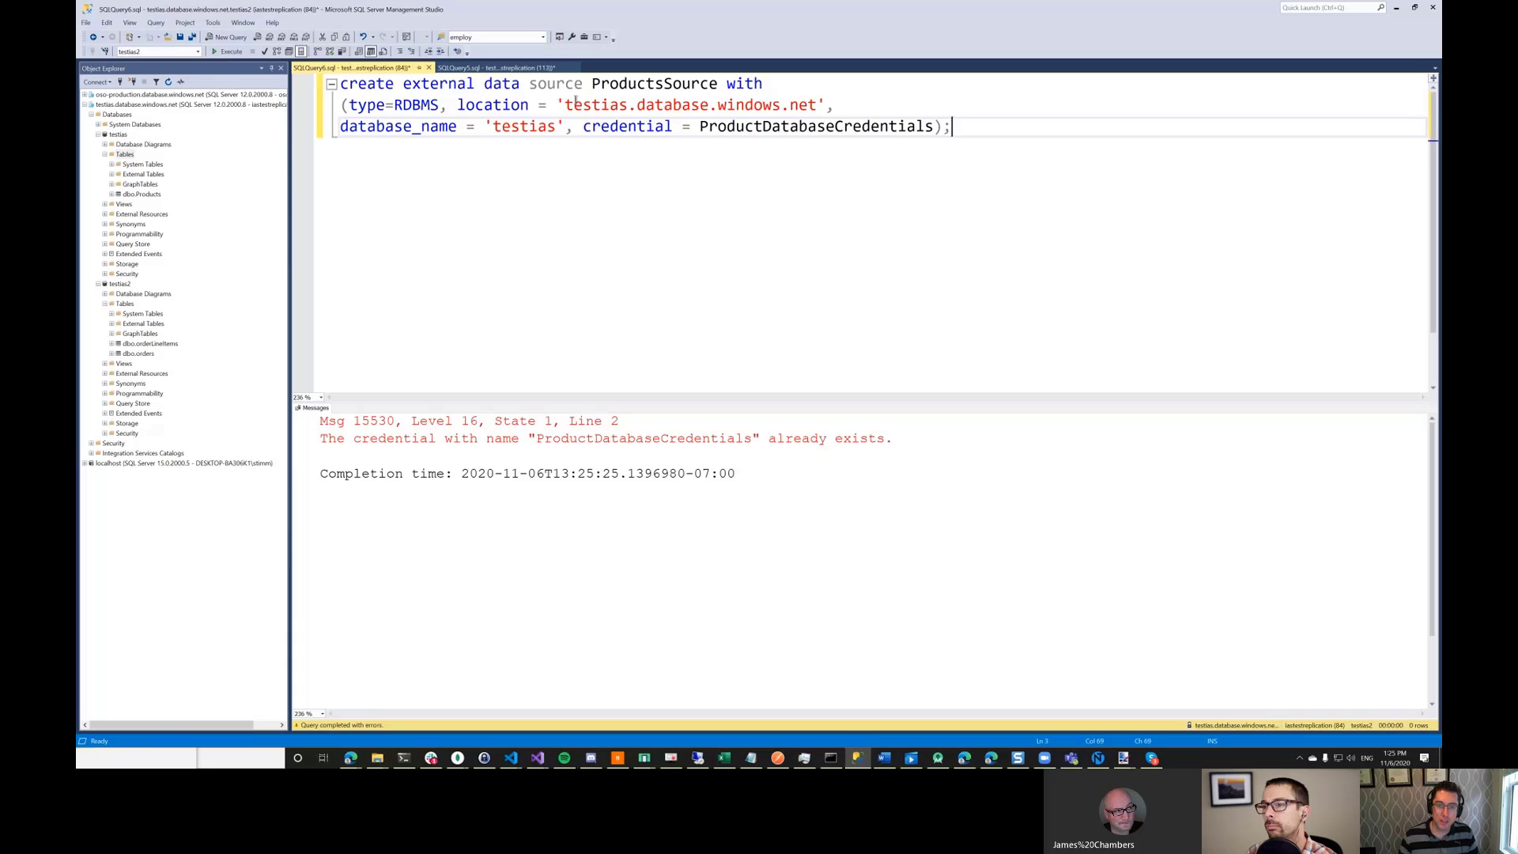
- Create the ProductsSource external data source of TYPE=RDBMS pointing at the testias database
double_click(524, 127)
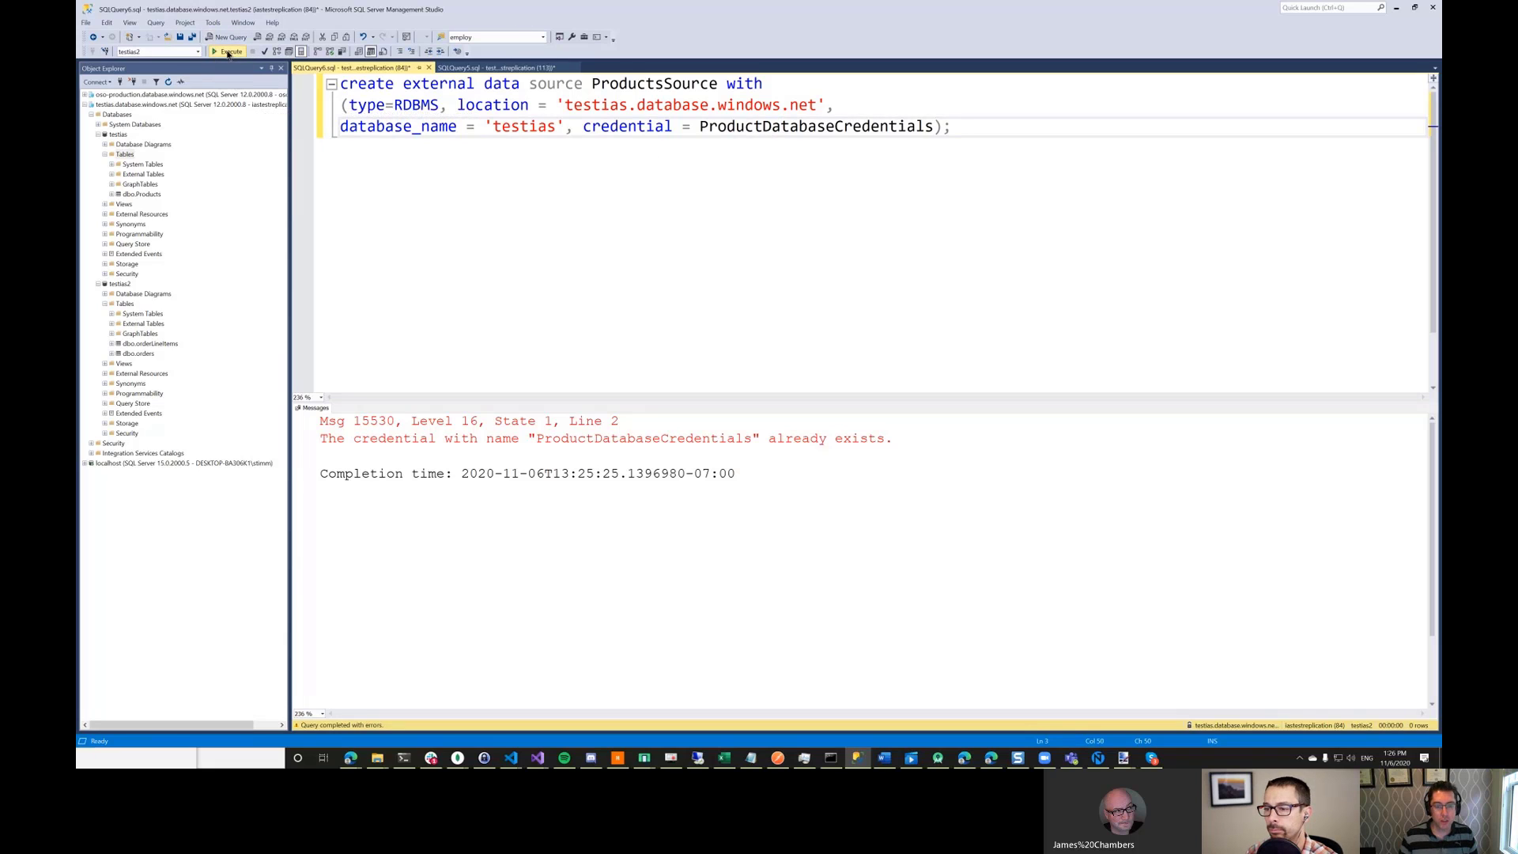
click(228, 51)
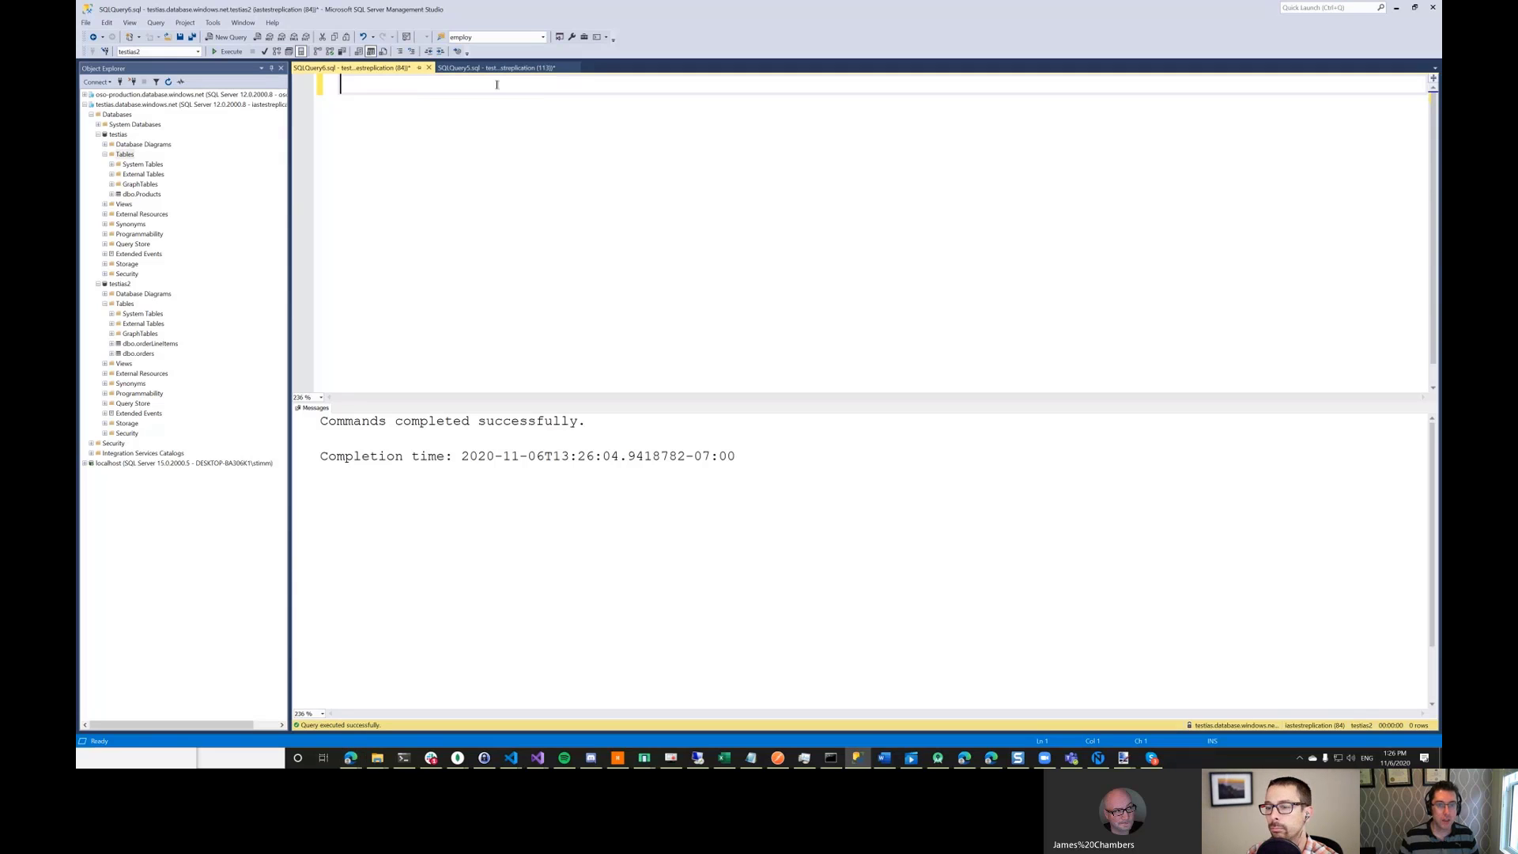
- View the testias Products table script and its three result rows, then return to the other query
click(503, 66)
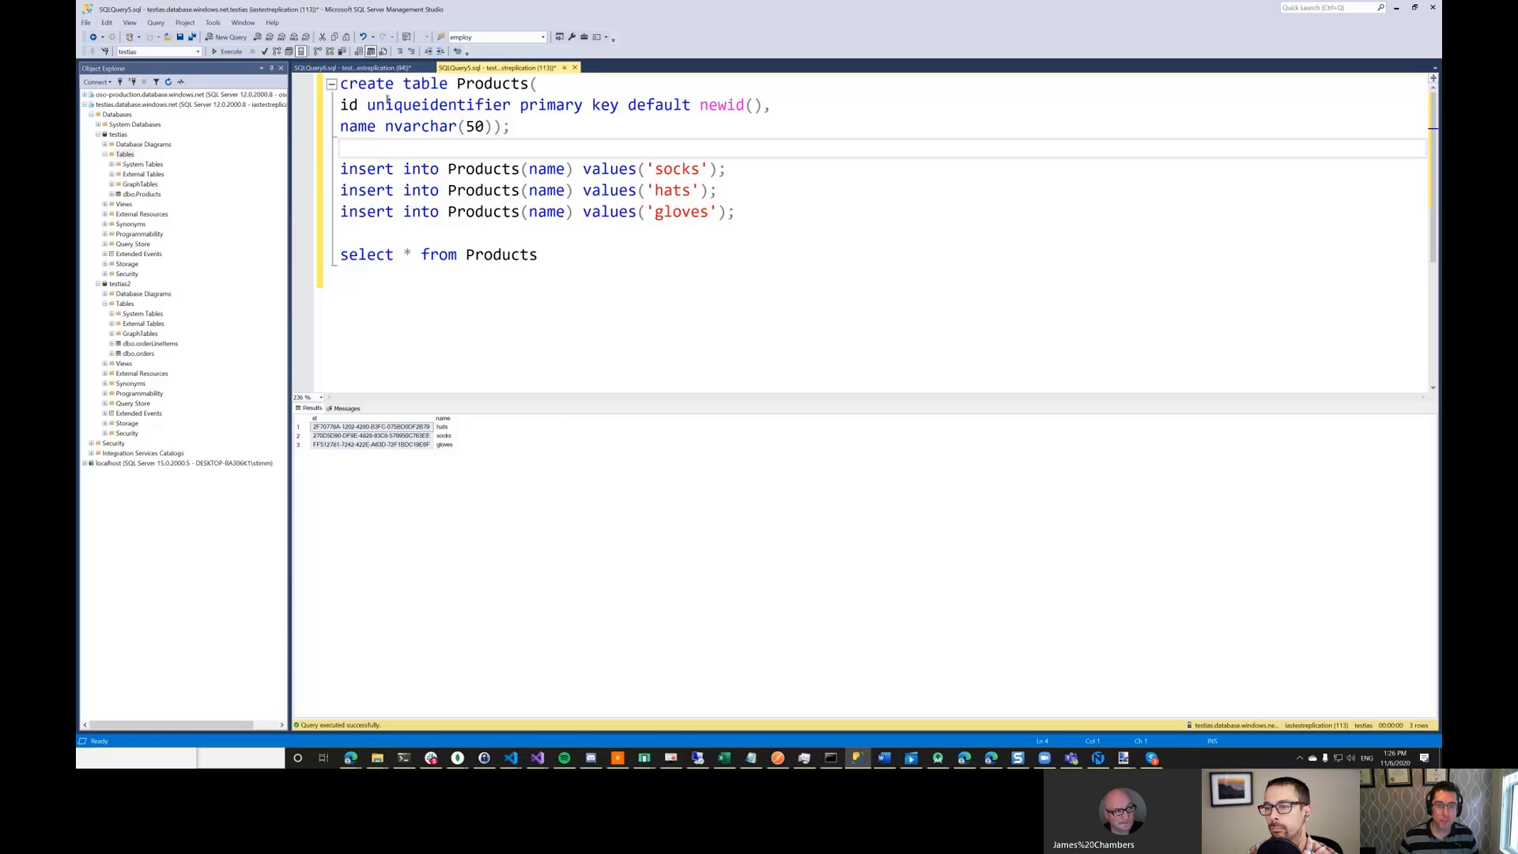
click(359, 67)
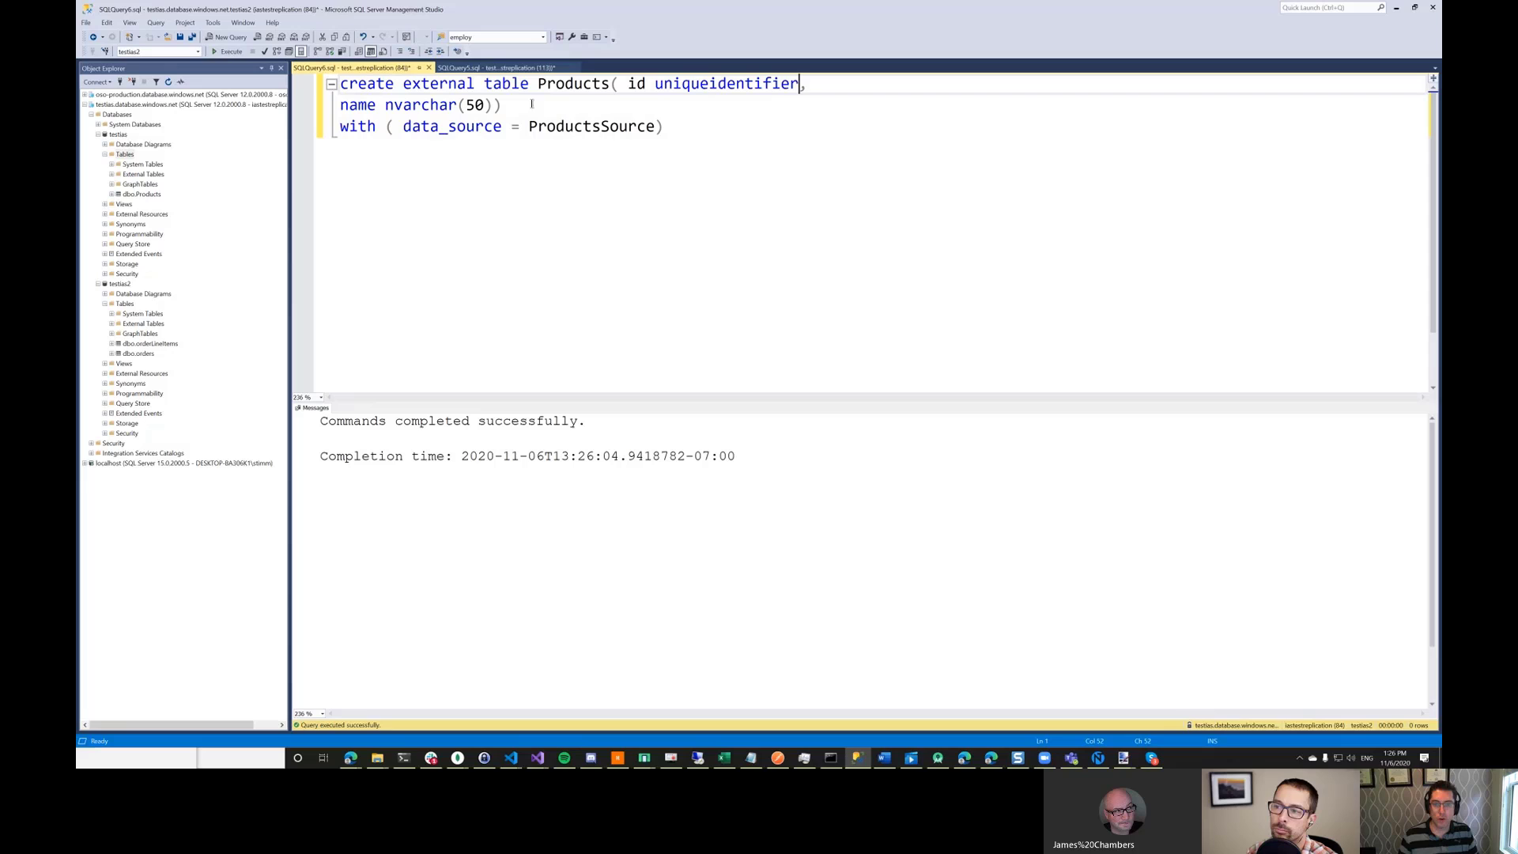
- Compare with the original Products script, then confirm dbo.Products under testlas2's External Tables and select the script
click(503, 67)
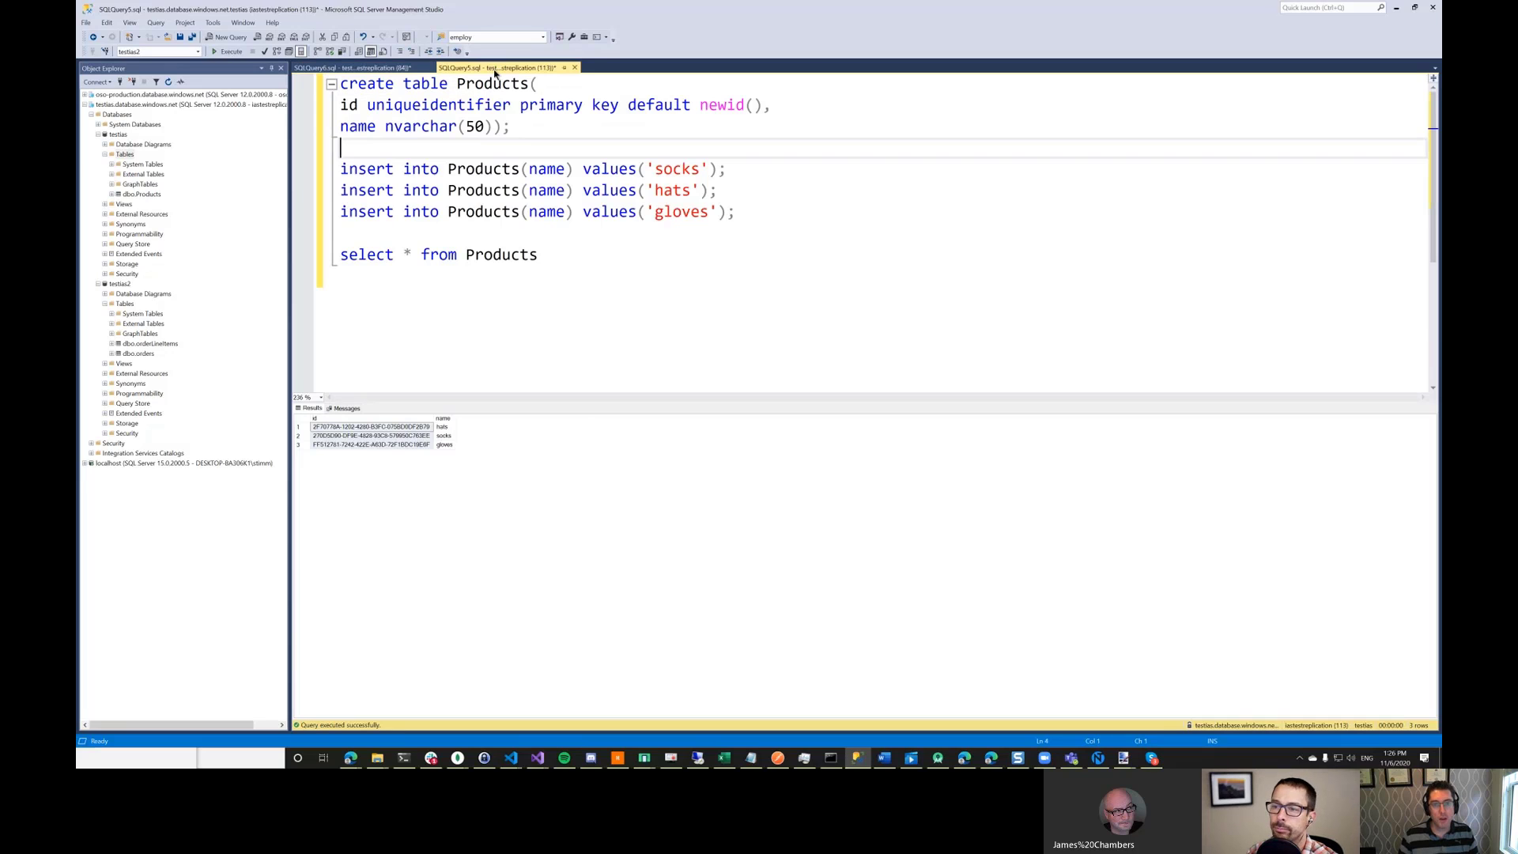
click(359, 66)
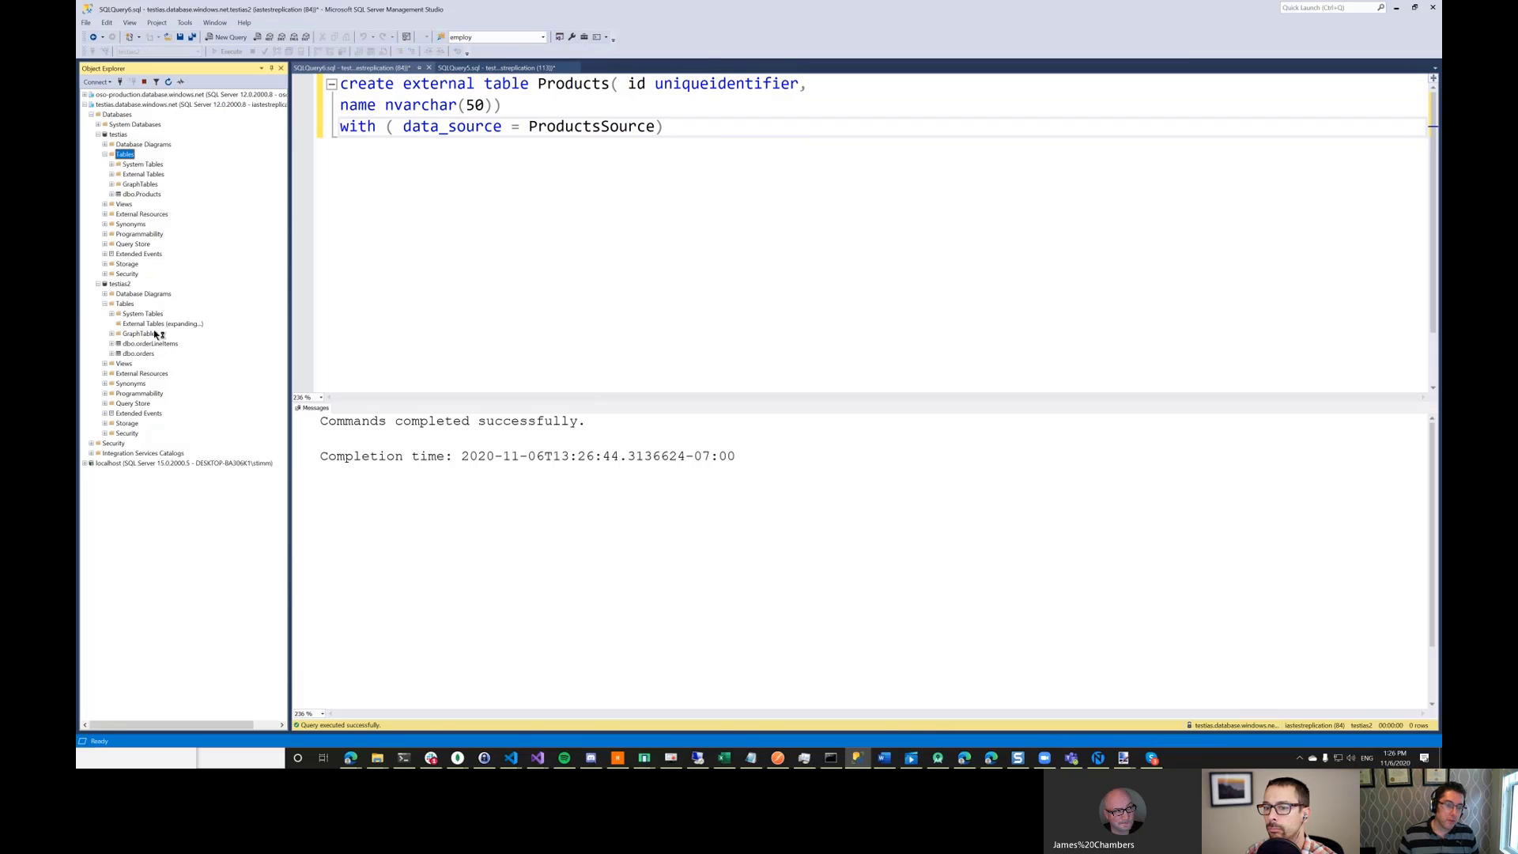
click(112, 322)
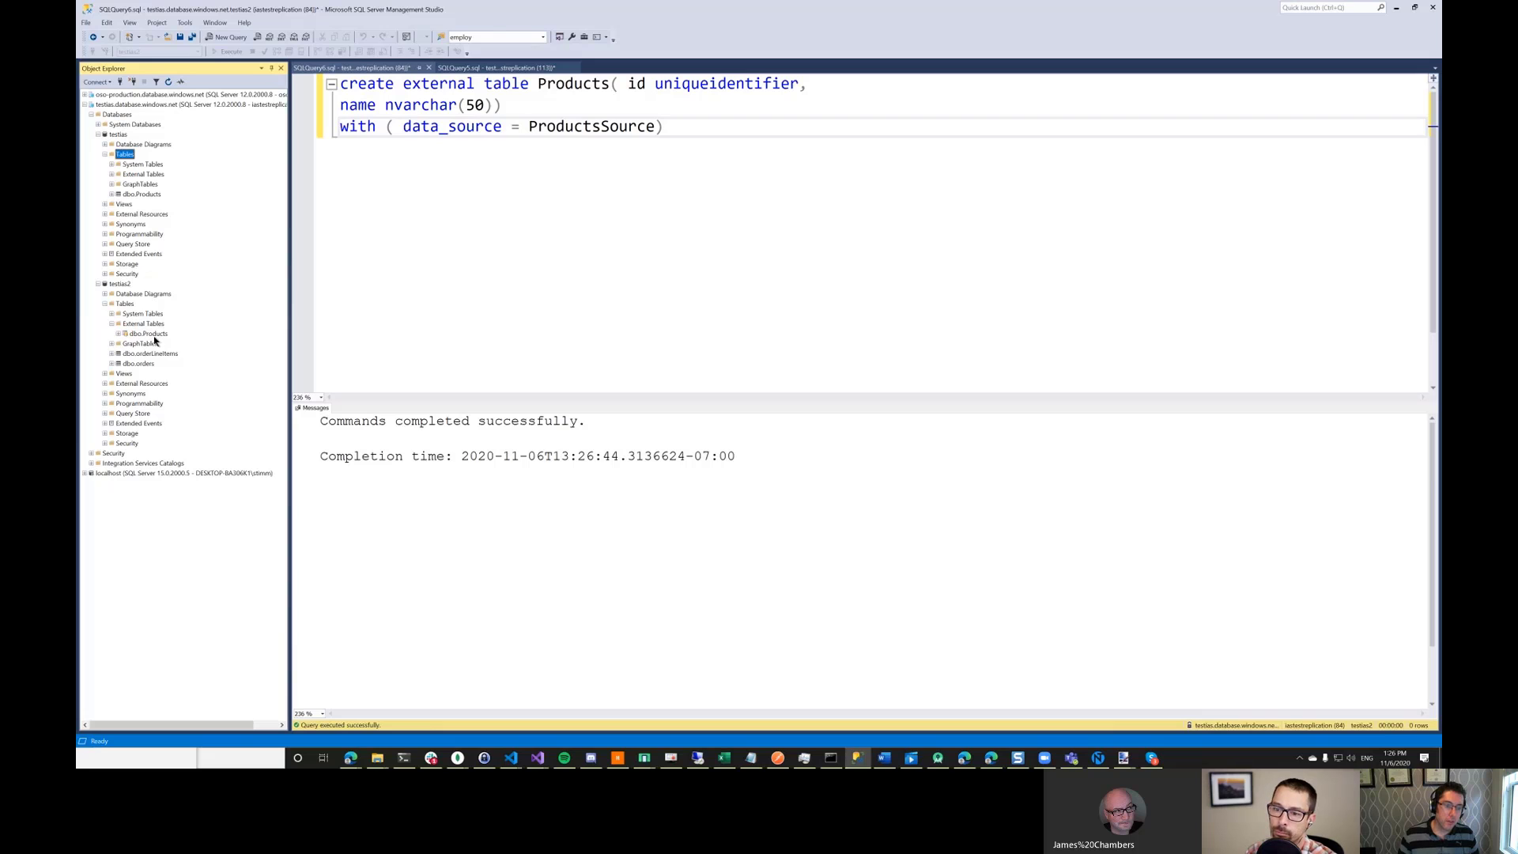
mouse_move(142, 370)
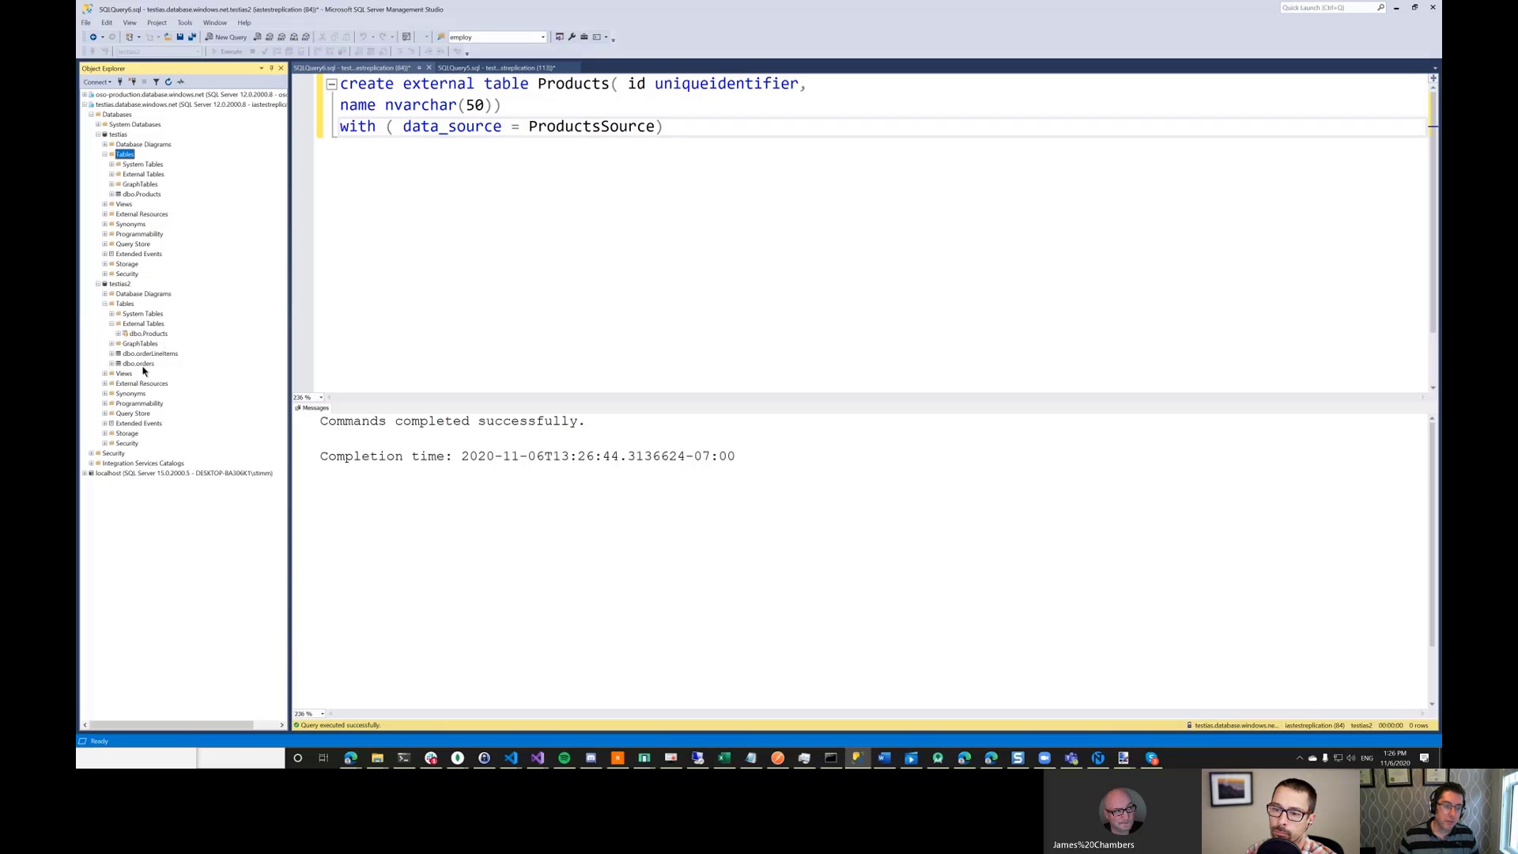
key(ctrl+a)
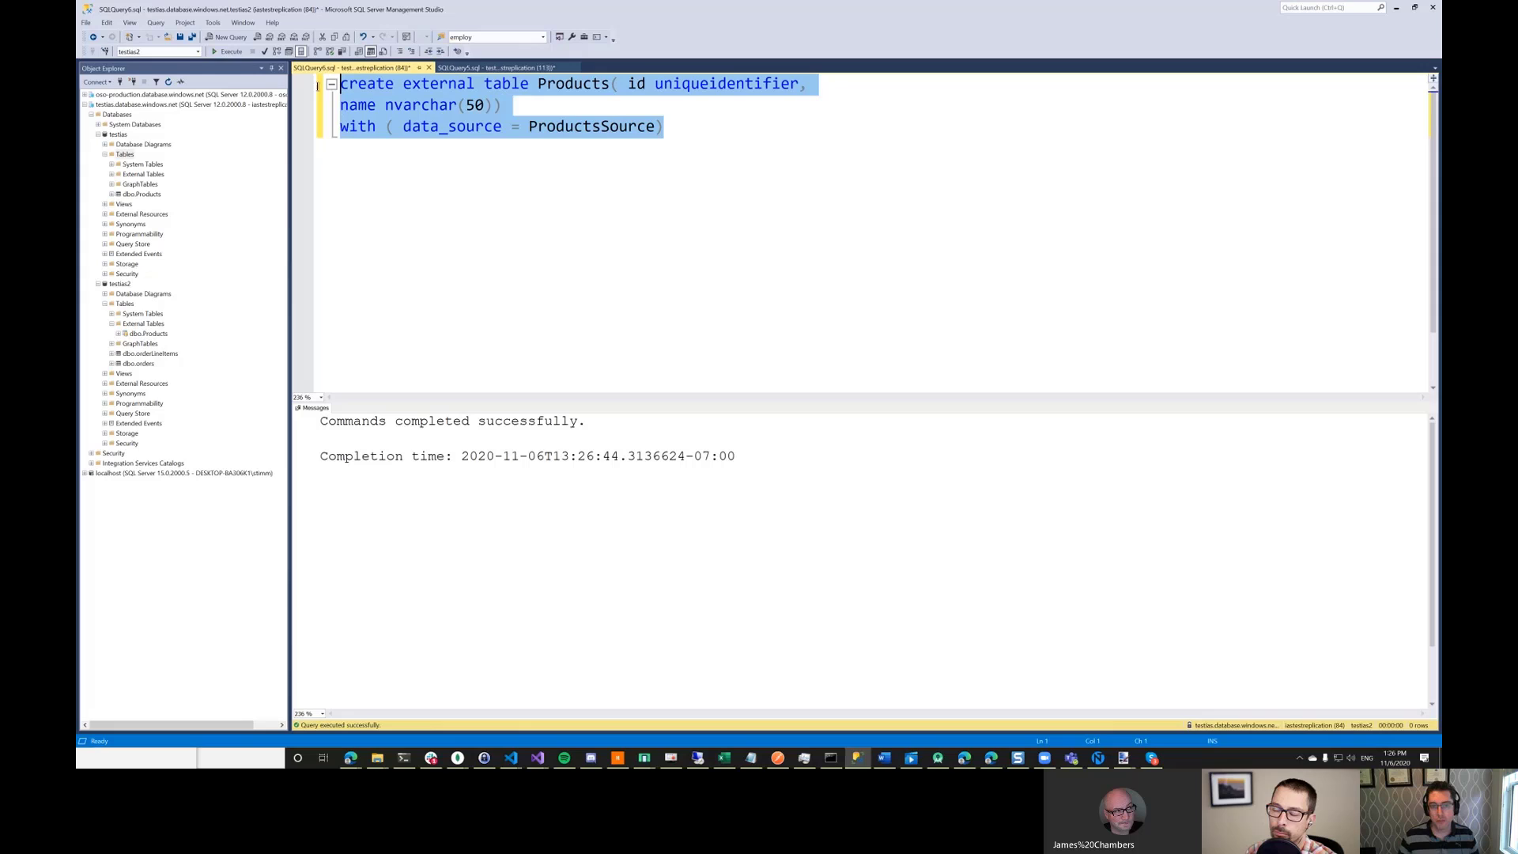
- Query select * from Products, returning hats, socks and gloves
text(select * from p)
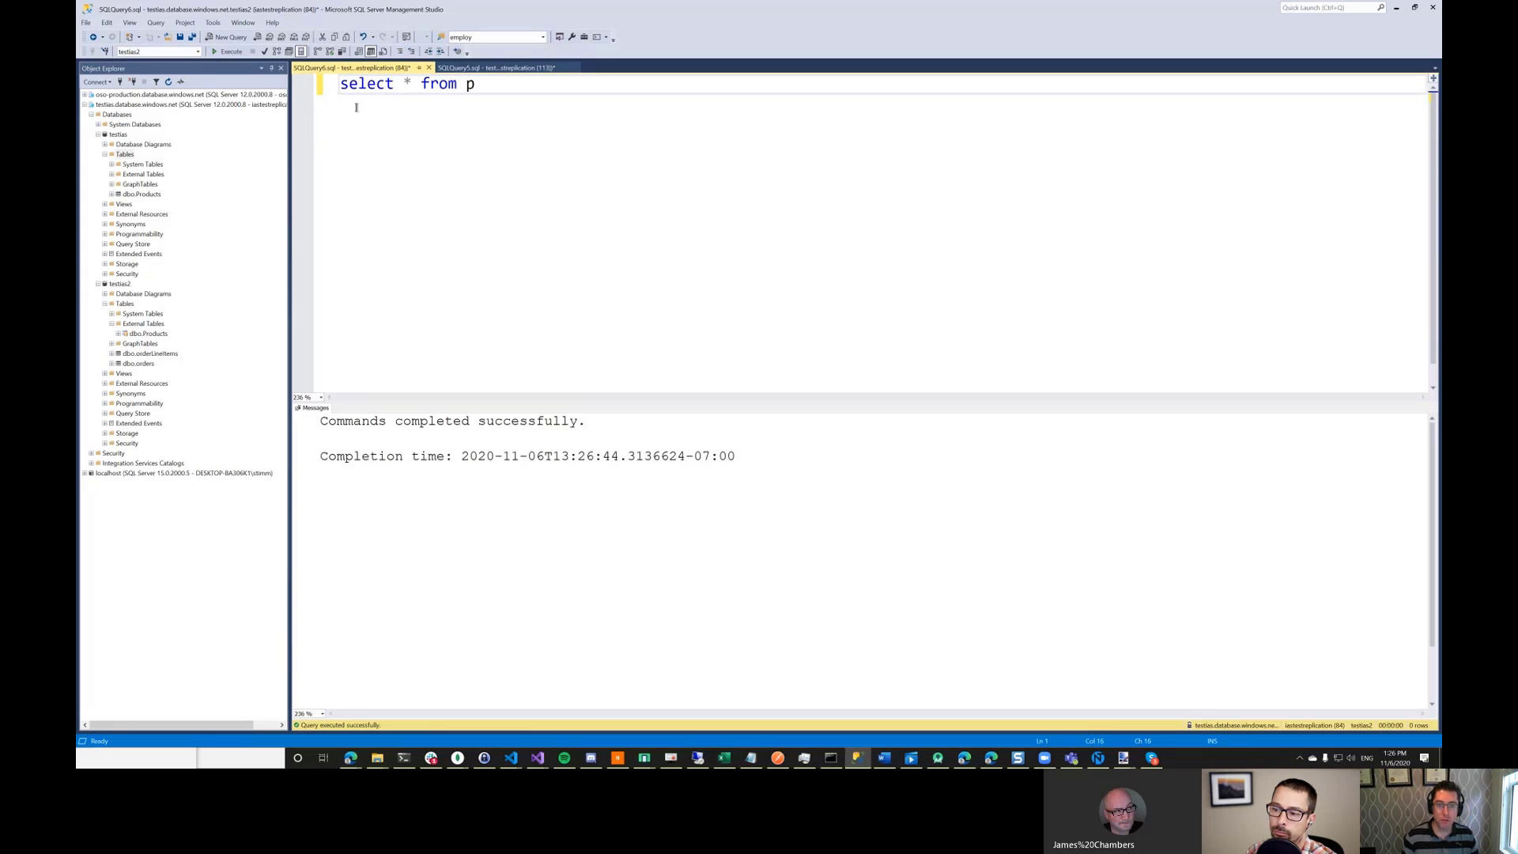
text(roducts)
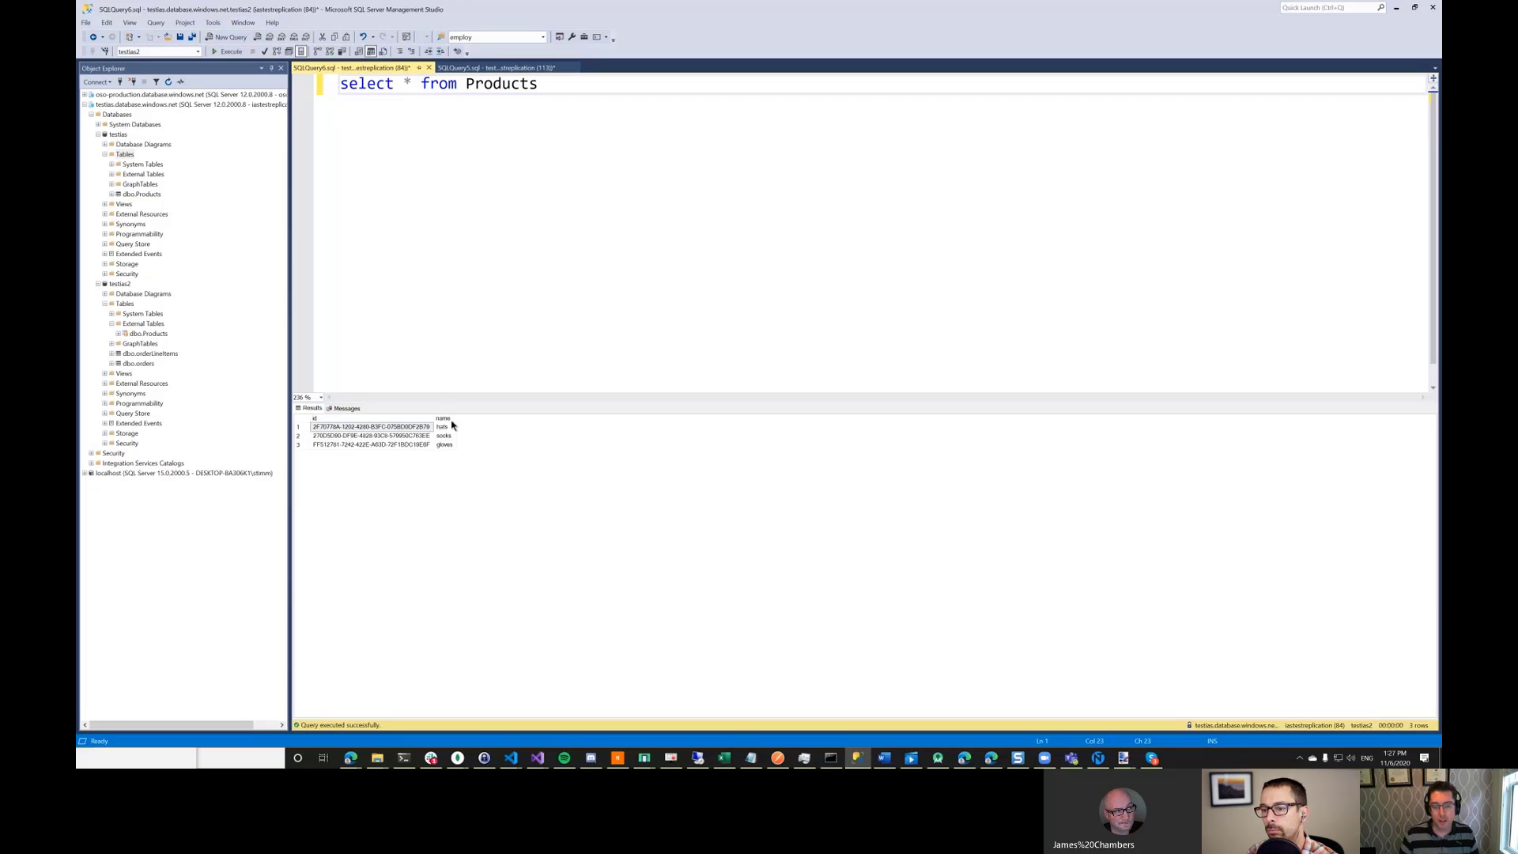
mouse_move(438, 457)
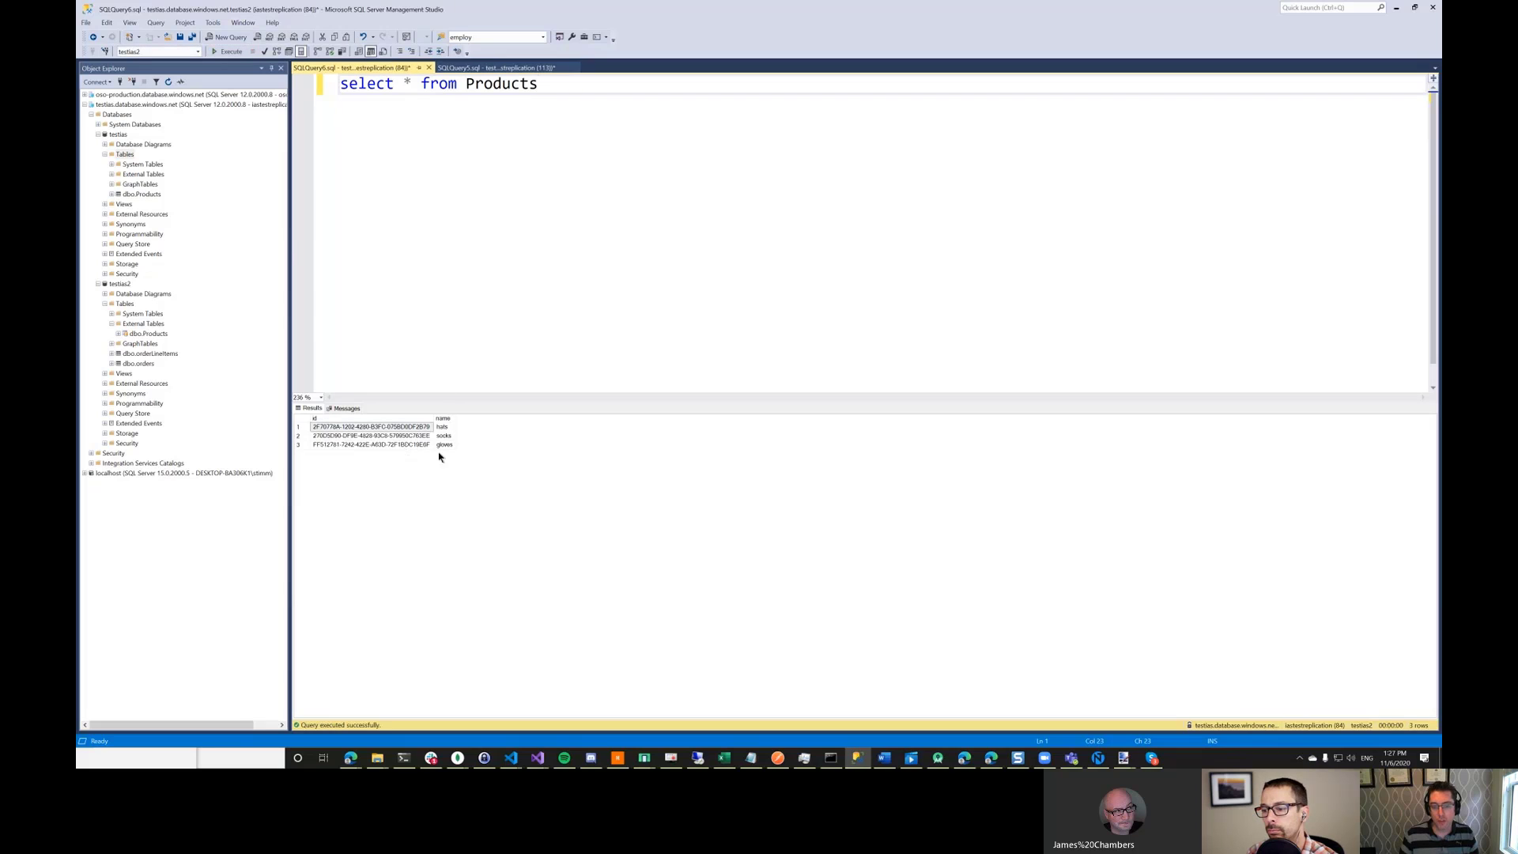
mouse_move(576, 180)
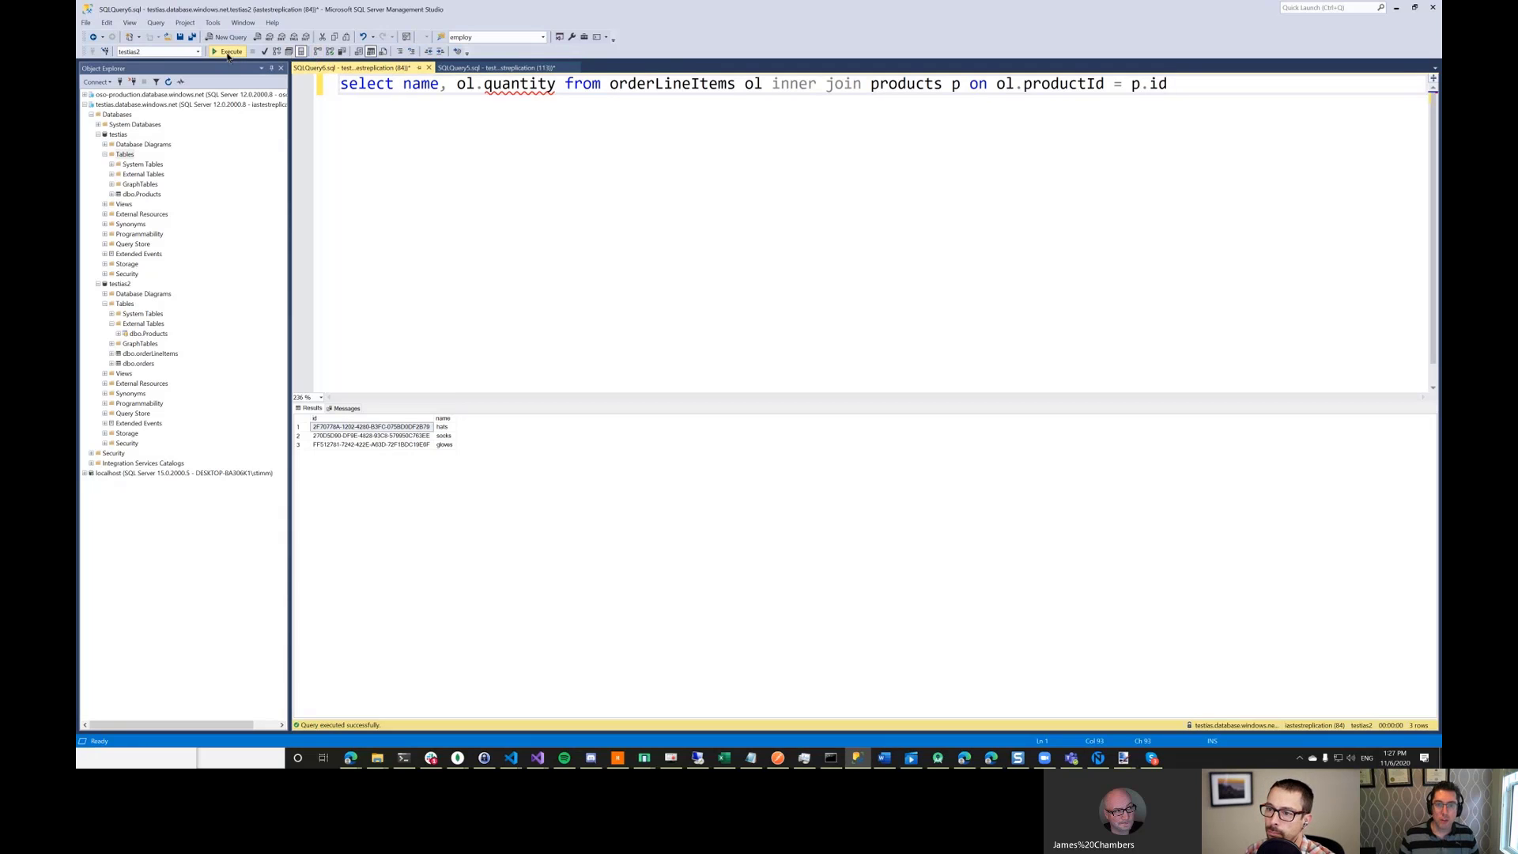
- Run the inner join of orderLineItems with products, returning six name/quantity rows
click(228, 50)
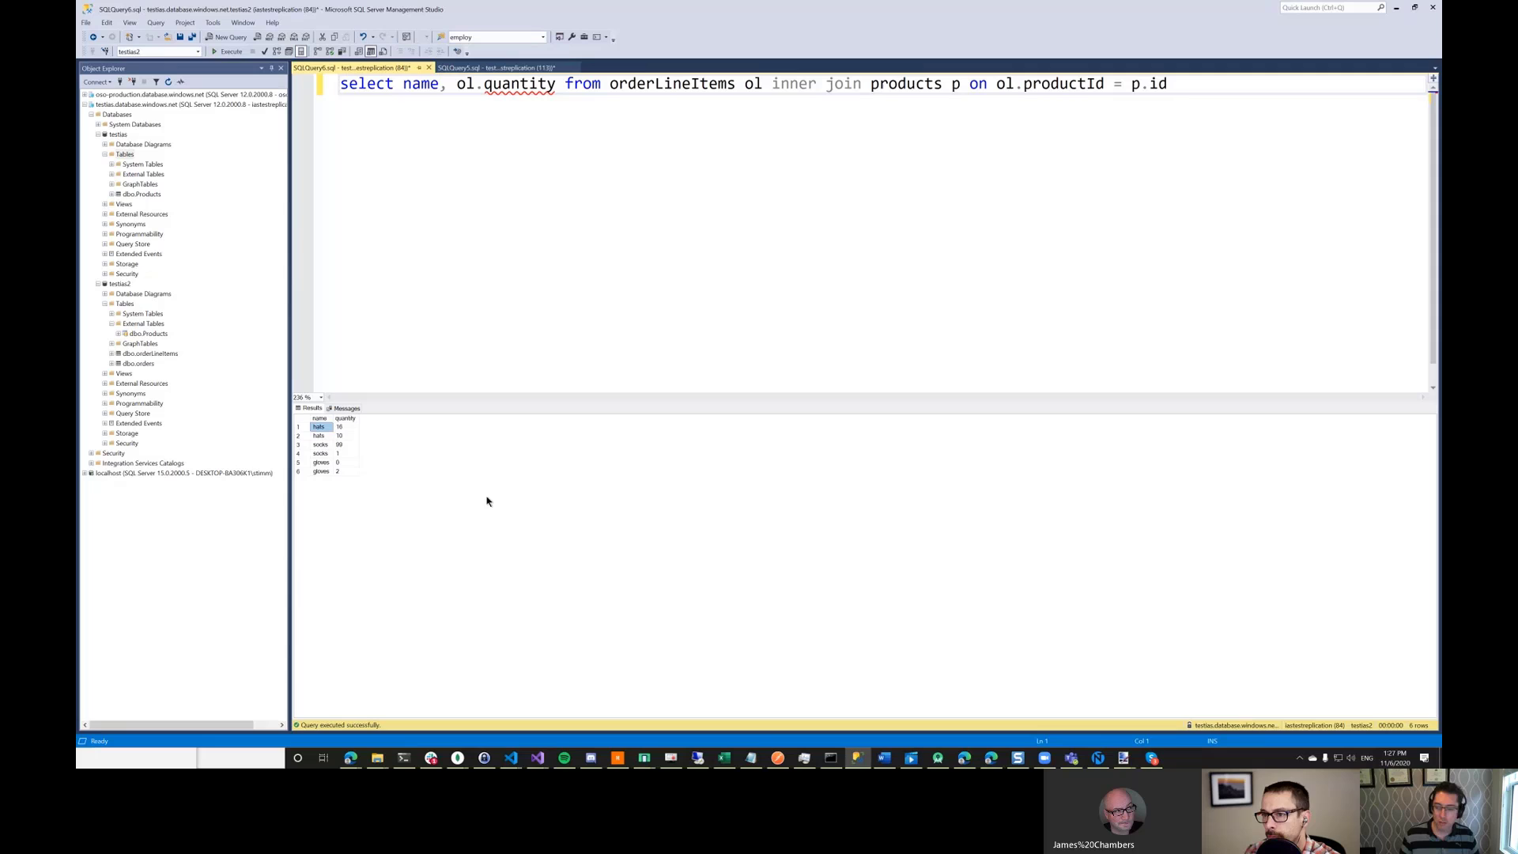
mouse_move(351, 426)
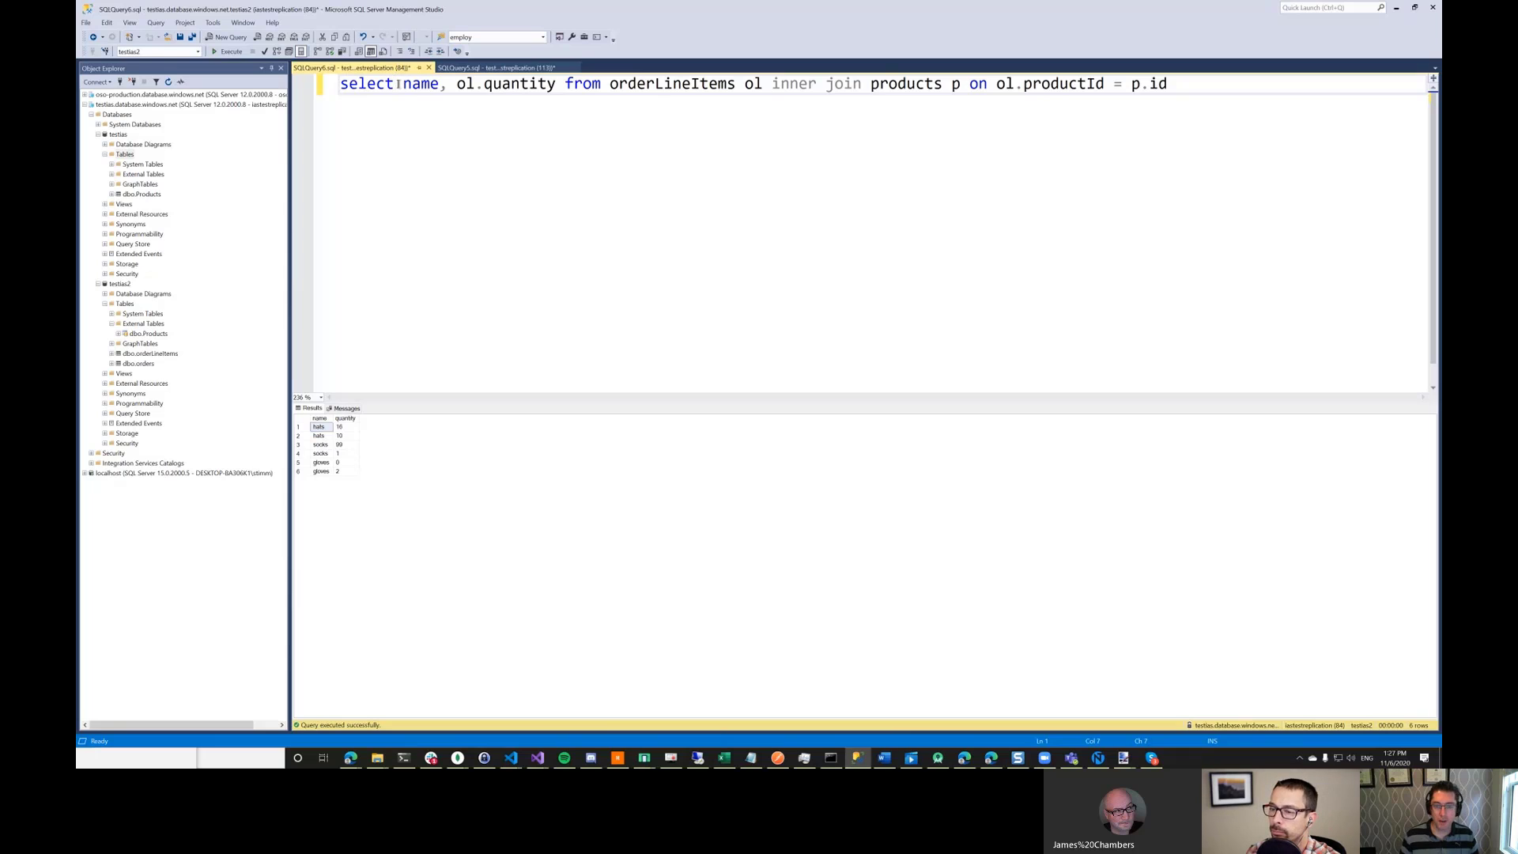
- Add ol.orderId to the SELECT list so results include order ids
text(io)
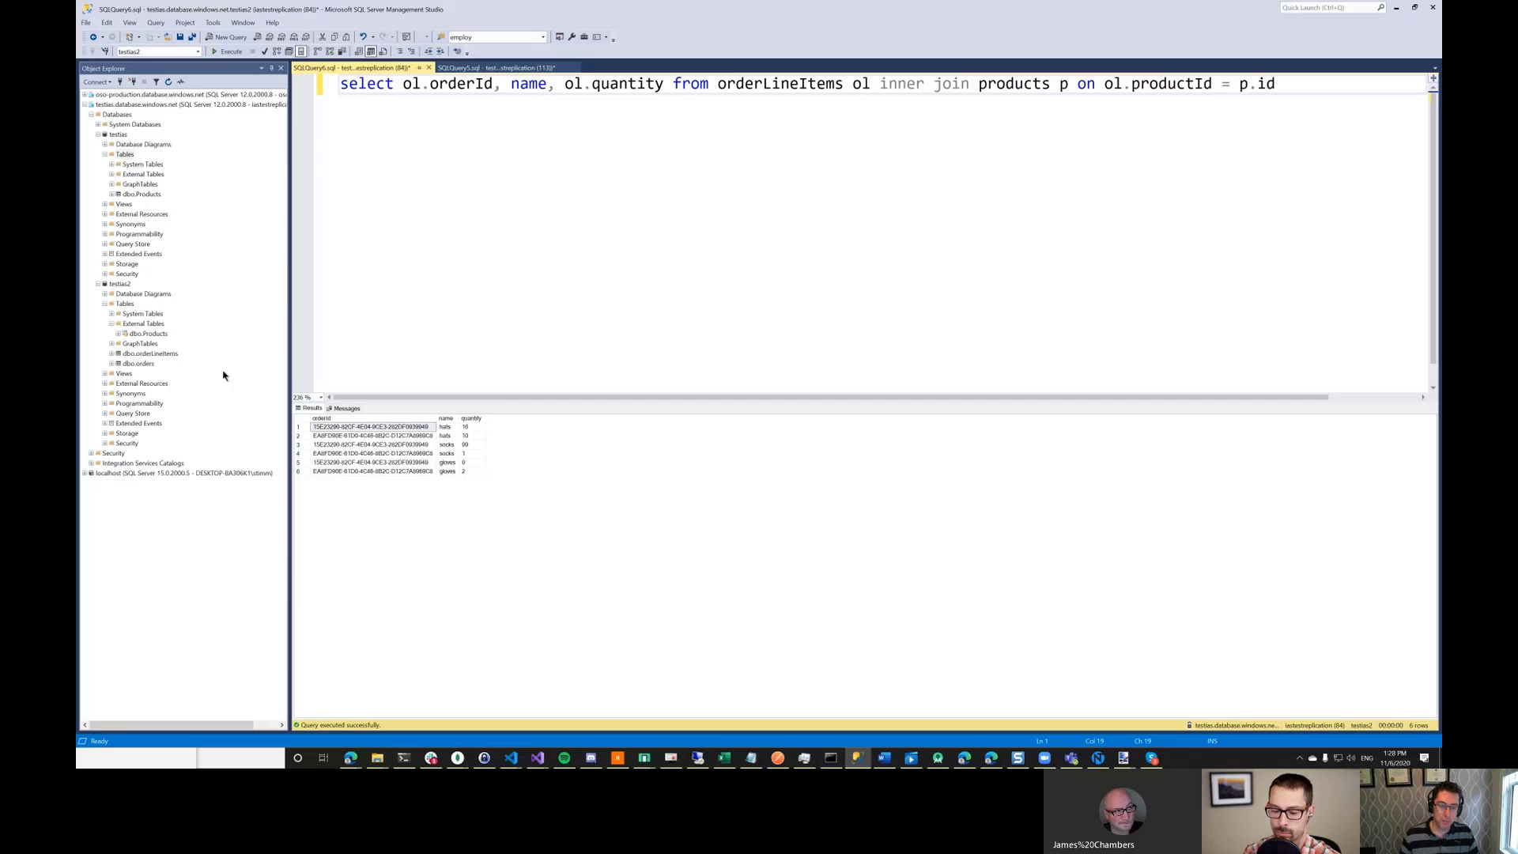
mouse_move(169, 260)
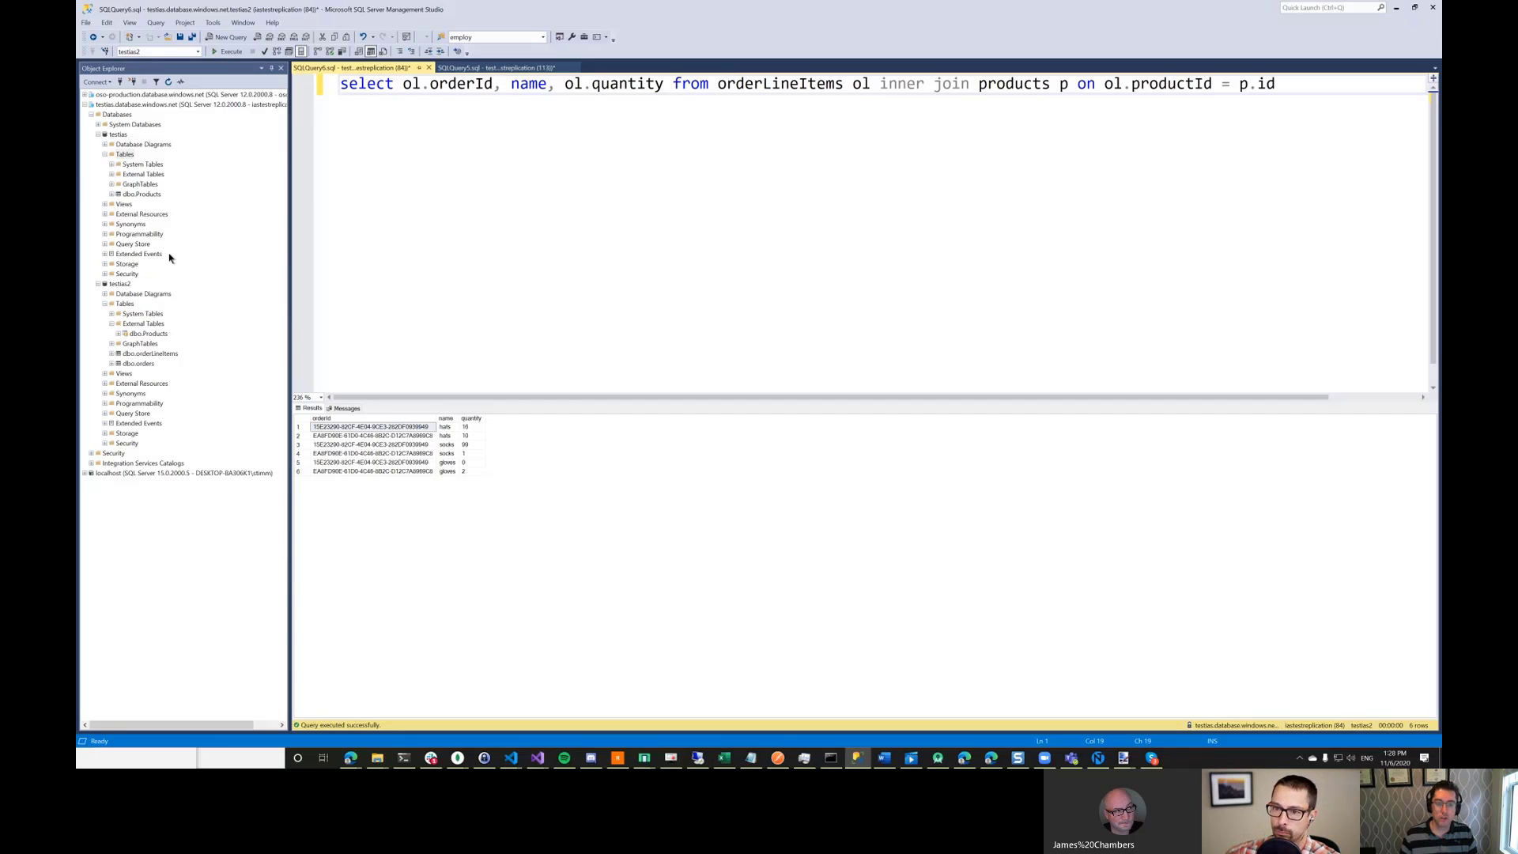
mouse_move(199, 261)
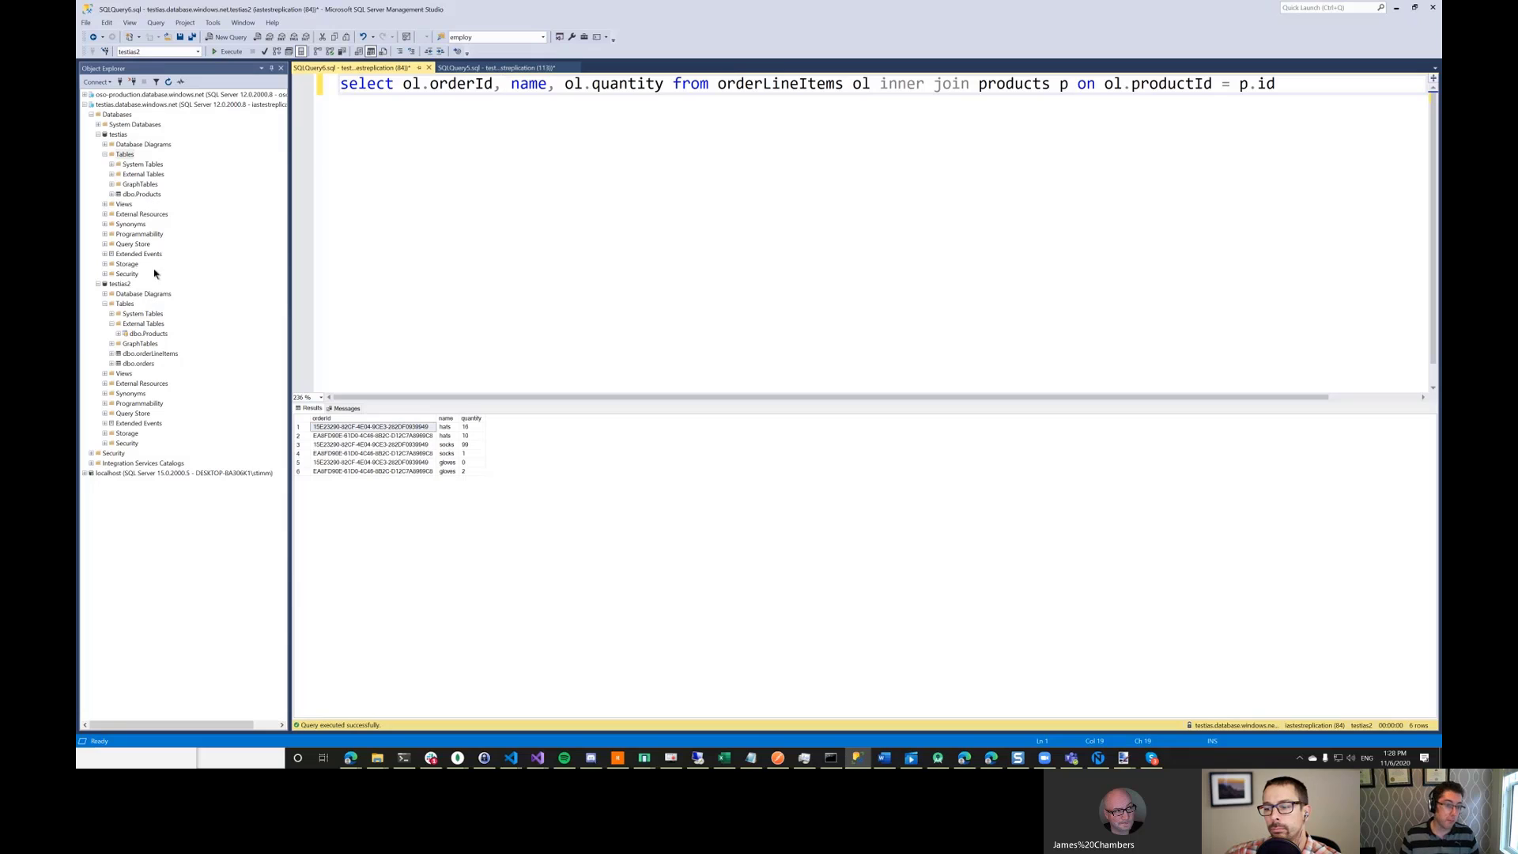
mouse_move(136, 160)
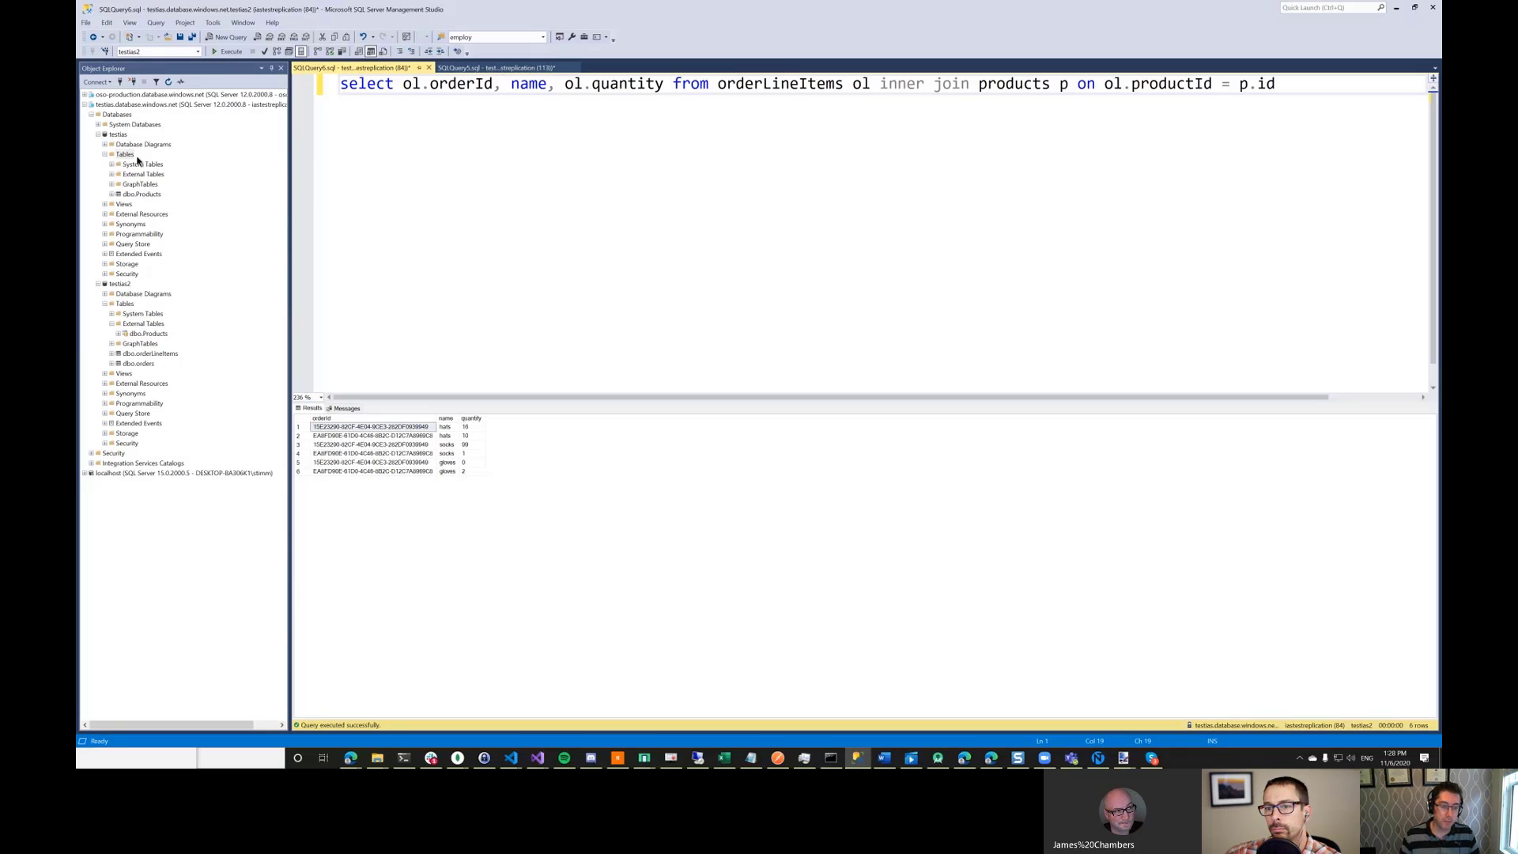
mouse_move(213, 219)
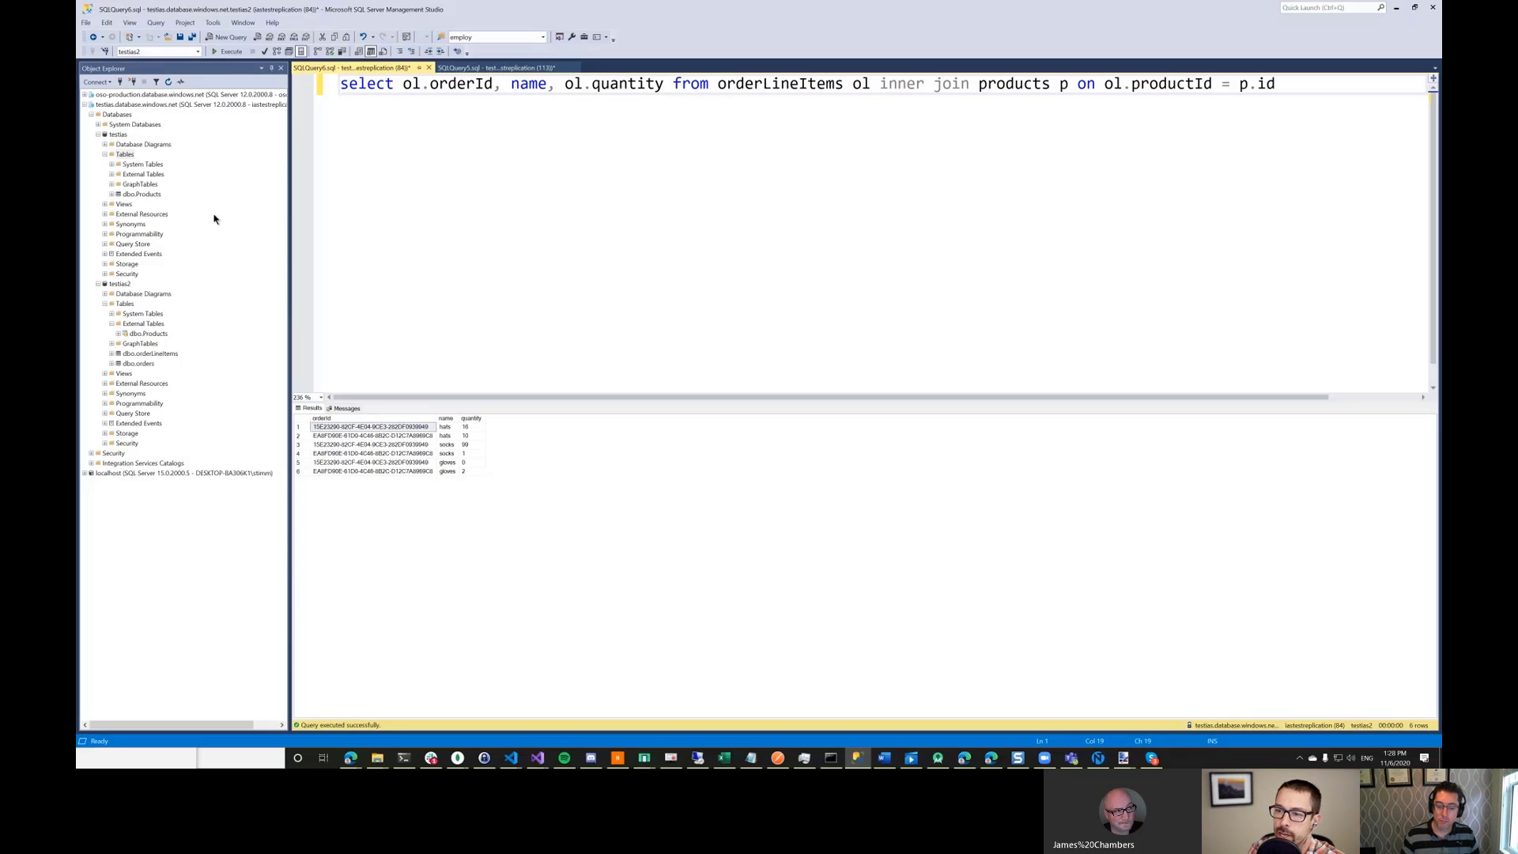
- Clear the query text from the editor, leaving the six-row results below
click(501, 84)
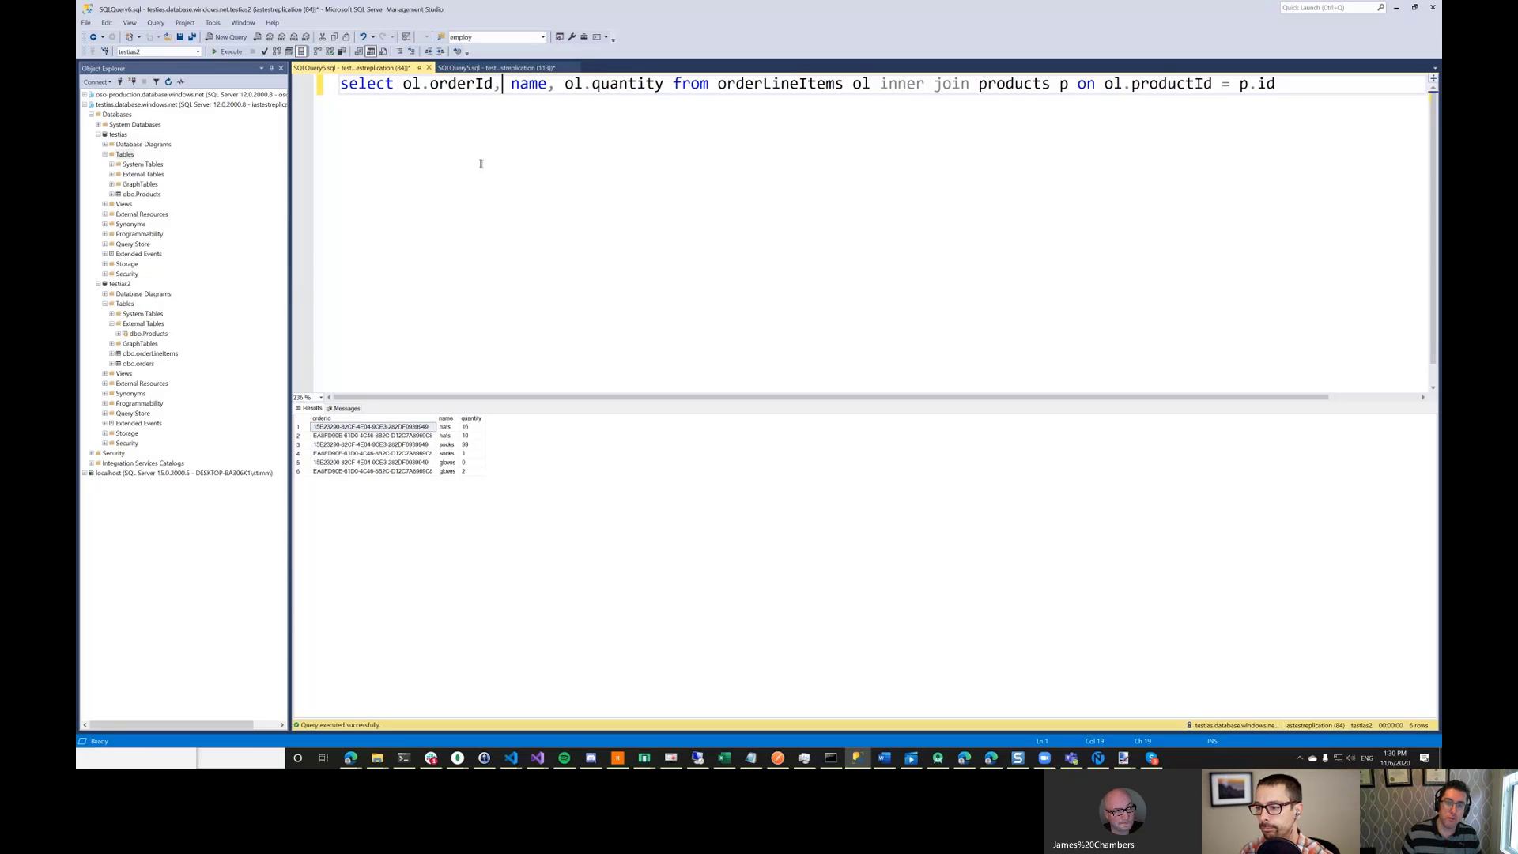
click(512, 67)
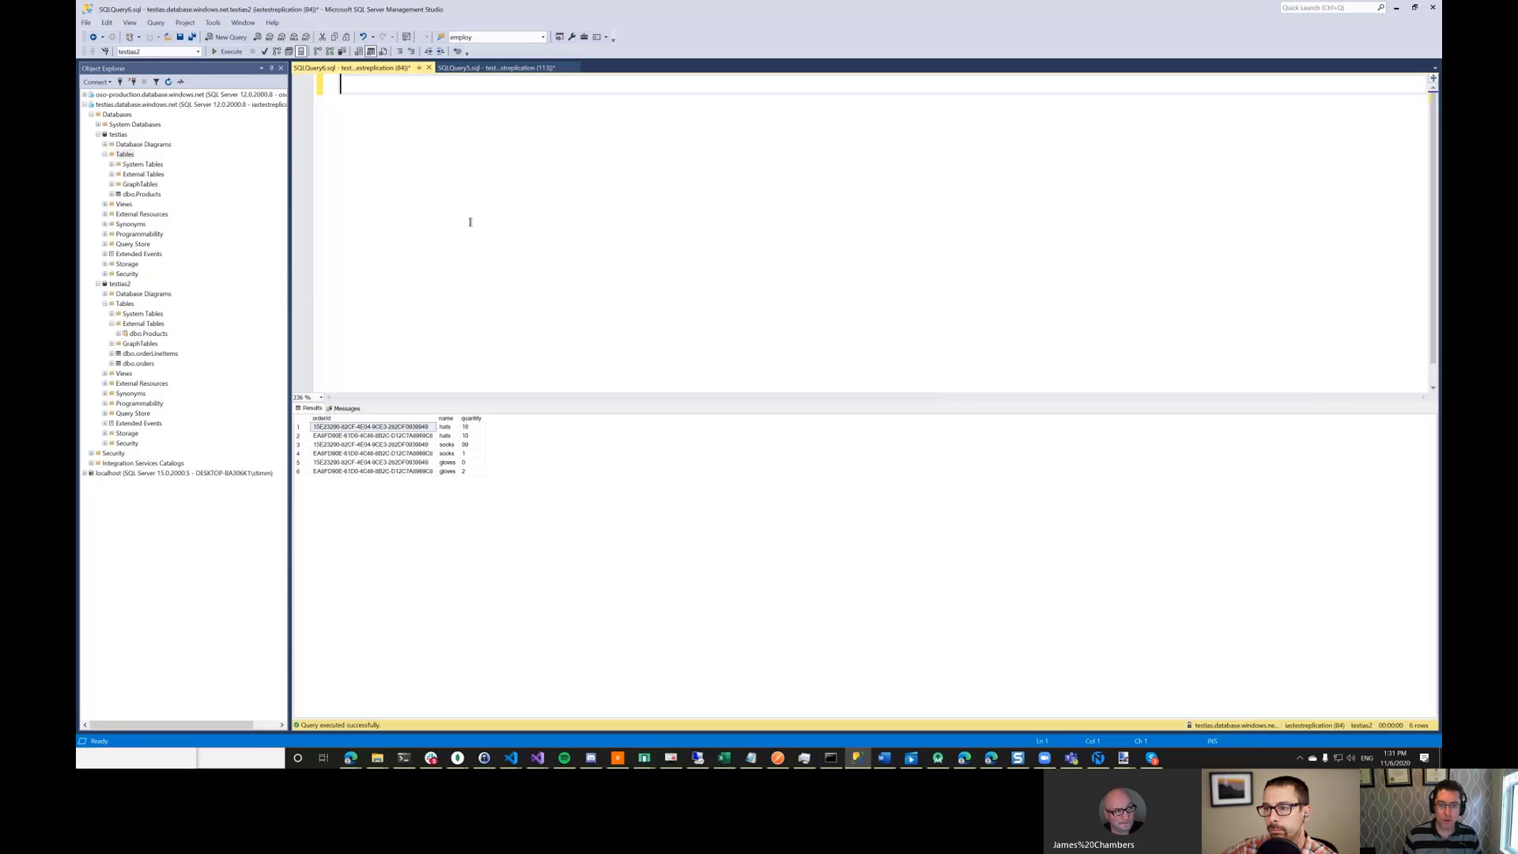
- Reuse the gloves insert statement as an insert of a new product 'scarves' into Products
click(498, 66)
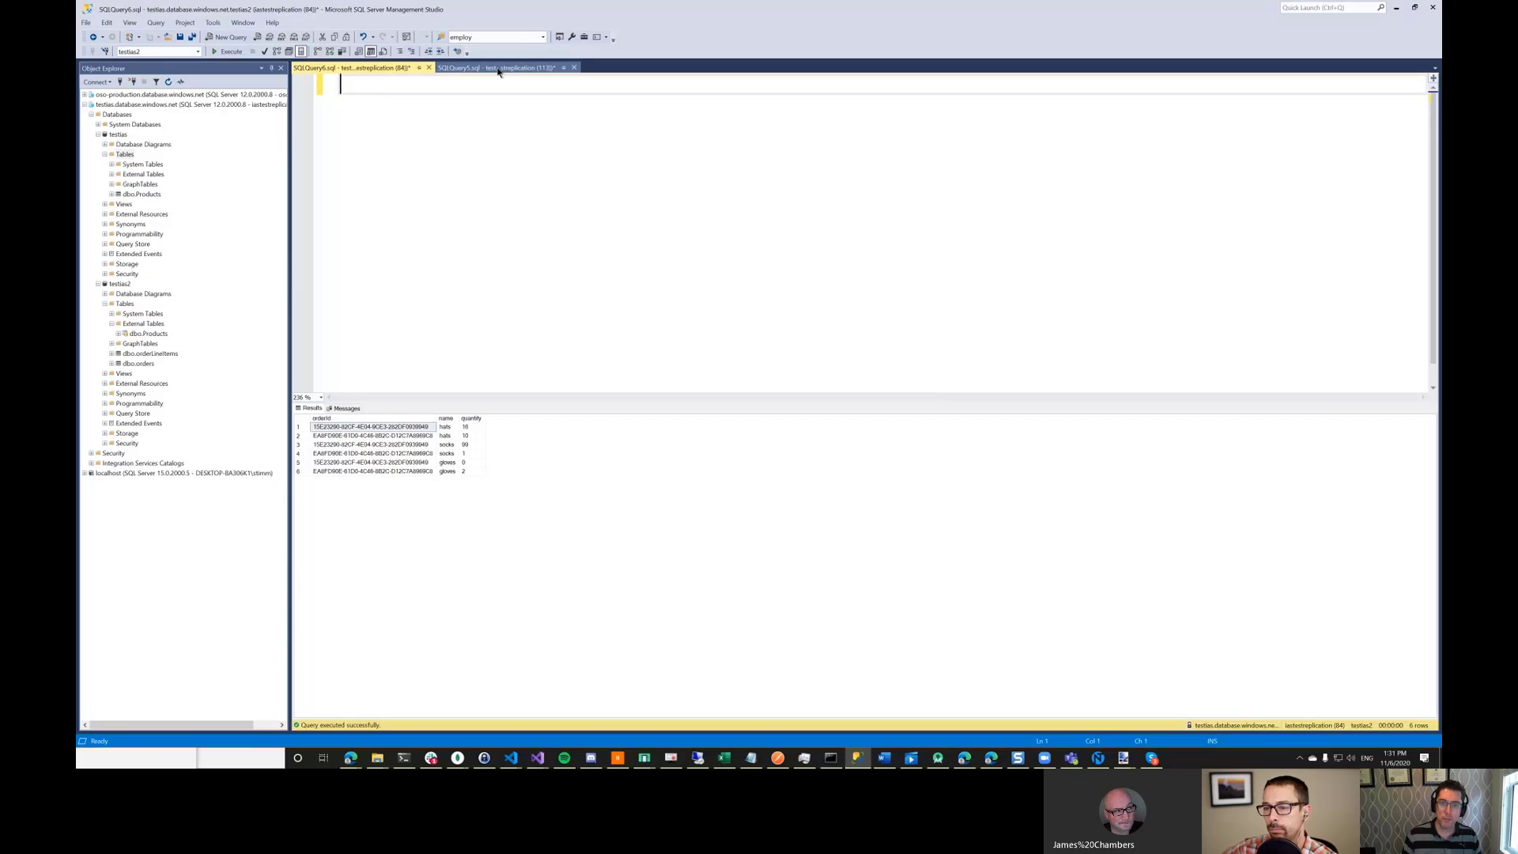
click(498, 67)
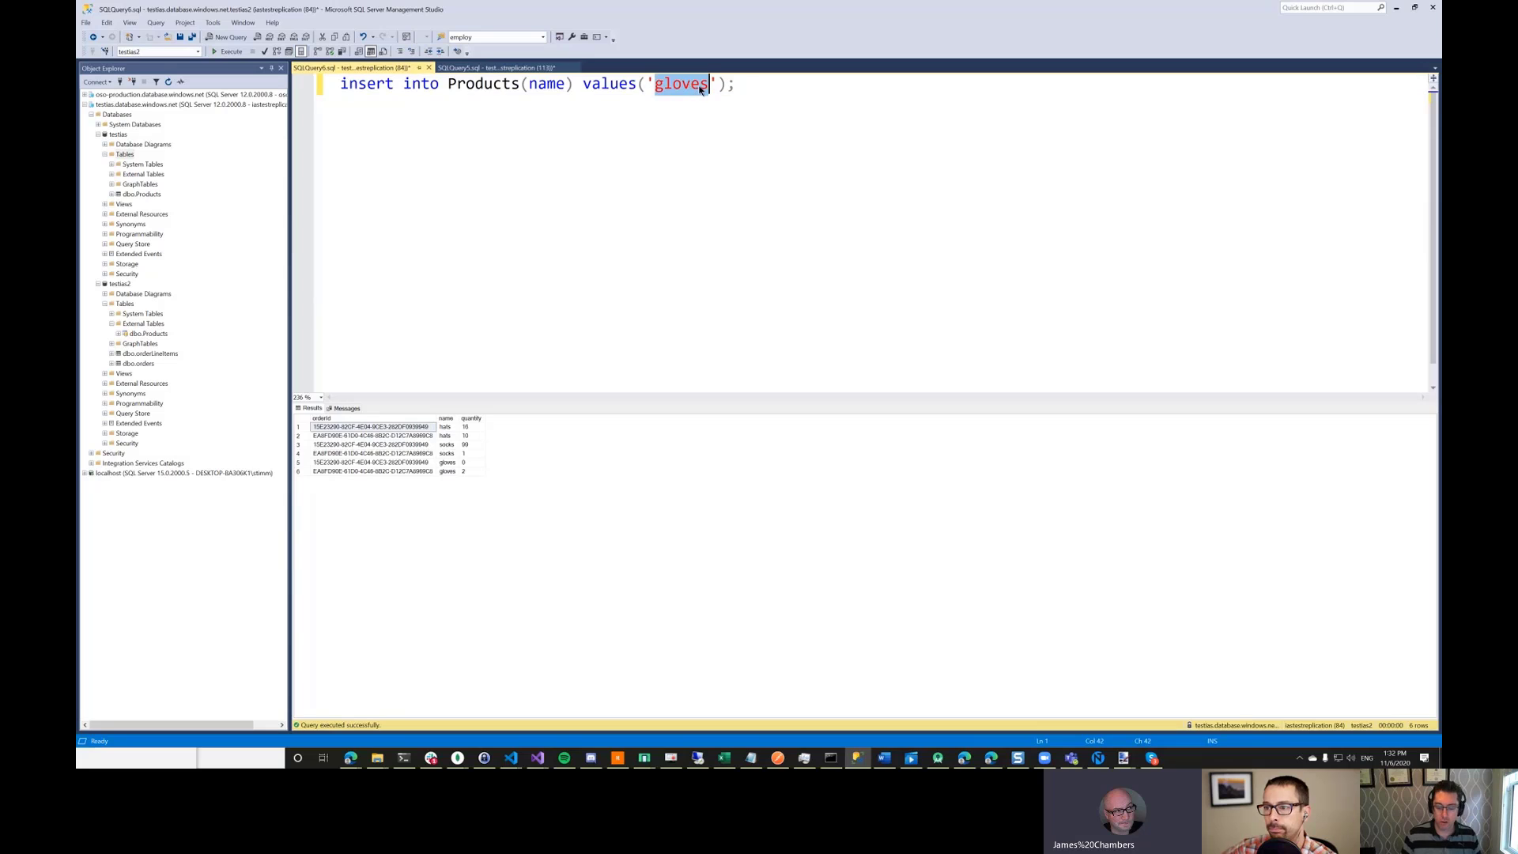
text(scarves)
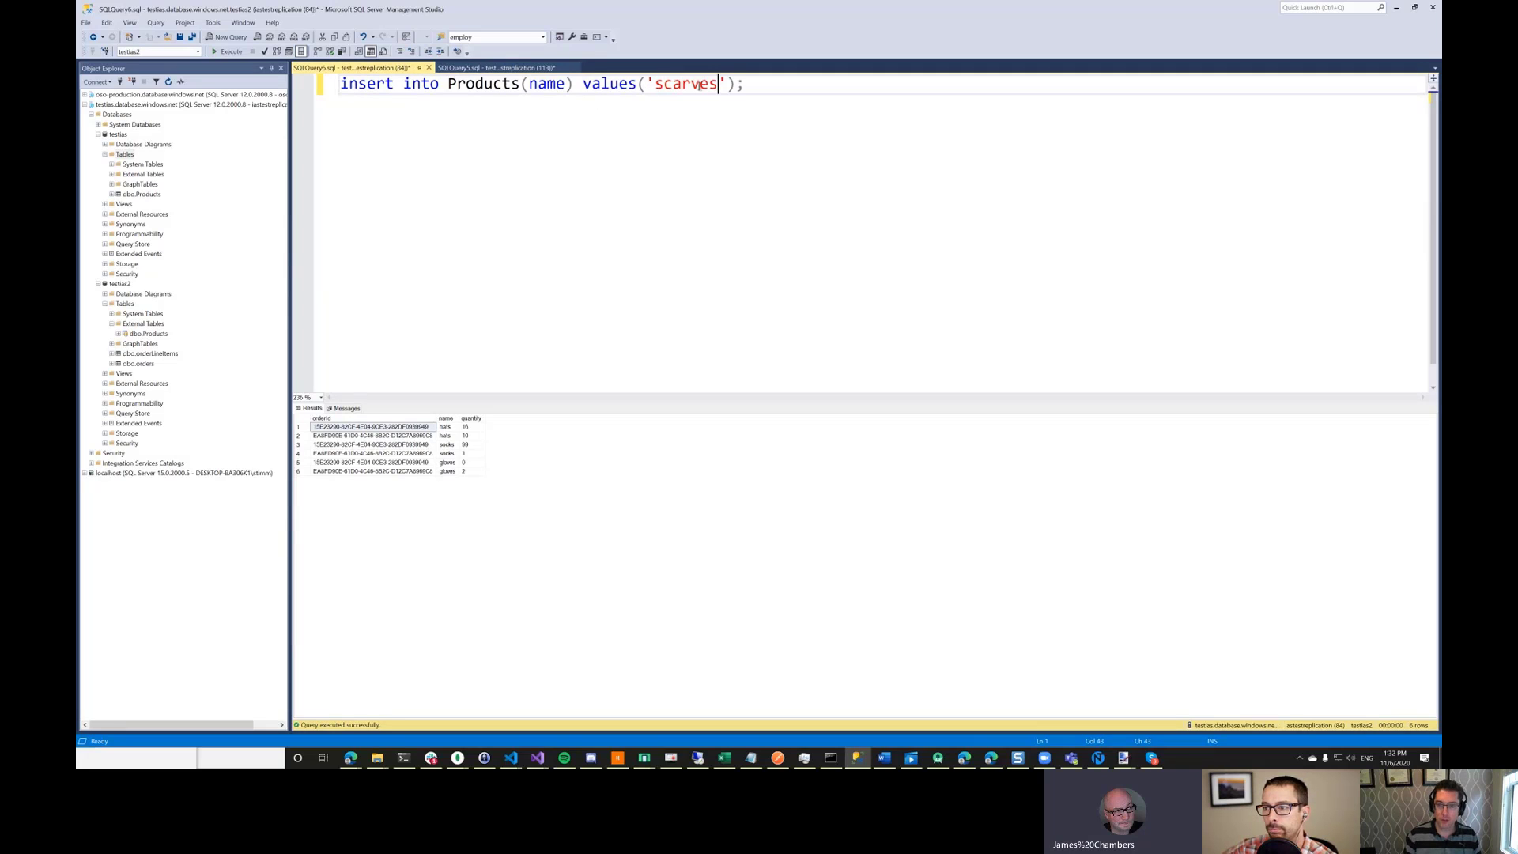